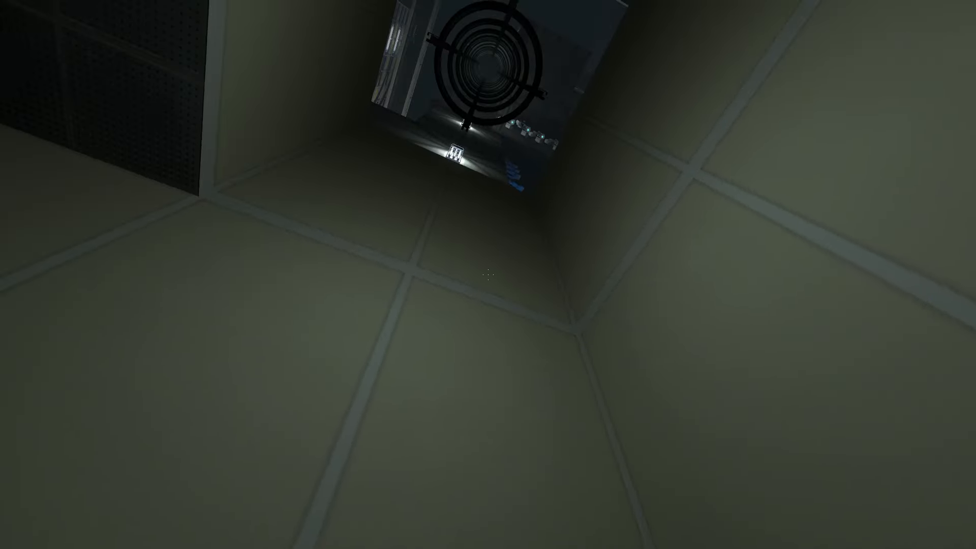
pyautogui.moveTo(488, 274)
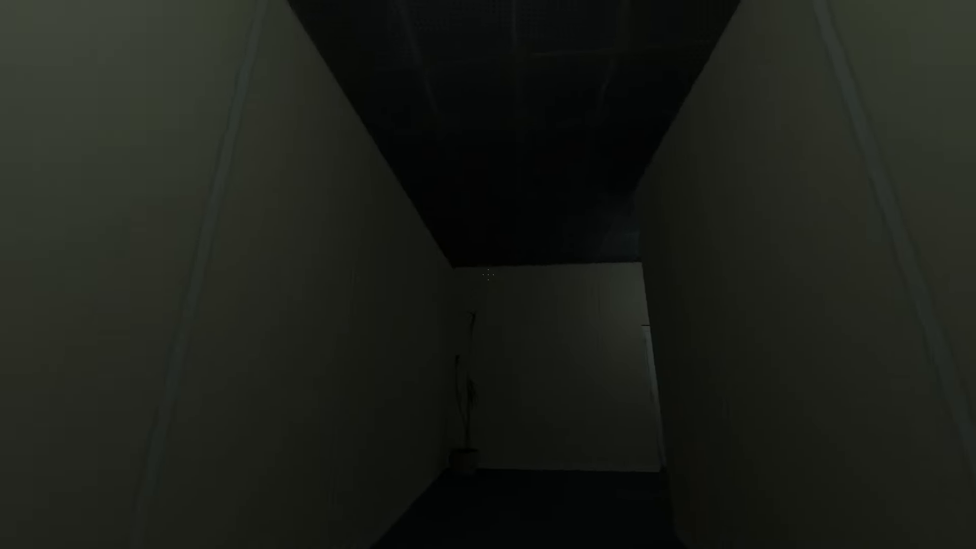
pyautogui.moveTo(488, 275)
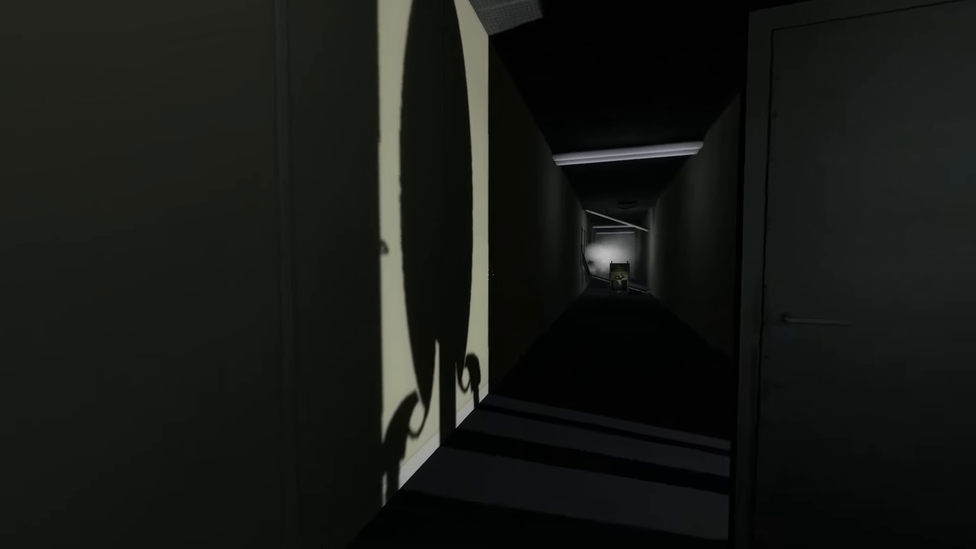
pyautogui.moveTo(488, 274)
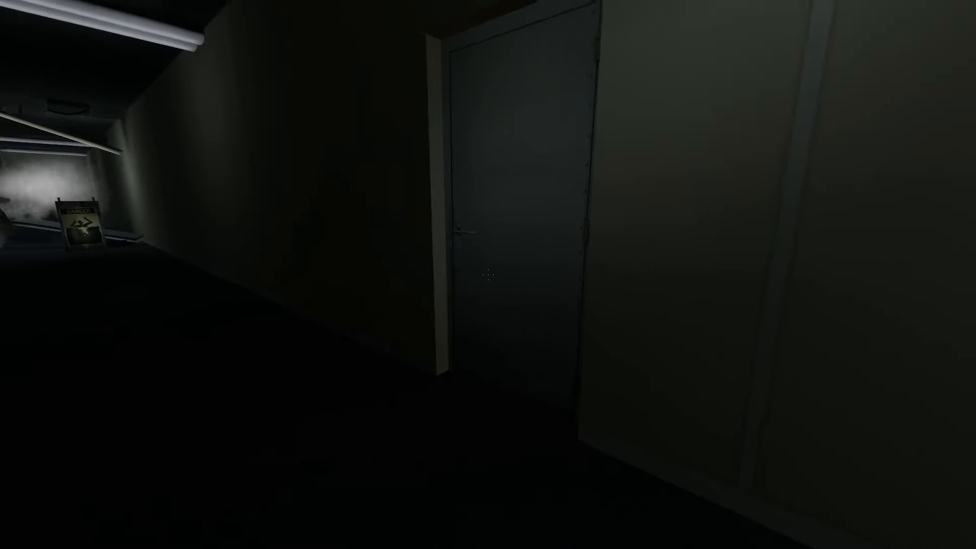
pyautogui.moveTo(488, 275)
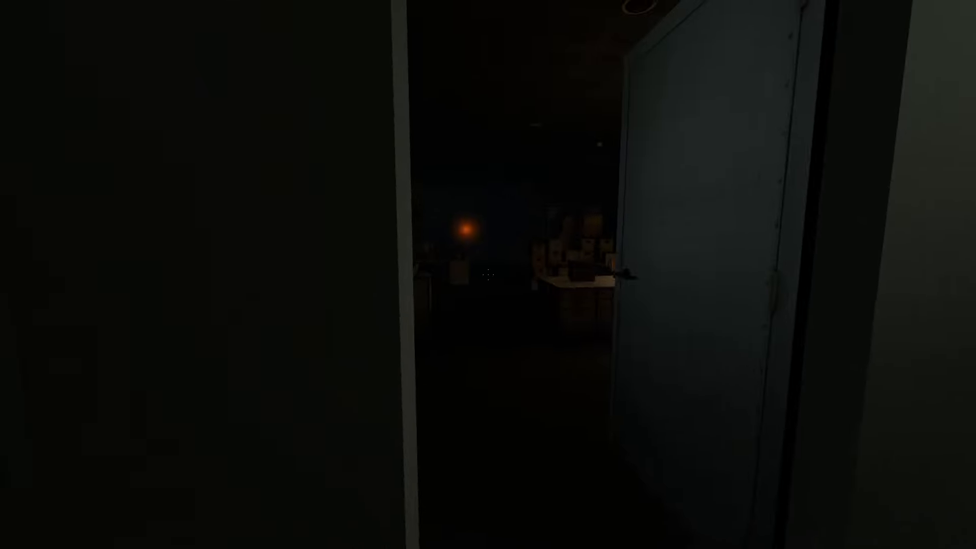
pyautogui.moveTo(488, 274)
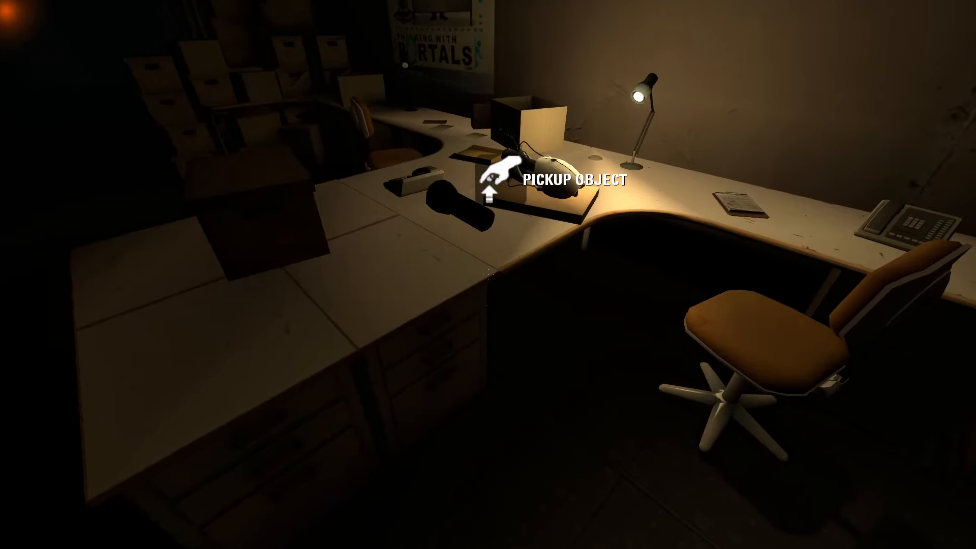
pyautogui.moveTo(488, 274)
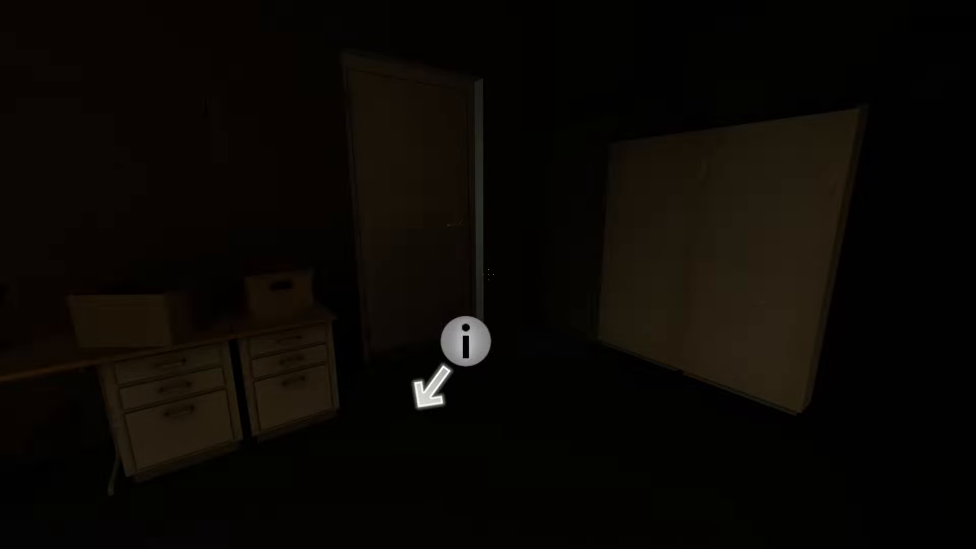
pyautogui.moveTo(489, 274)
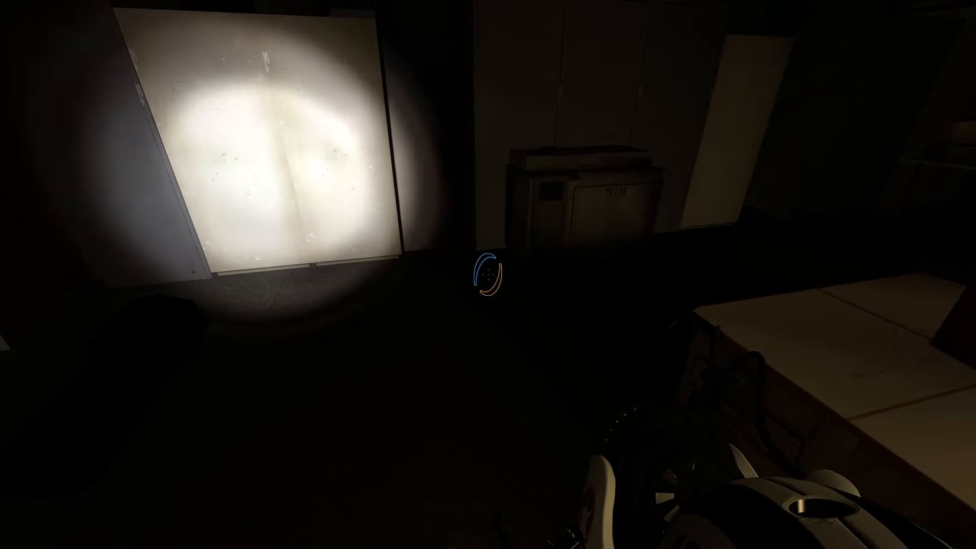
pyautogui.moveTo(489, 274)
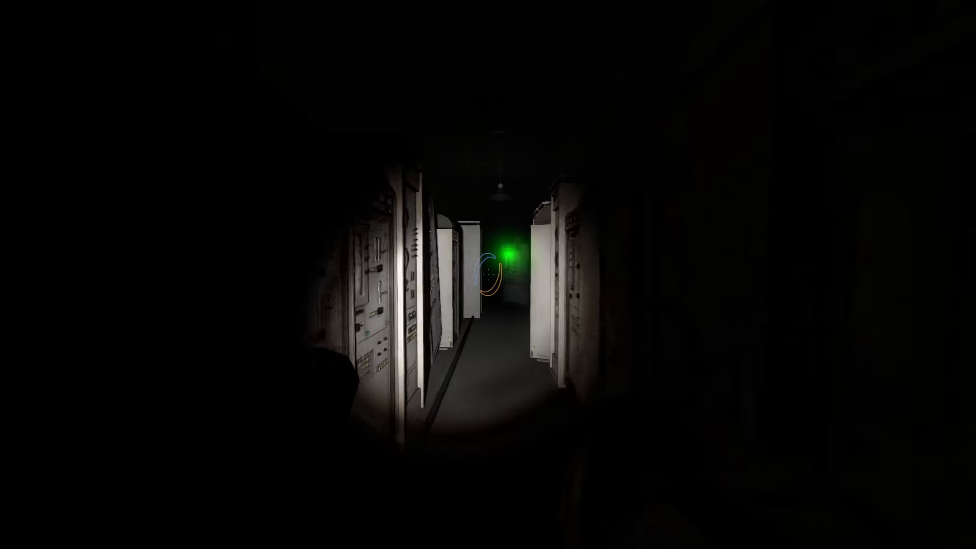
pyautogui.moveTo(488, 274)
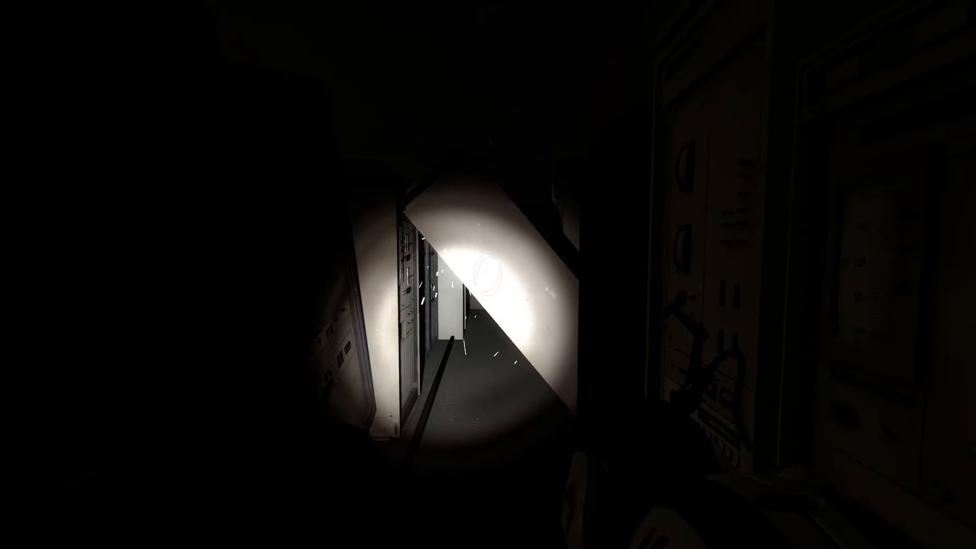
pyautogui.moveTo(488, 274)
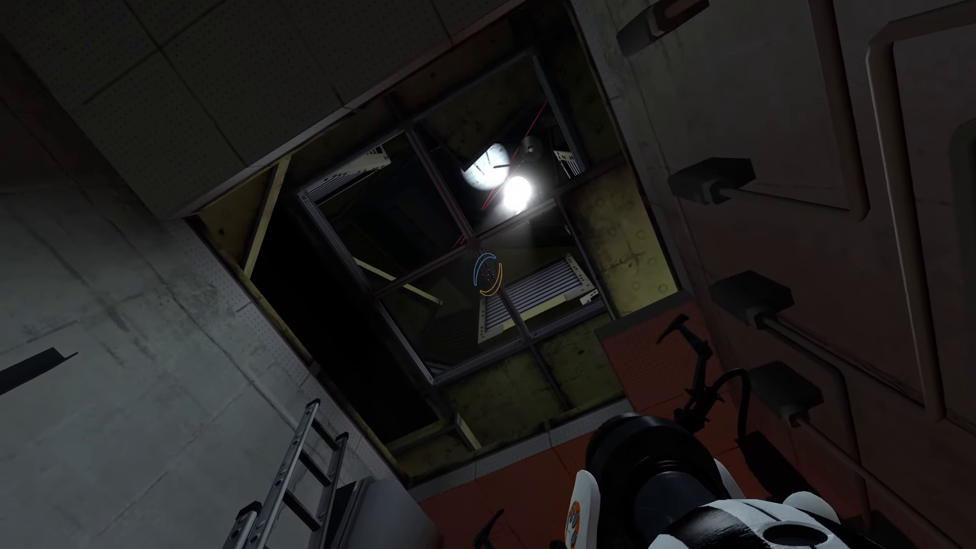
pyautogui.moveTo(489, 275)
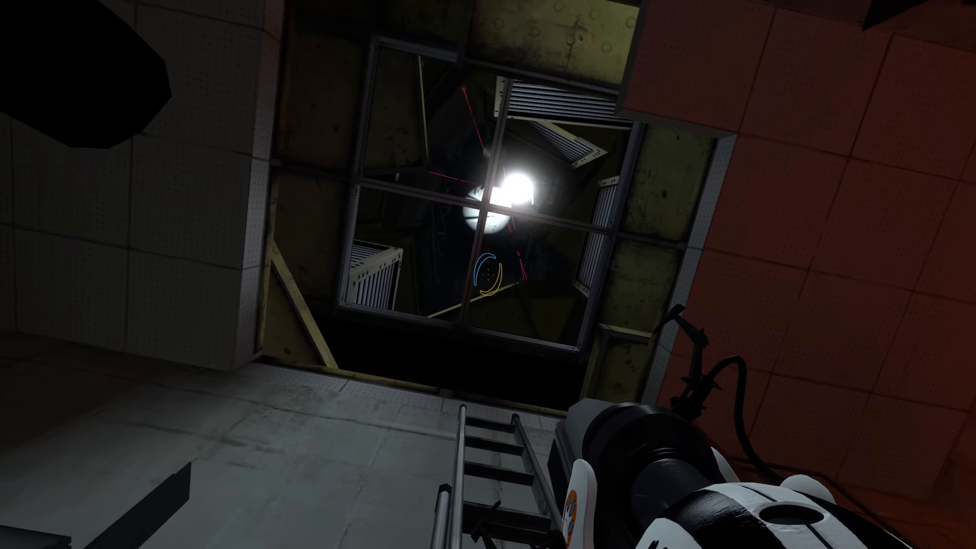
pyautogui.moveTo(488, 274)
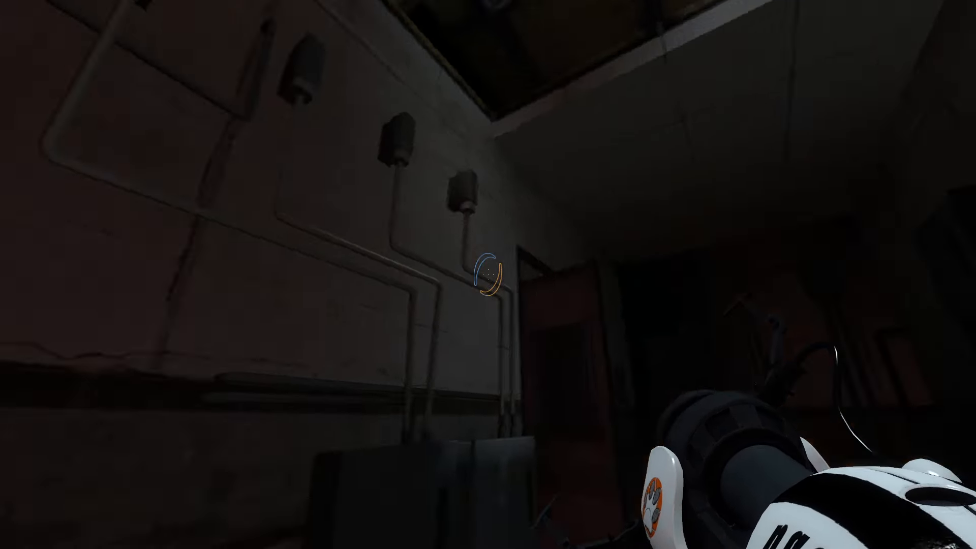
pyautogui.moveTo(488, 273)
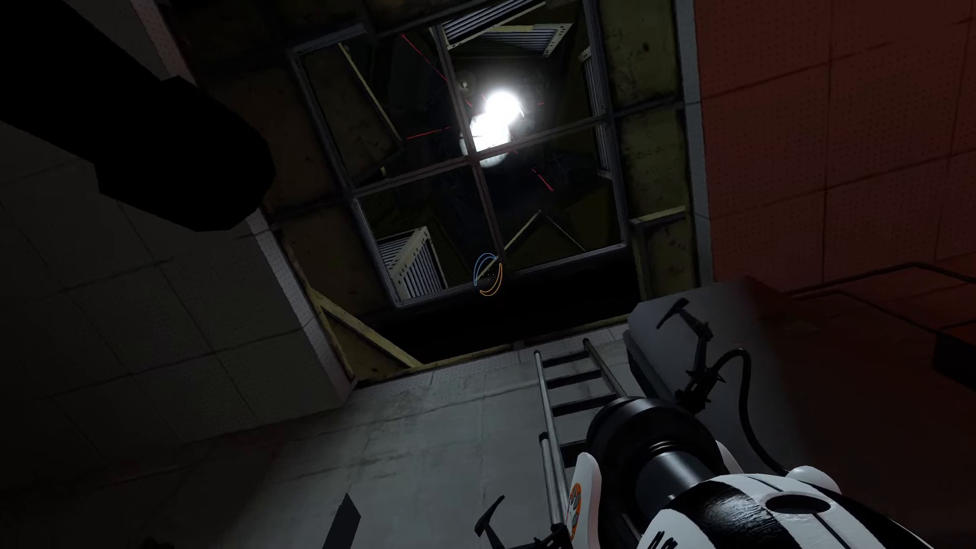
pyautogui.moveTo(488, 274)
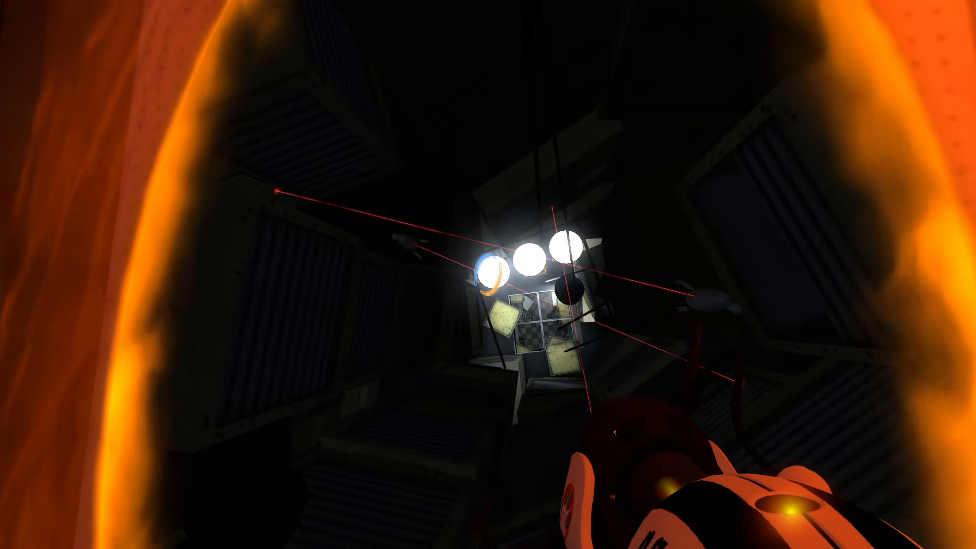
pyautogui.moveTo(488, 275)
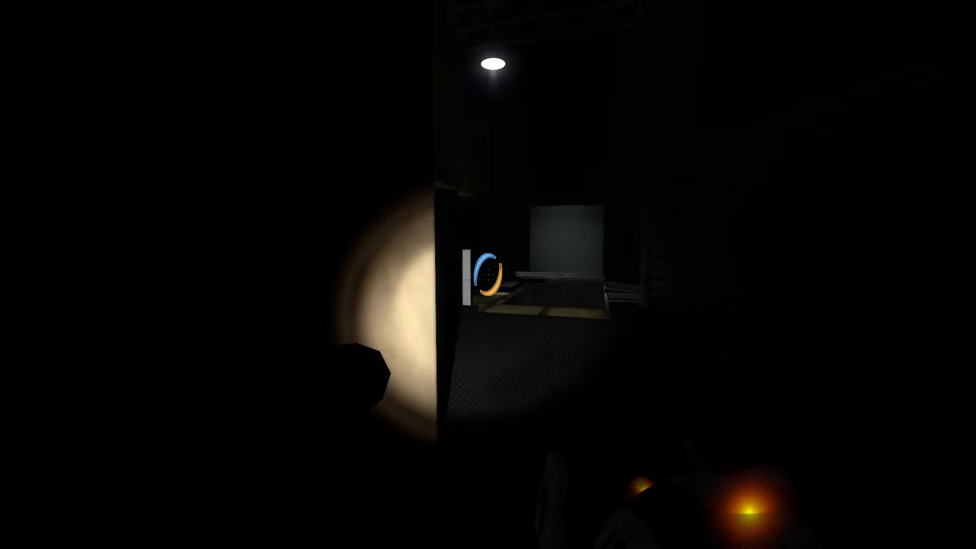
pyautogui.moveTo(489, 274)
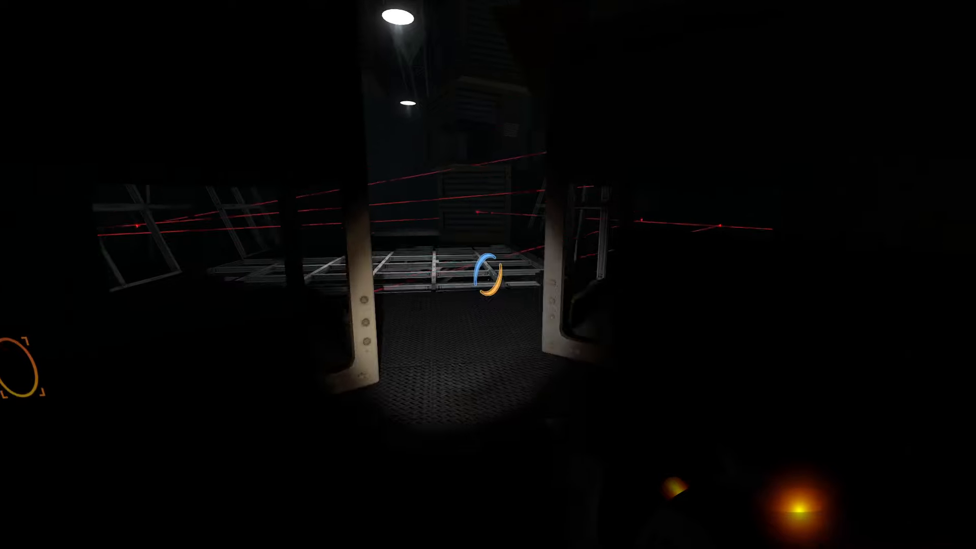
pyautogui.moveTo(488, 274)
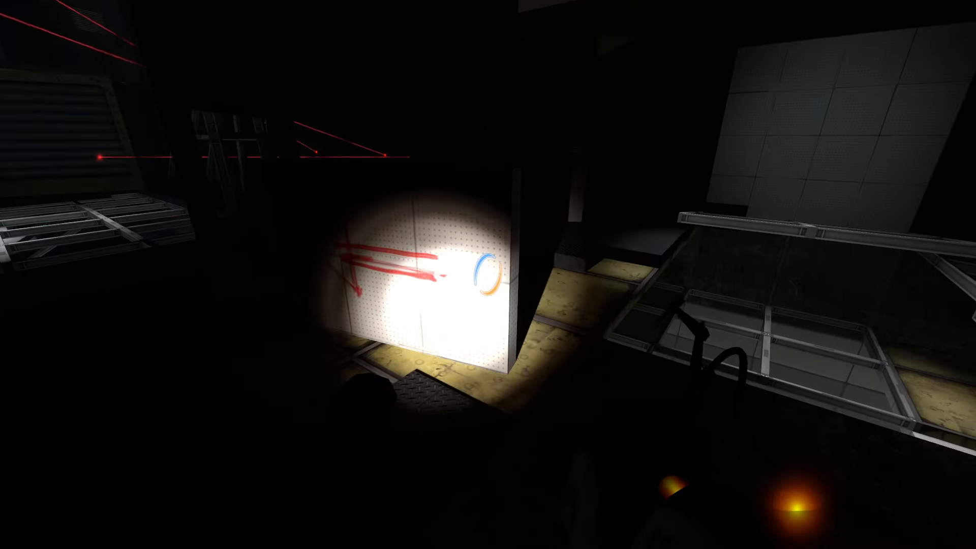
pyautogui.moveTo(488, 275)
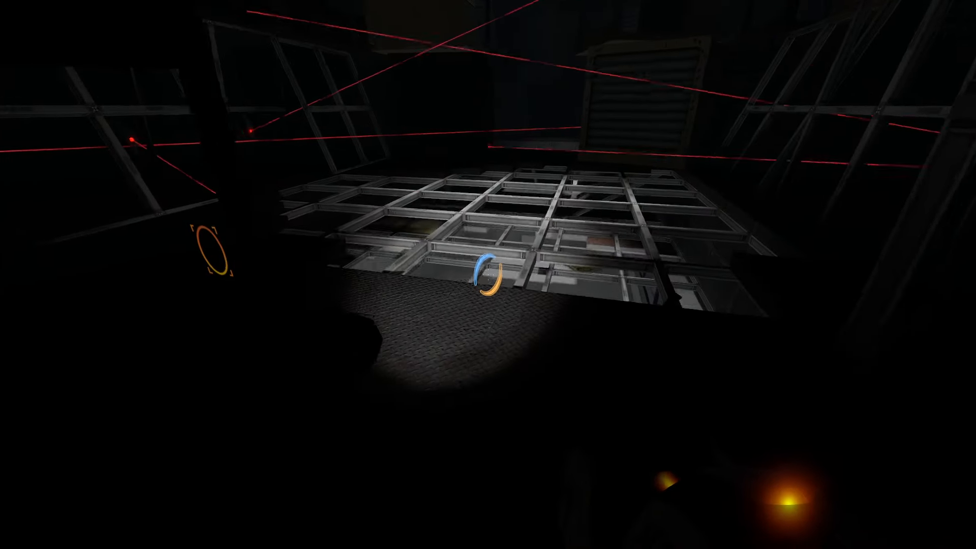
pyautogui.moveTo(488, 275)
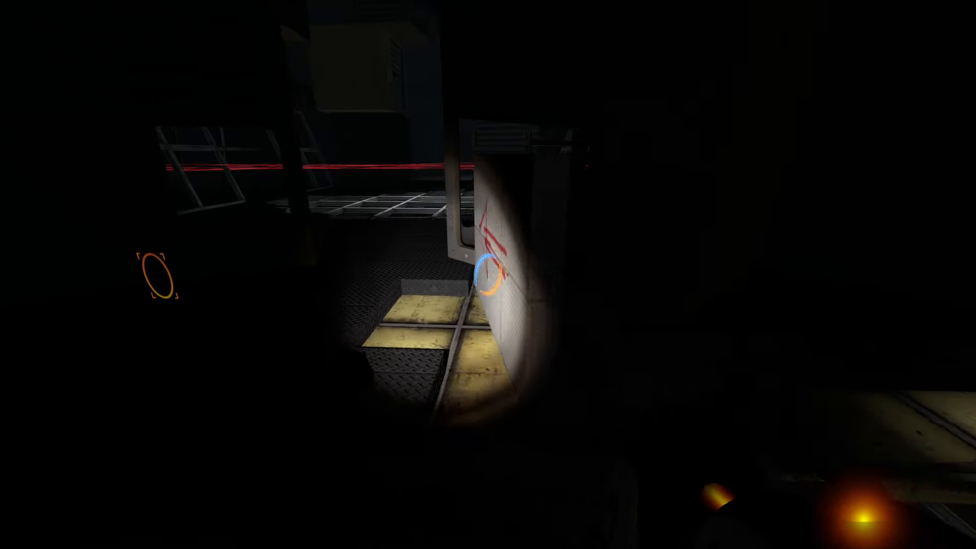
pyautogui.moveTo(488, 275)
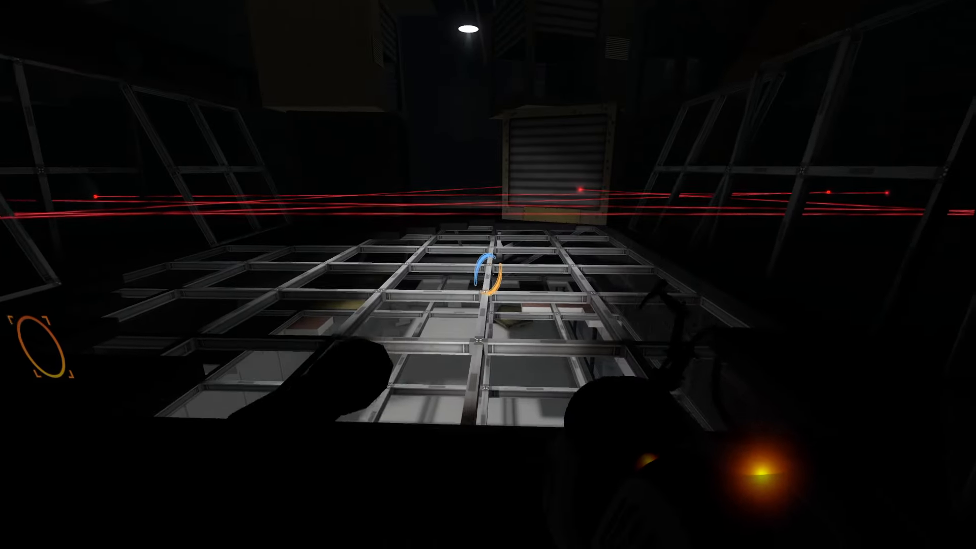
pyautogui.moveTo(488, 275)
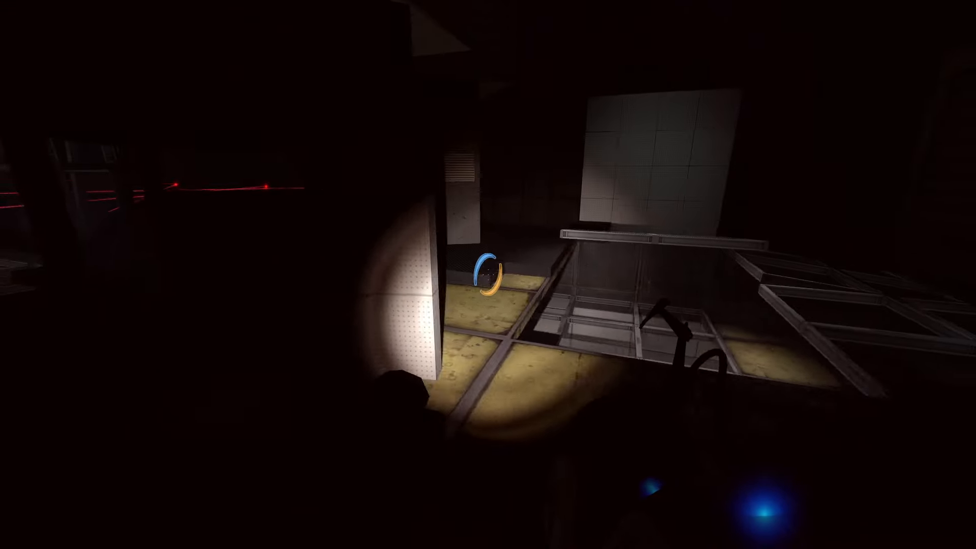
pyautogui.moveTo(488, 274)
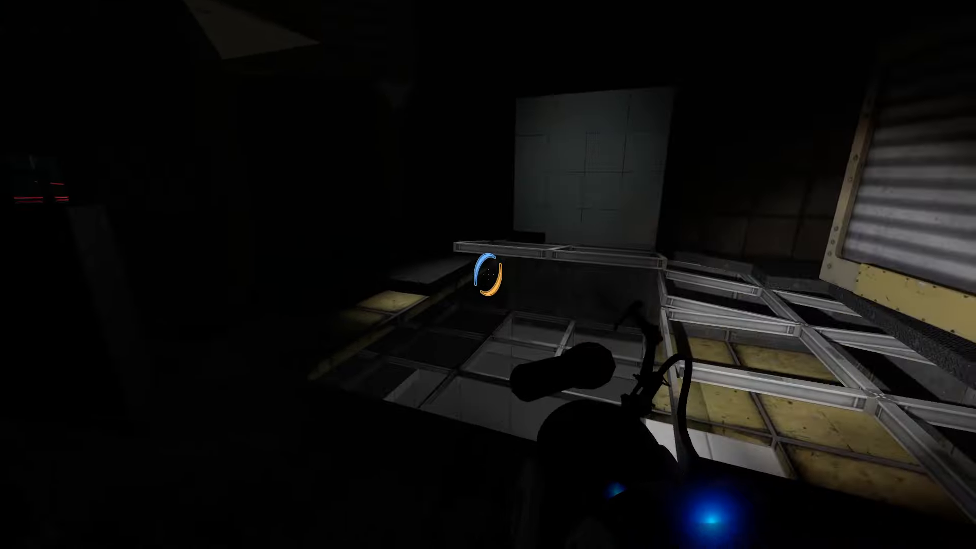
pyautogui.moveTo(488, 275)
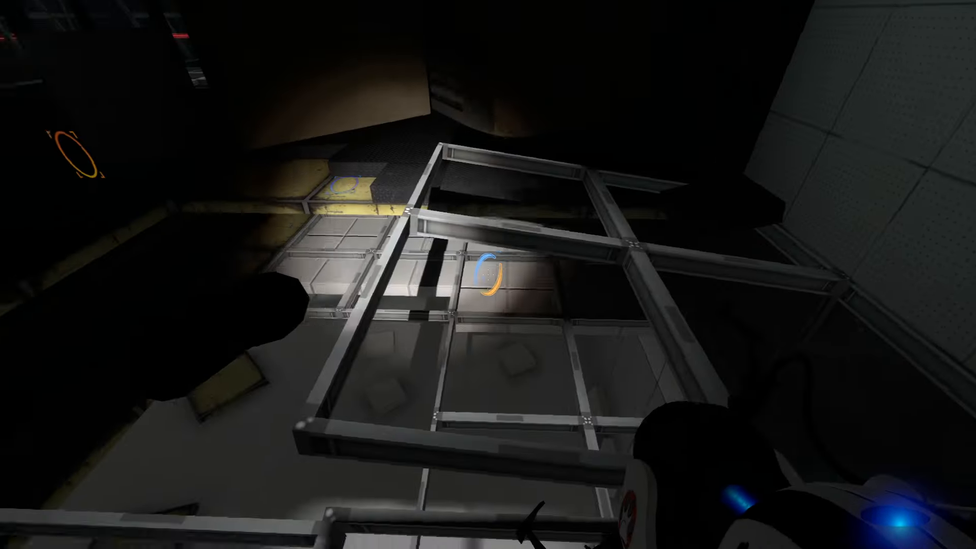
# Fire a portal to get past the laser-lined glass platforms into the lit hallway
pyautogui.click(488, 274)
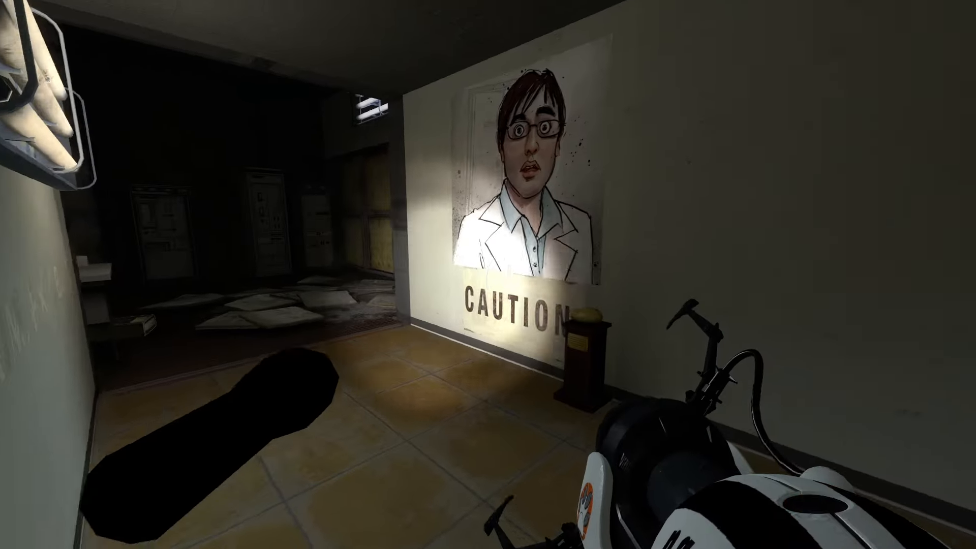
pyautogui.moveTo(488, 274)
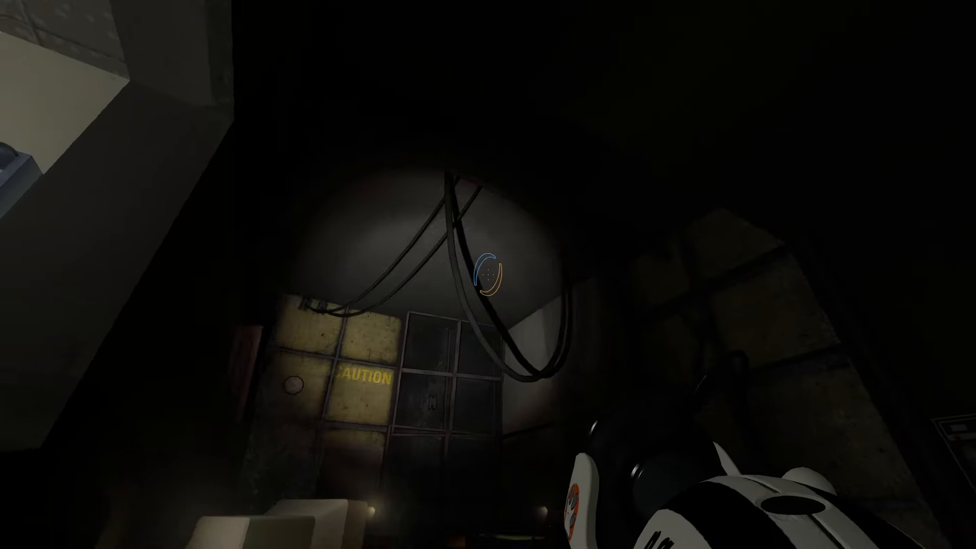
pyautogui.moveTo(488, 275)
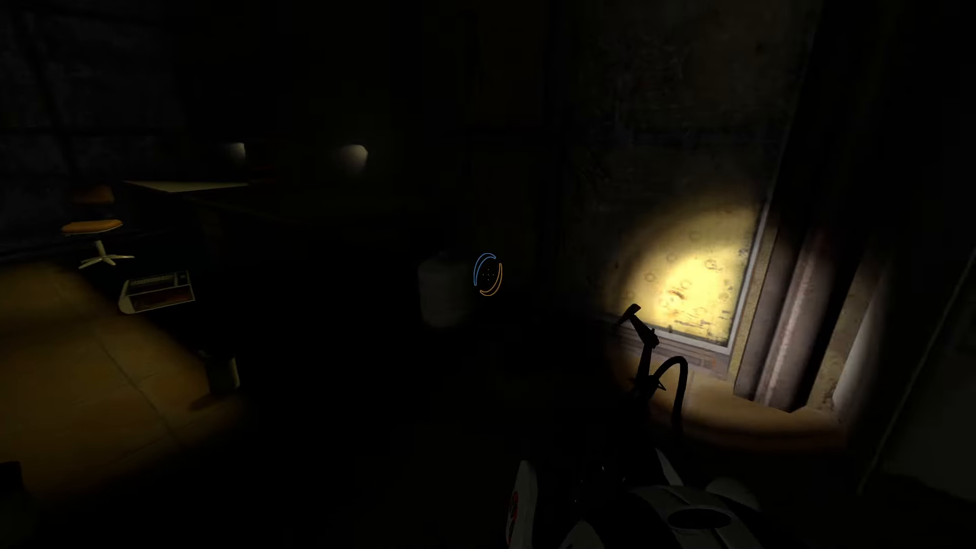
pyautogui.moveTo(488, 275)
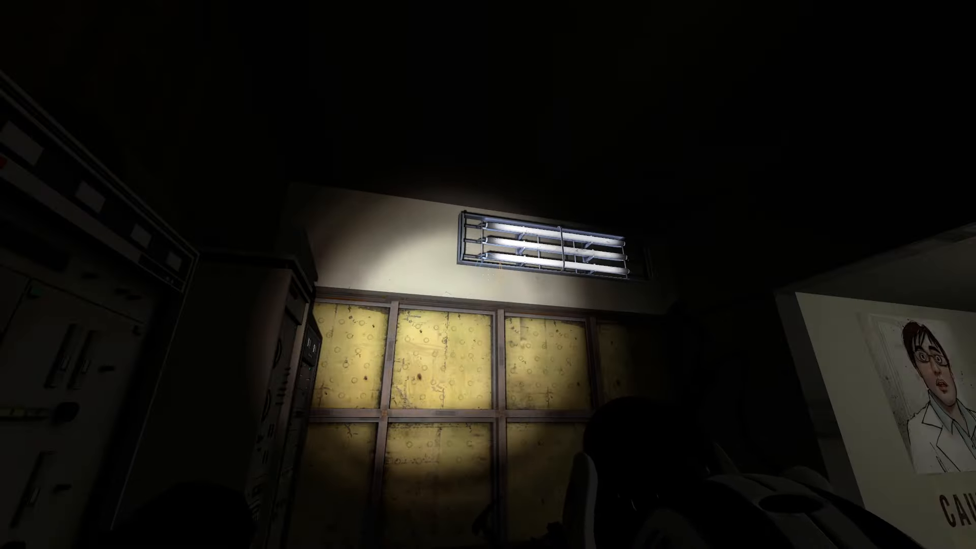
pyautogui.moveTo(488, 275)
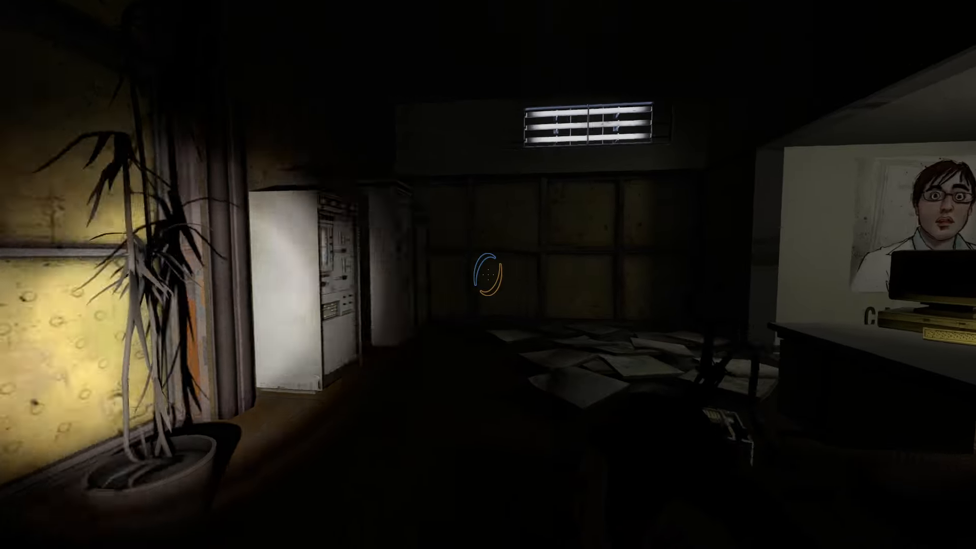
pyautogui.moveTo(488, 274)
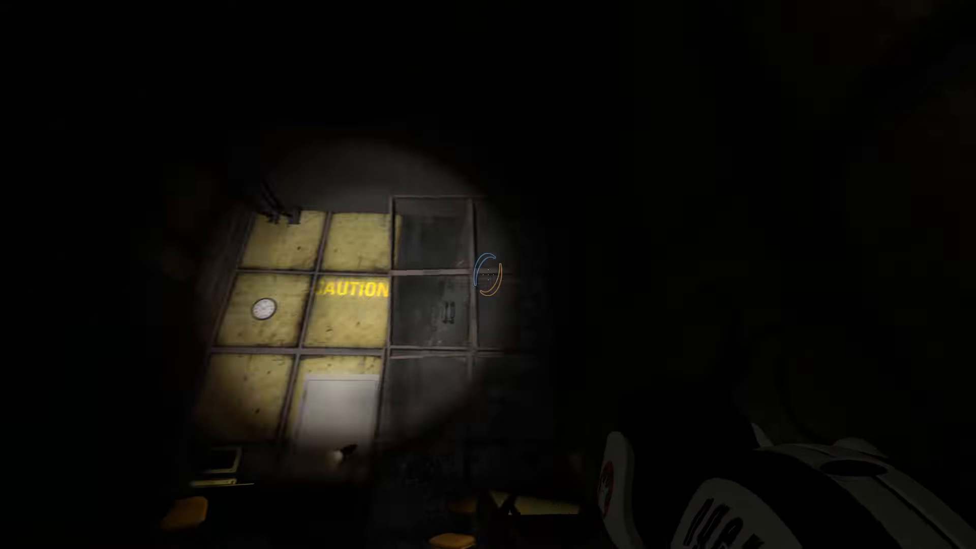
pyautogui.moveTo(488, 275)
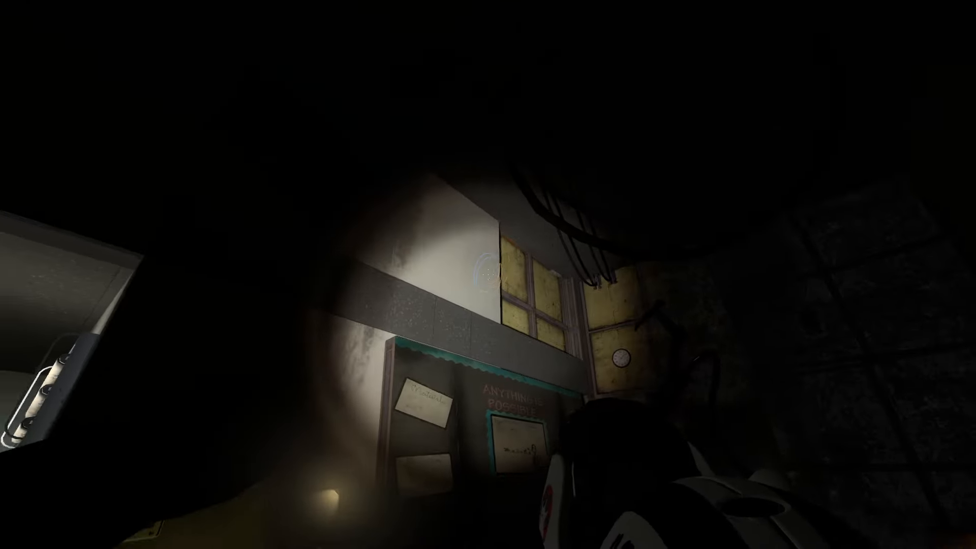
pyautogui.moveTo(488, 275)
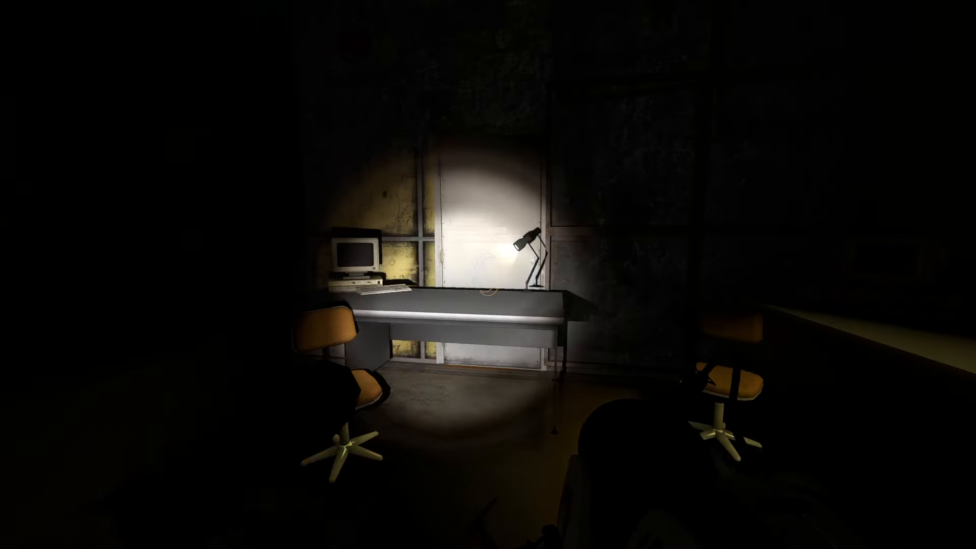
pyautogui.moveTo(489, 275)
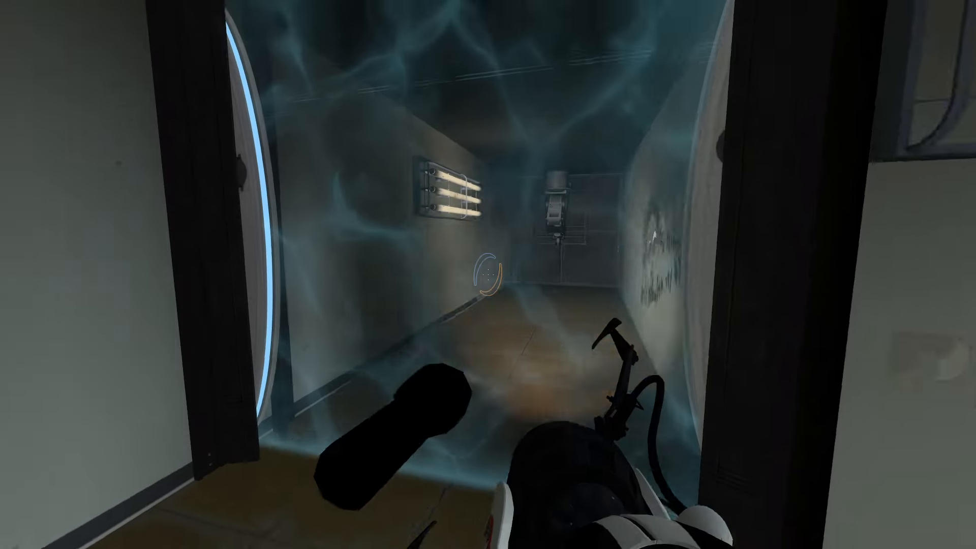
pyautogui.moveTo(489, 275)
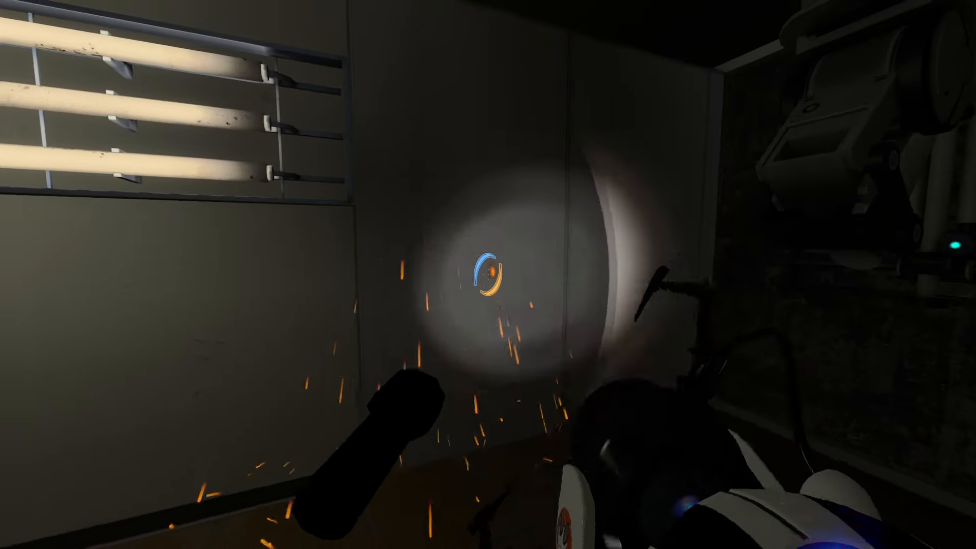
pyautogui.moveTo(488, 275)
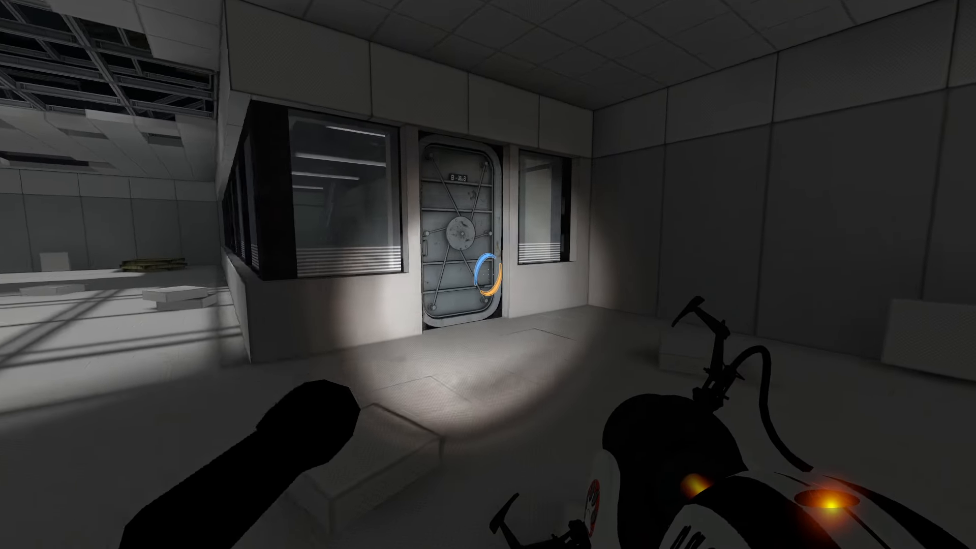
pyautogui.moveTo(488, 274)
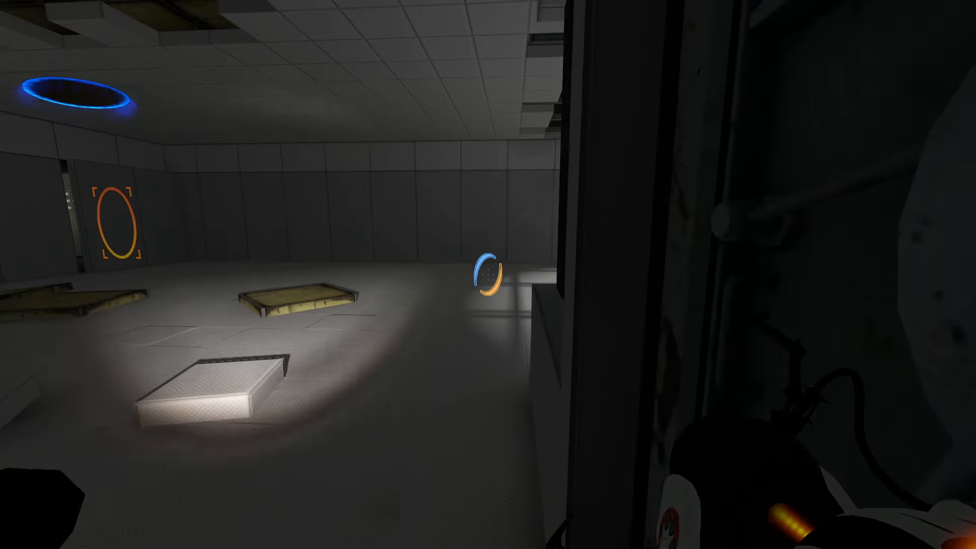
pyautogui.moveTo(488, 274)
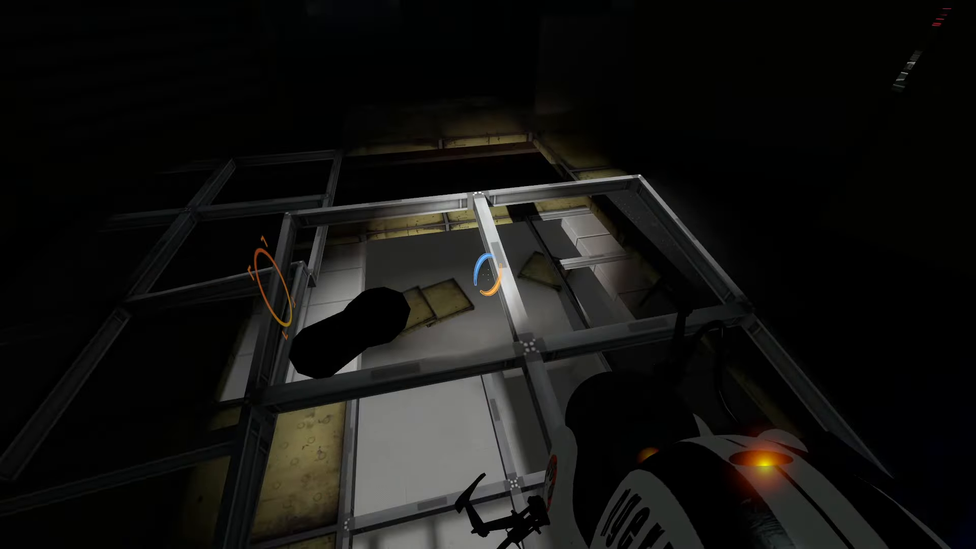
pyautogui.moveTo(488, 275)
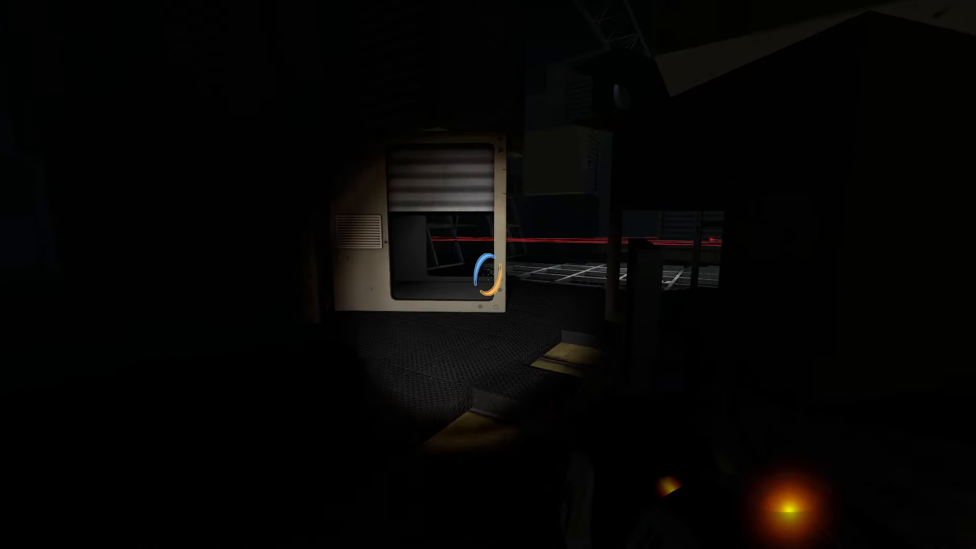
pyautogui.moveTo(489, 275)
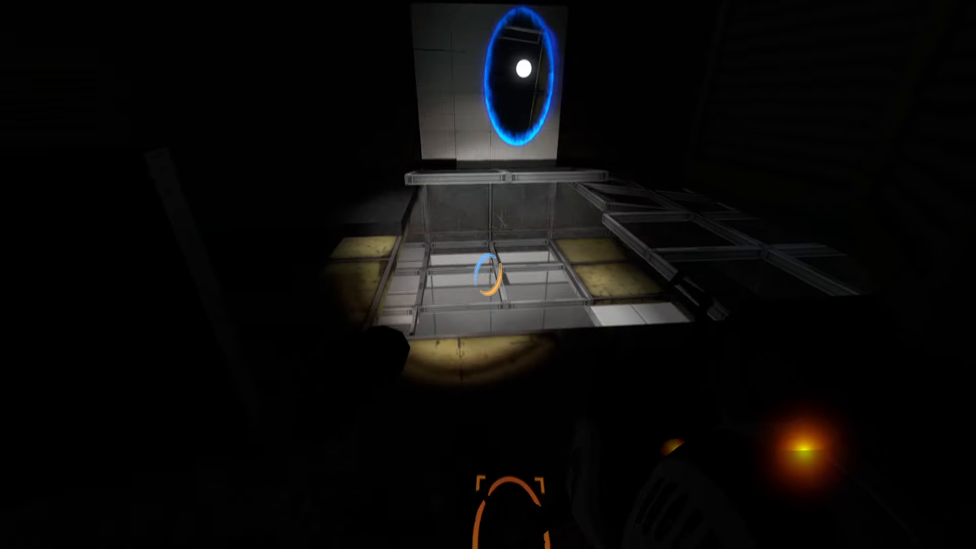
pyautogui.moveTo(489, 274)
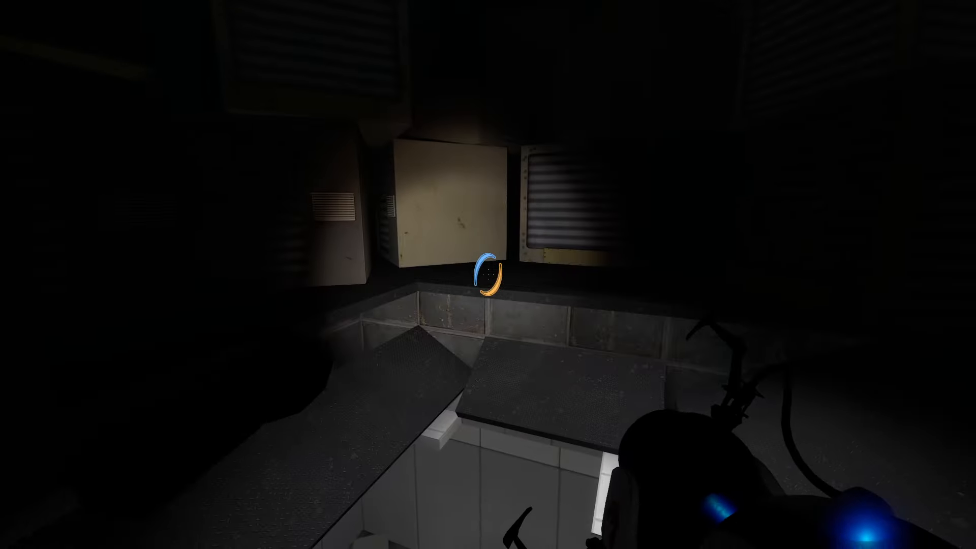
pyautogui.moveTo(489, 275)
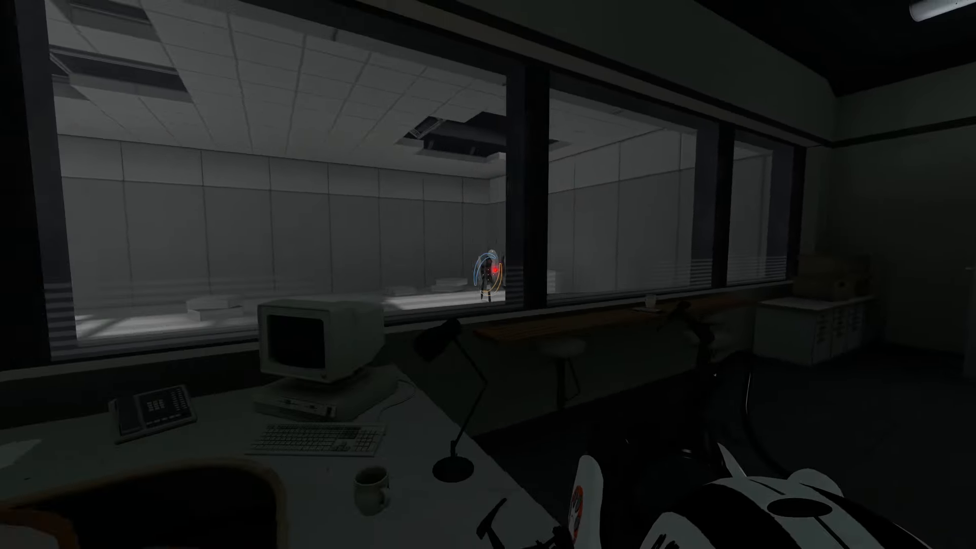
pyautogui.moveTo(489, 275)
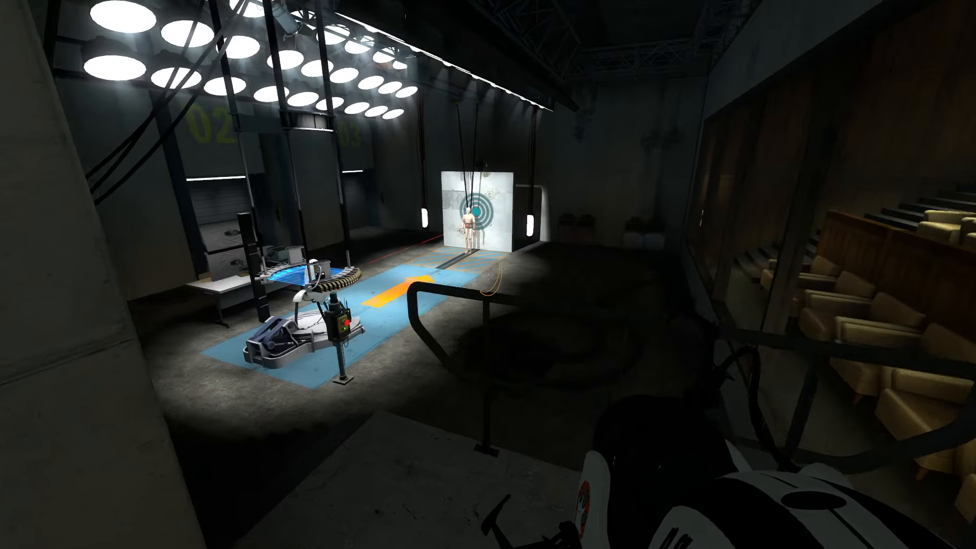
pyautogui.moveTo(489, 275)
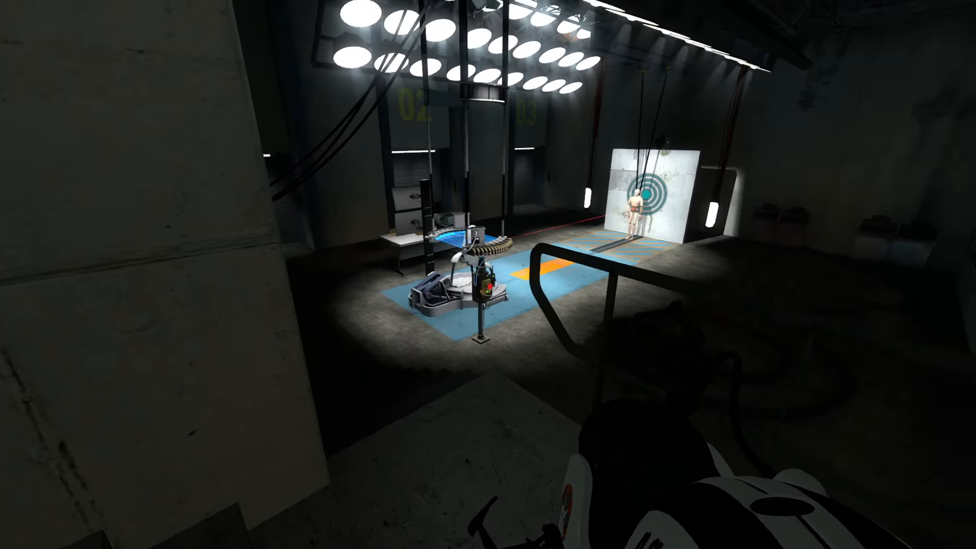
pyautogui.moveTo(488, 274)
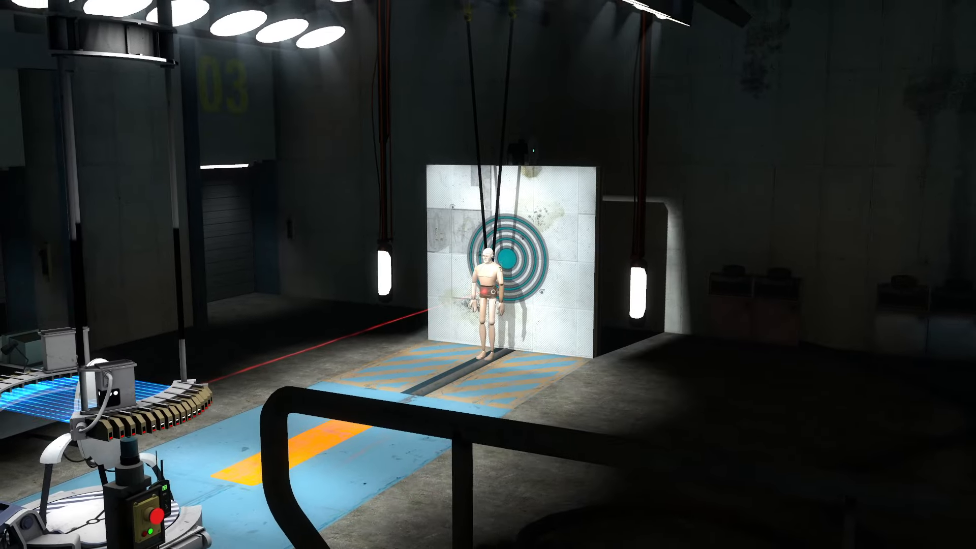
pyautogui.moveTo(488, 275)
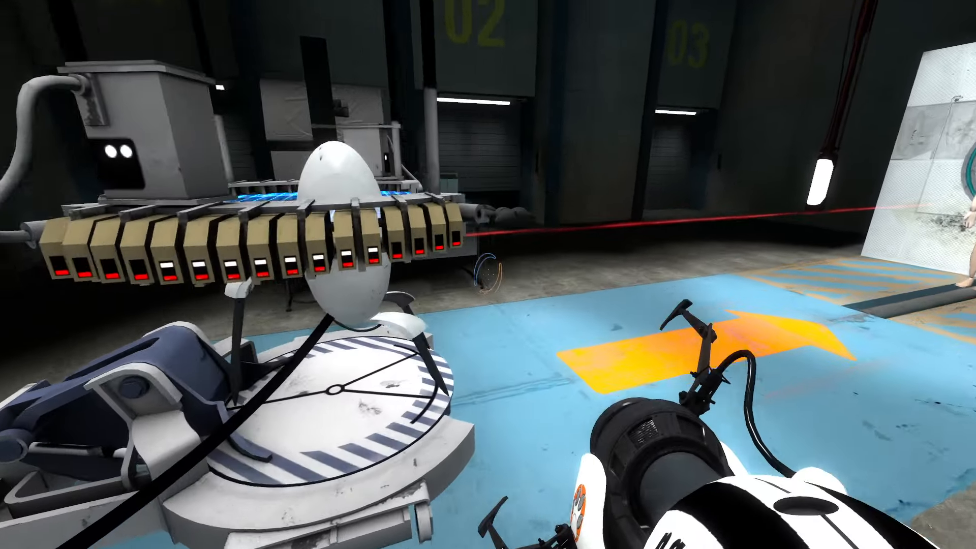
pyautogui.moveTo(489, 275)
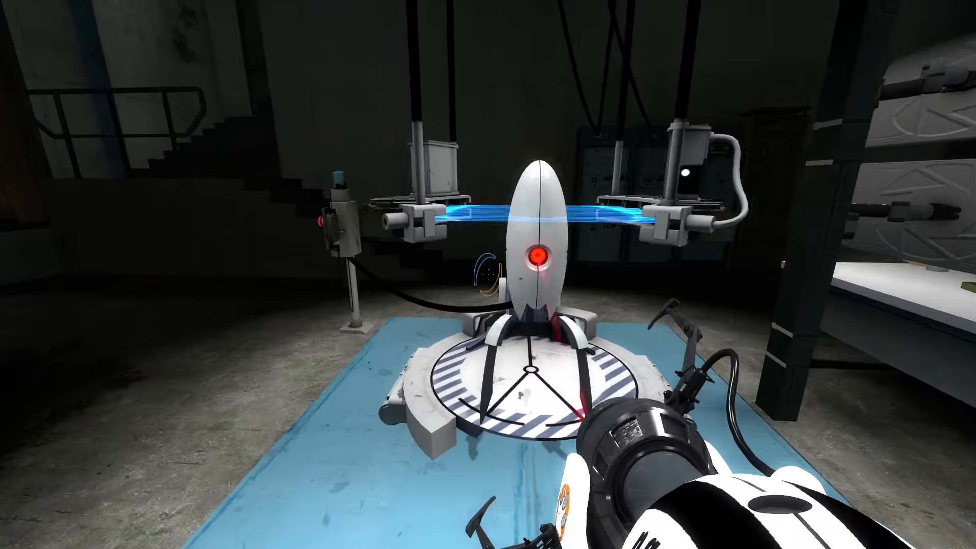
pyautogui.moveTo(488, 275)
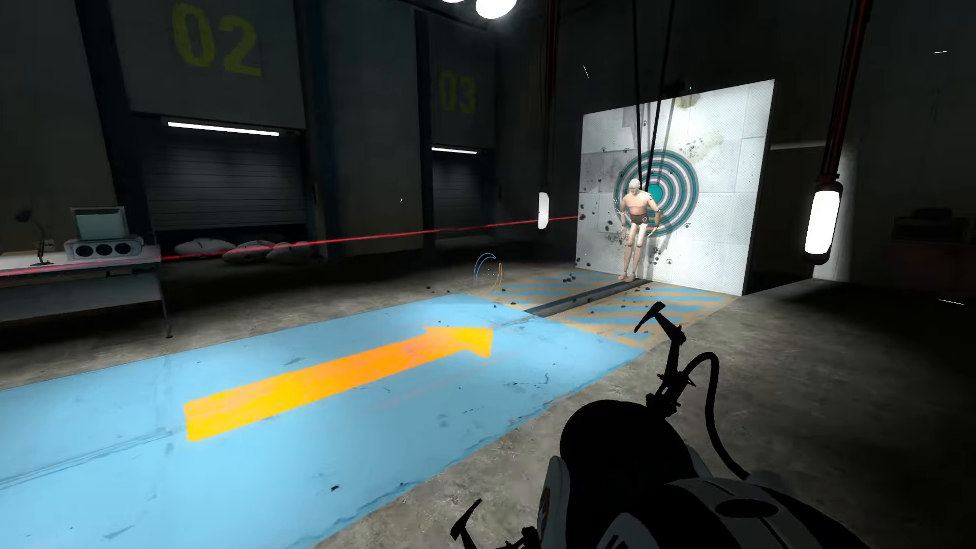
pyautogui.moveTo(488, 274)
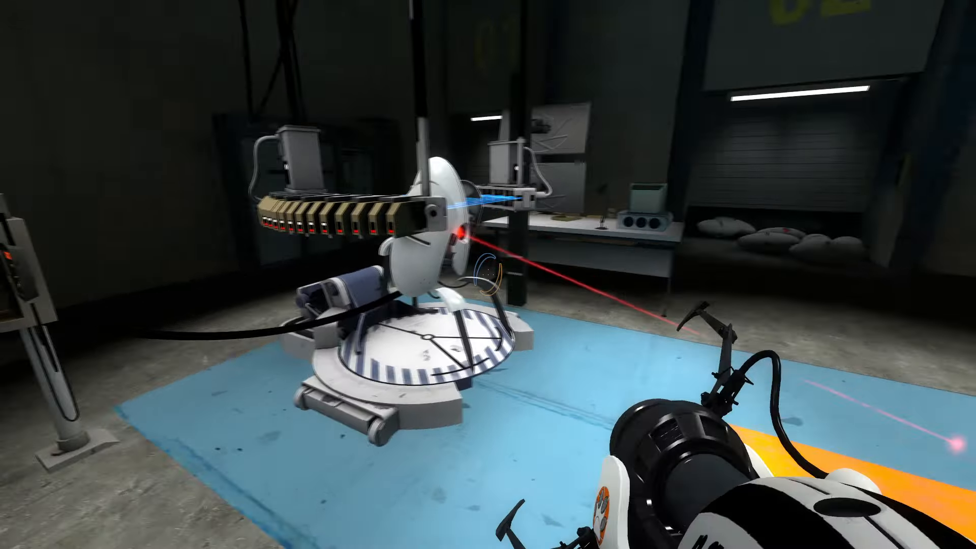
pyautogui.moveTo(488, 275)
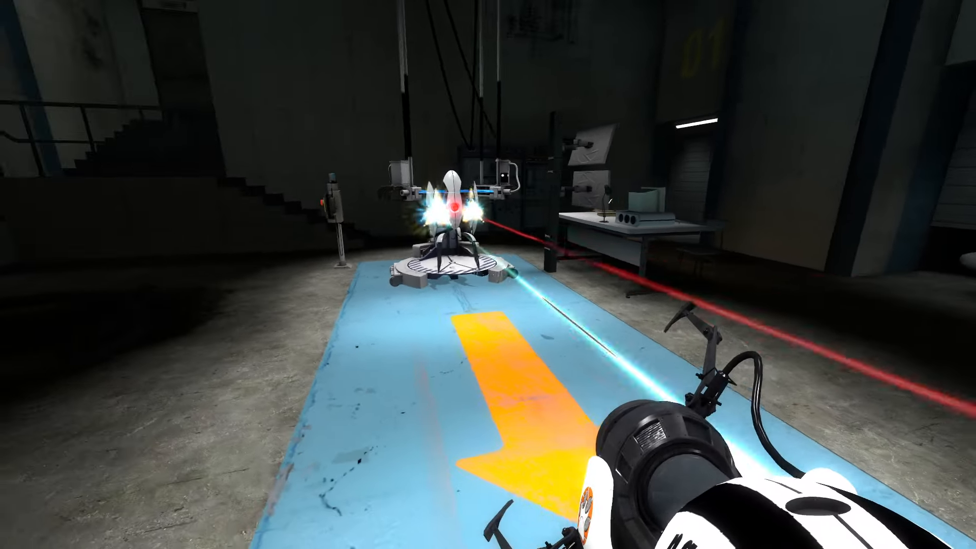
pyautogui.moveTo(489, 275)
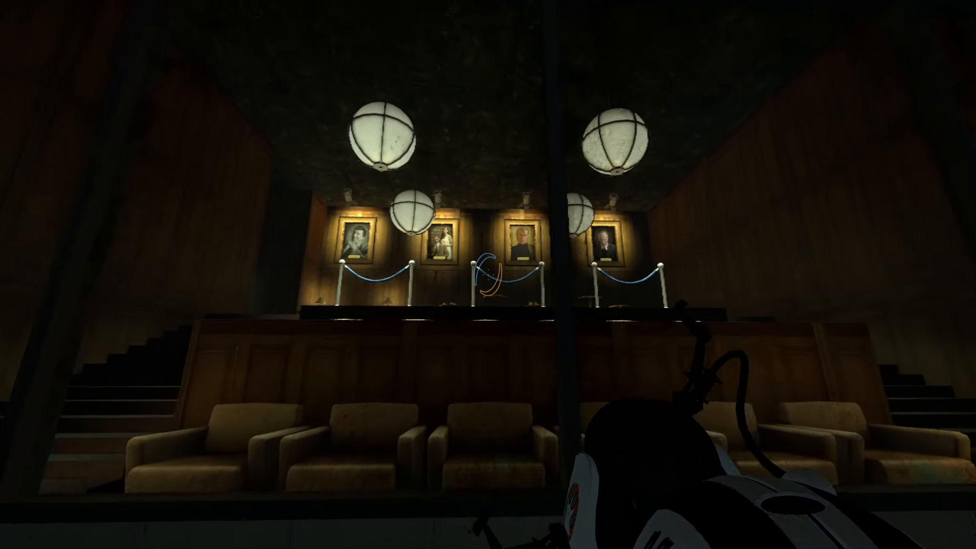
pyautogui.moveTo(488, 275)
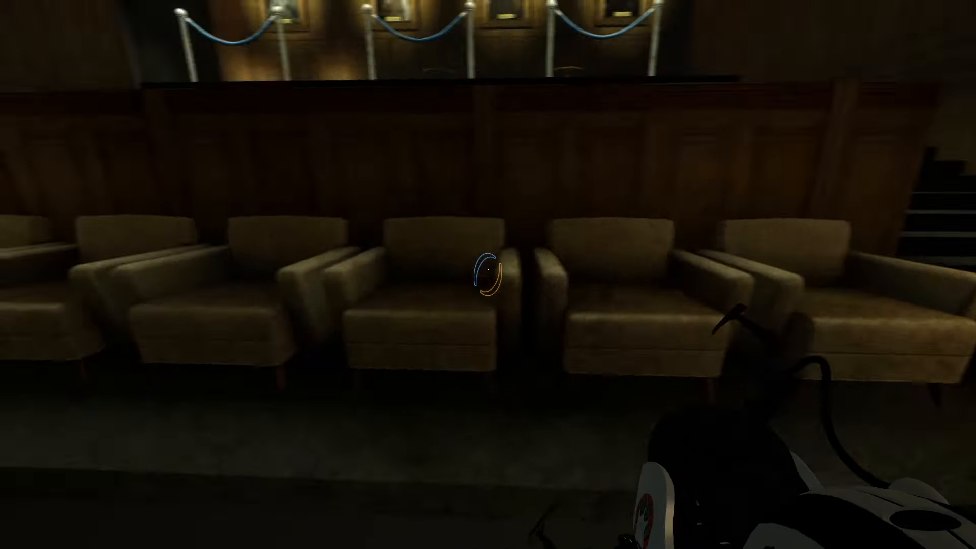
pyautogui.moveTo(488, 274)
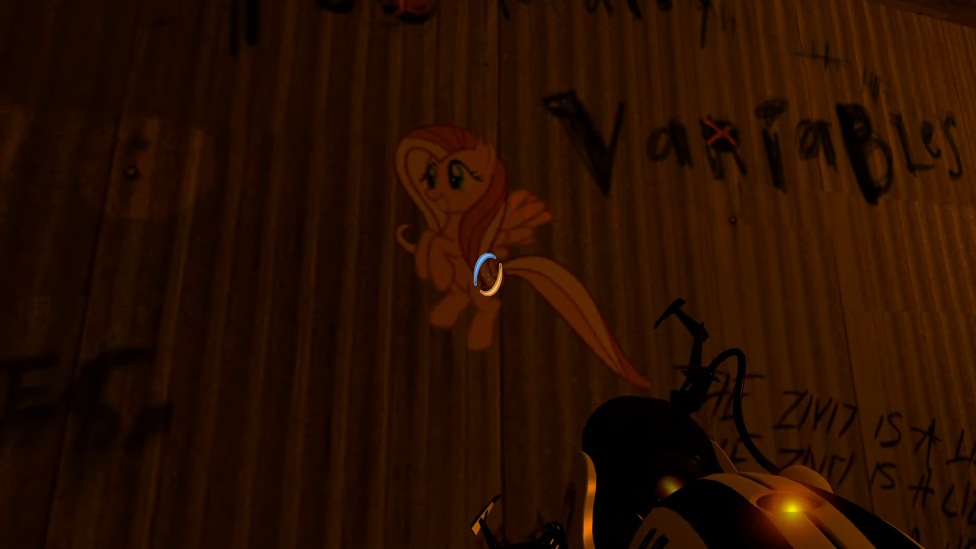
pyautogui.moveTo(488, 274)
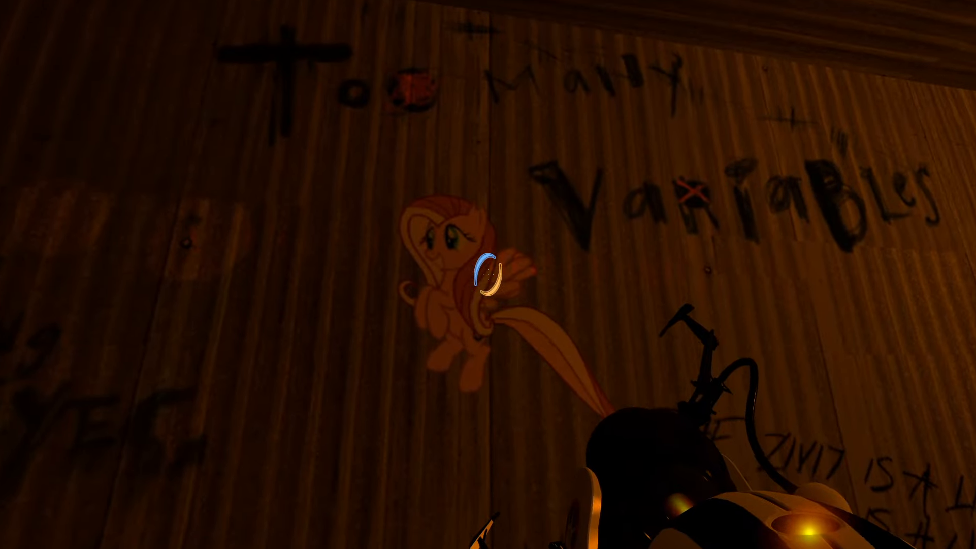
pyautogui.moveTo(488, 275)
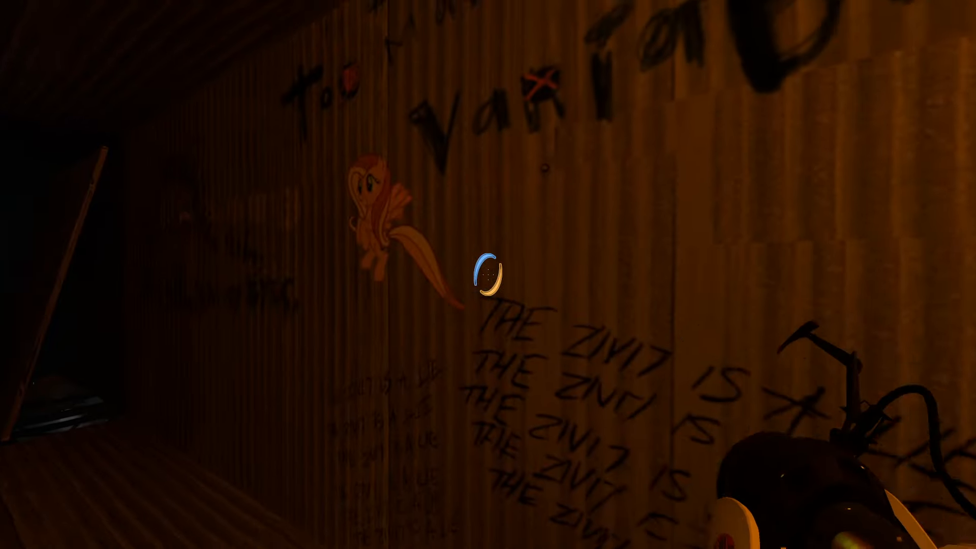
pyautogui.moveTo(488, 274)
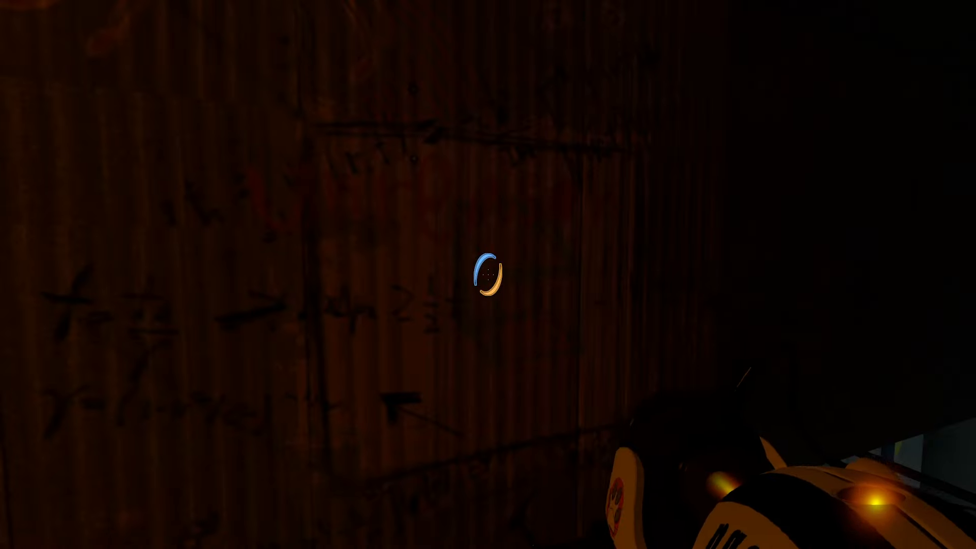
pyautogui.moveTo(488, 274)
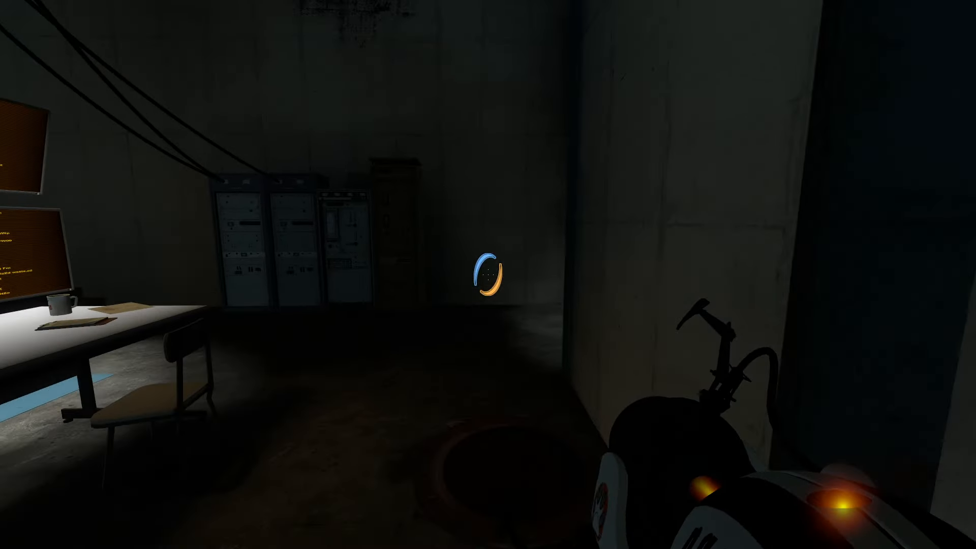
pyautogui.moveTo(488, 275)
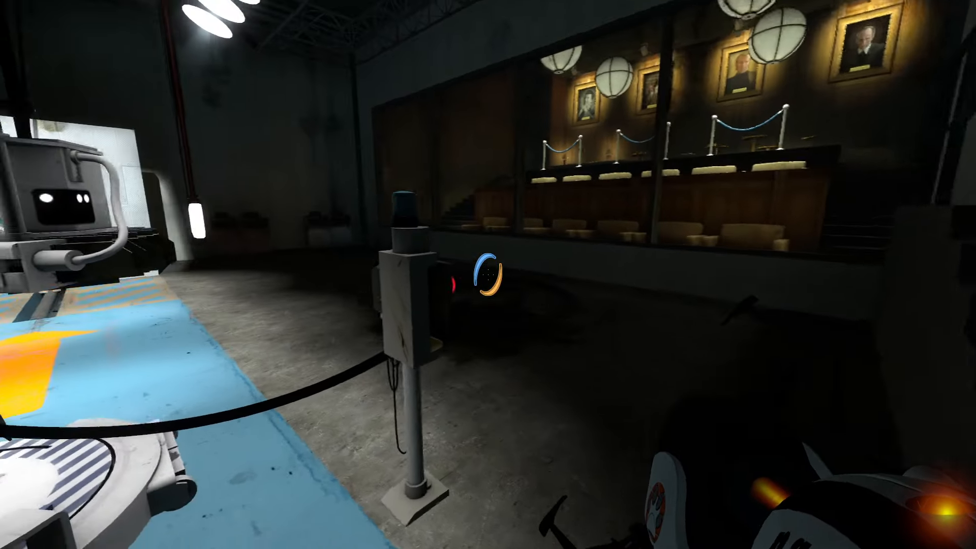
pyautogui.moveTo(488, 274)
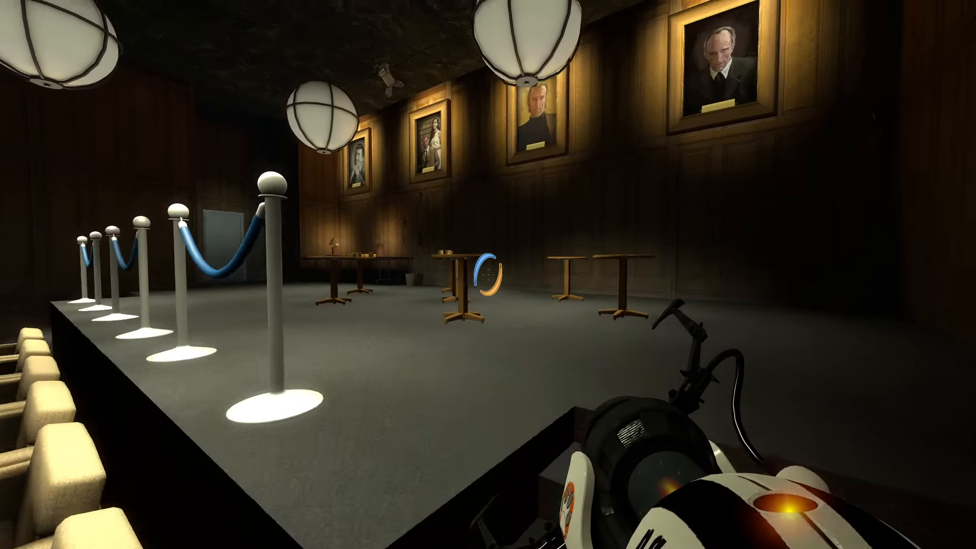
pyautogui.moveTo(488, 275)
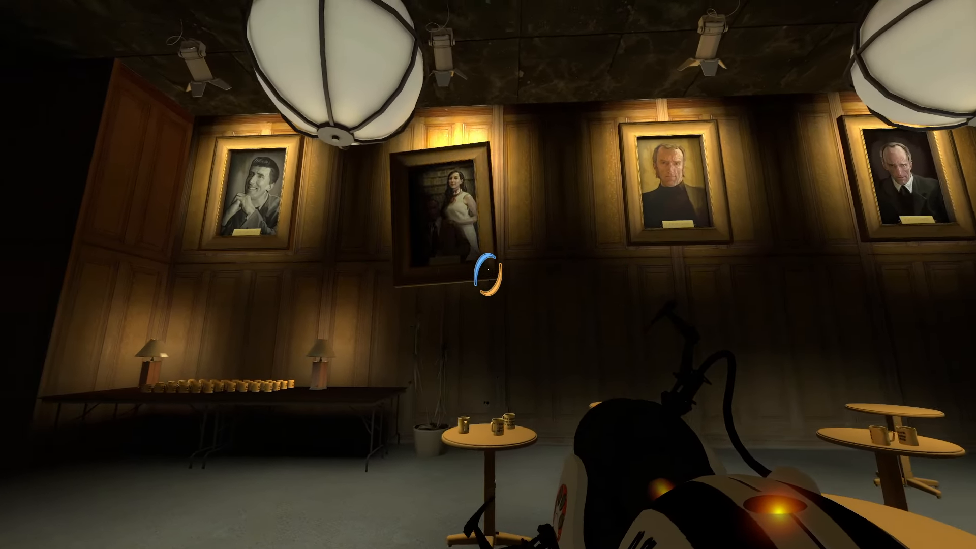
pyautogui.moveTo(488, 275)
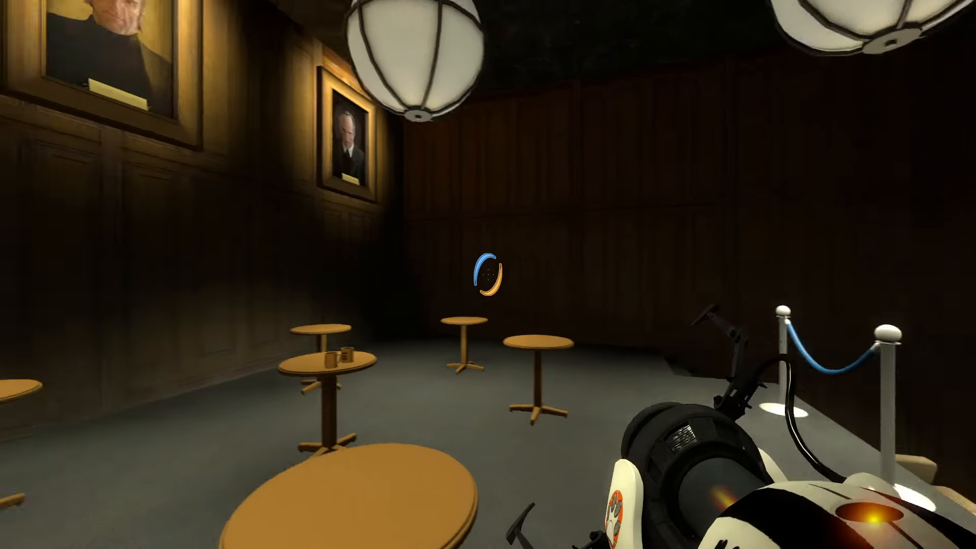
pyautogui.moveTo(489, 274)
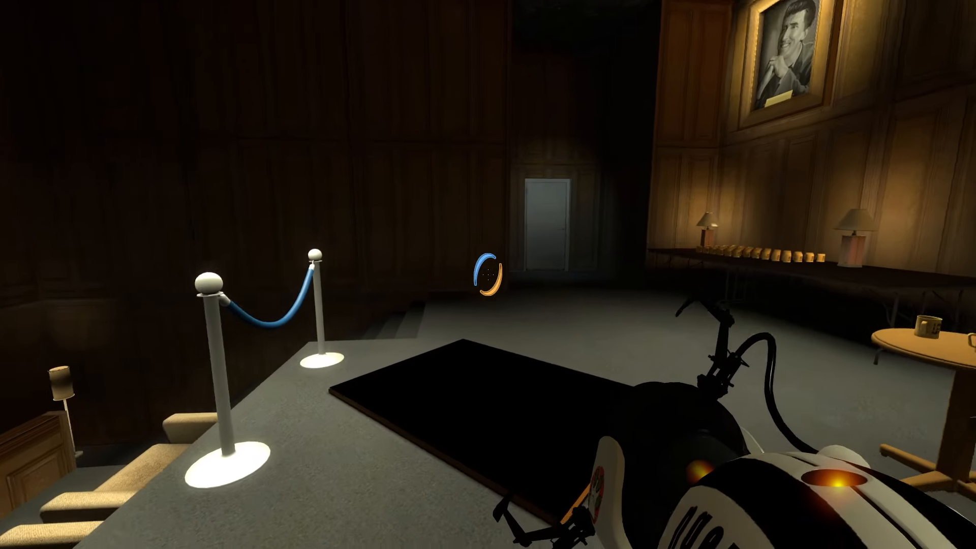
pyautogui.moveTo(489, 275)
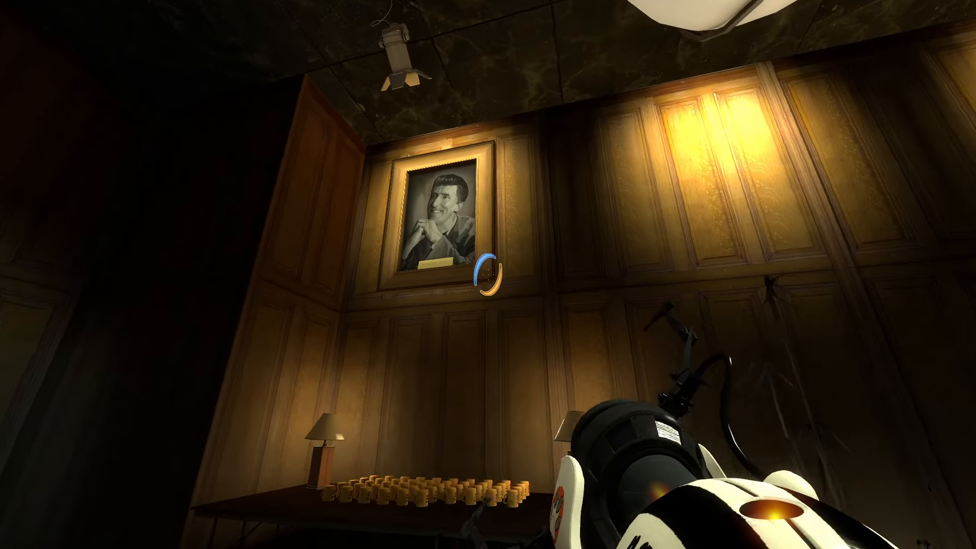
pyautogui.moveTo(488, 275)
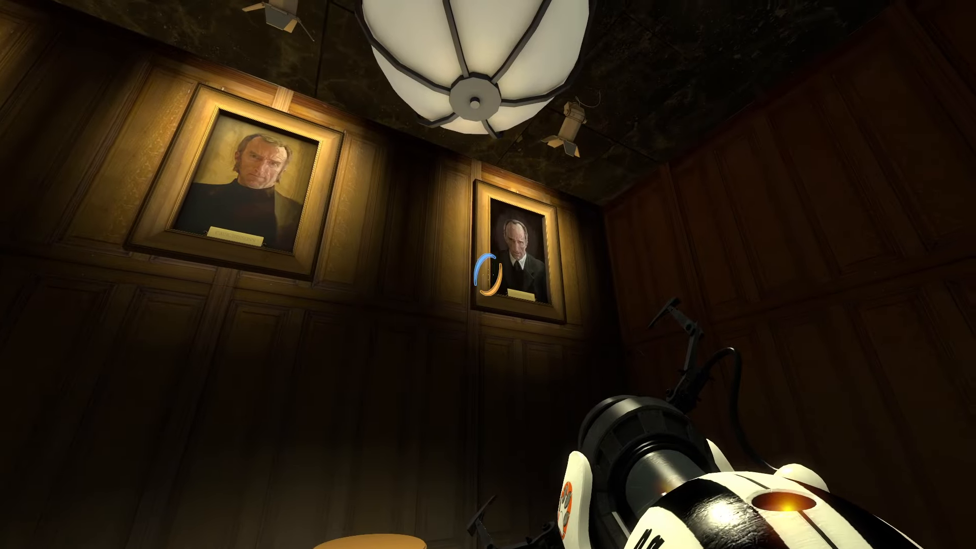
pyautogui.moveTo(488, 274)
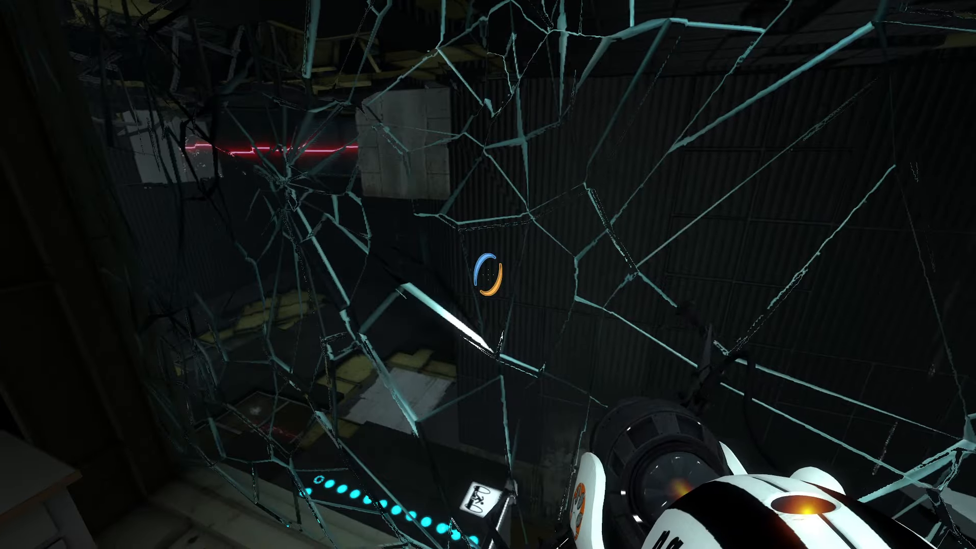
pyautogui.moveTo(488, 275)
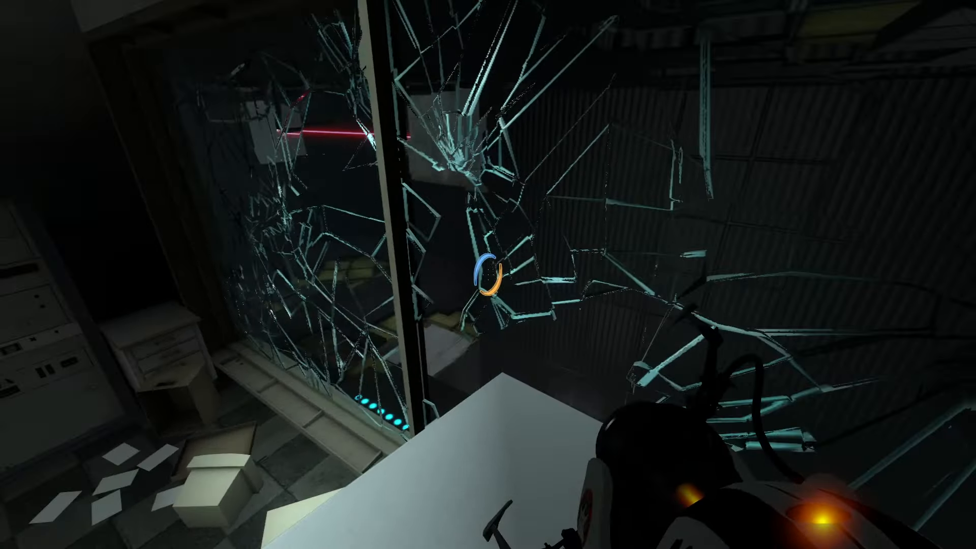
pyautogui.moveTo(488, 274)
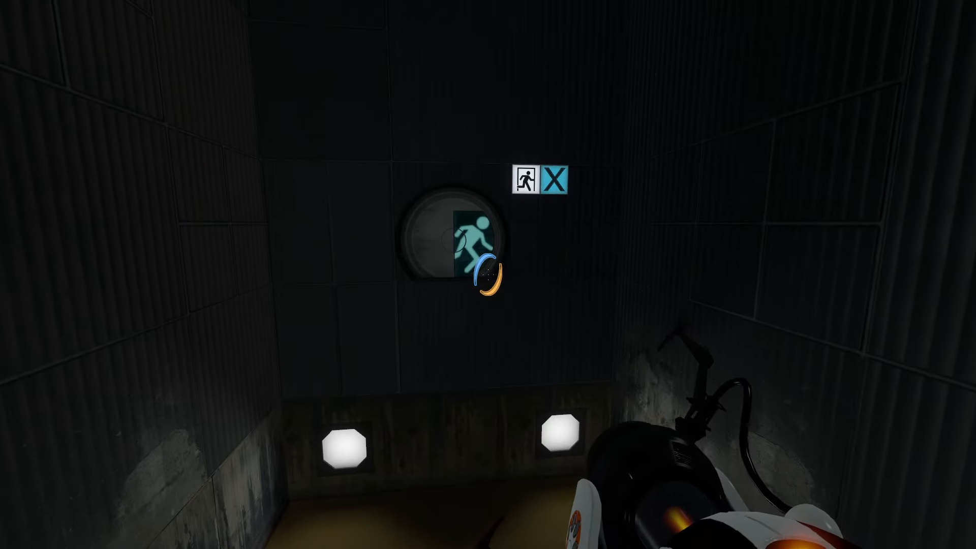
pyautogui.moveTo(488, 275)
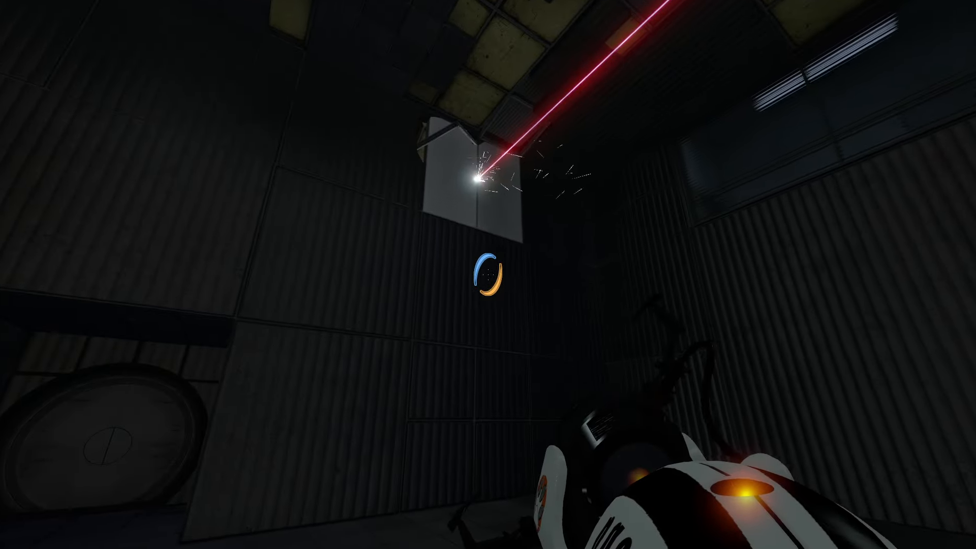
pyautogui.moveTo(488, 275)
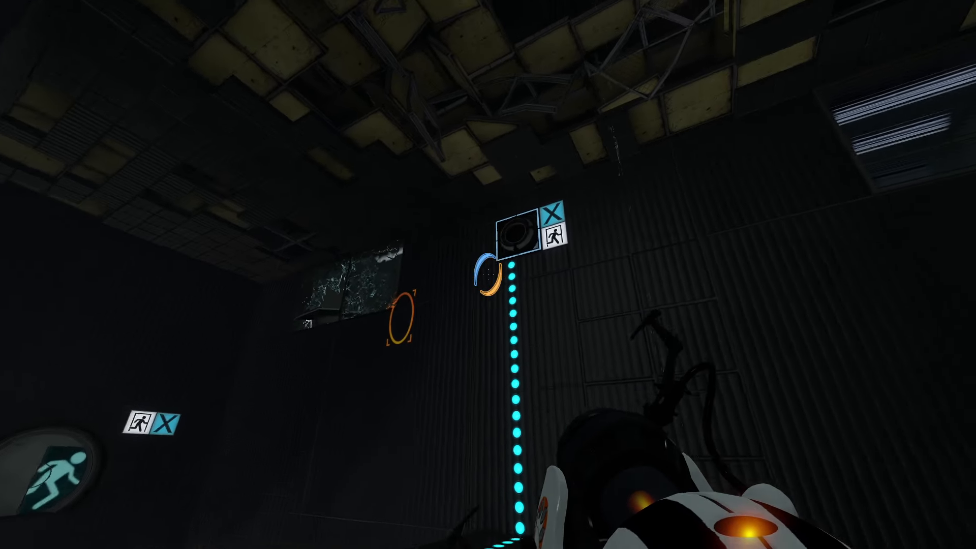
pyautogui.moveTo(488, 274)
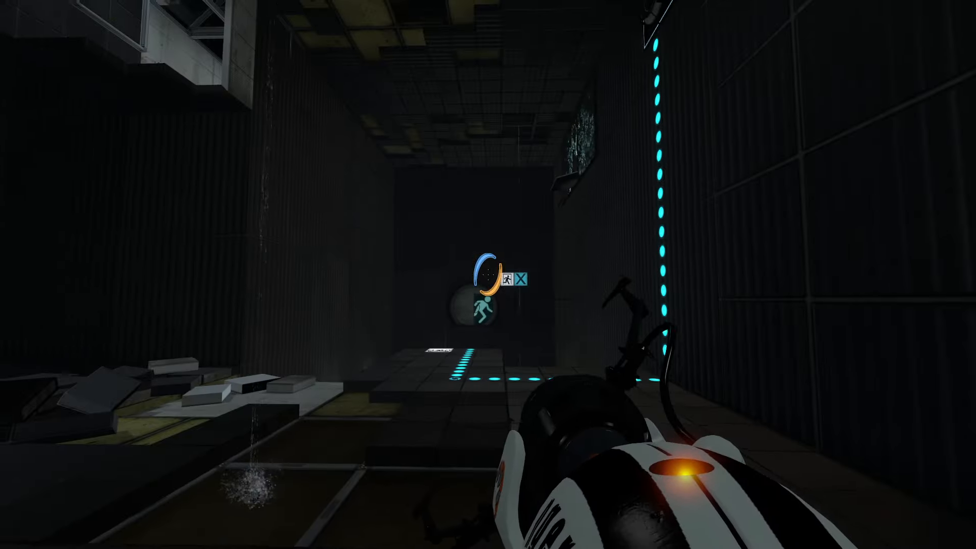
pyautogui.moveTo(488, 188)
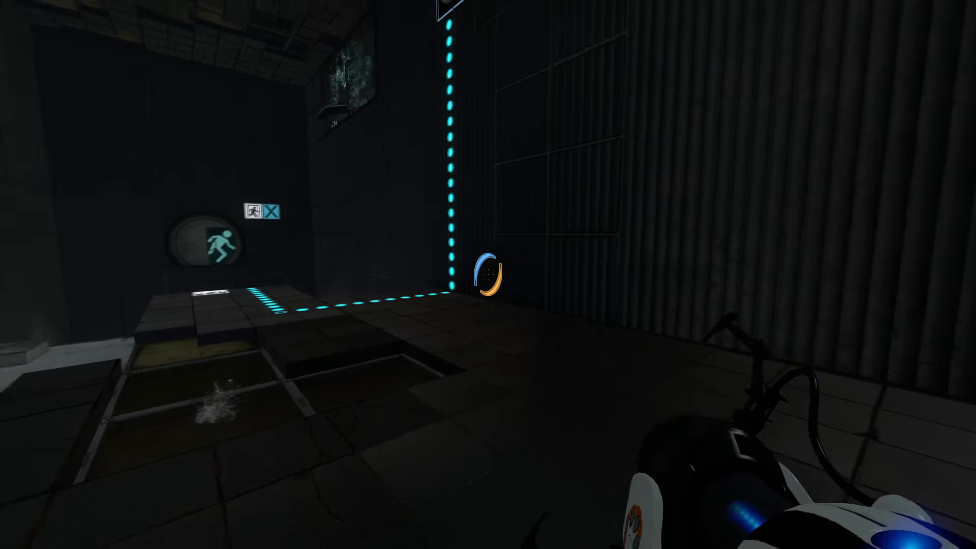
# Fire a portal in the shattered-glass chamber to begin redirecting the laser
pyautogui.click(488, 274)
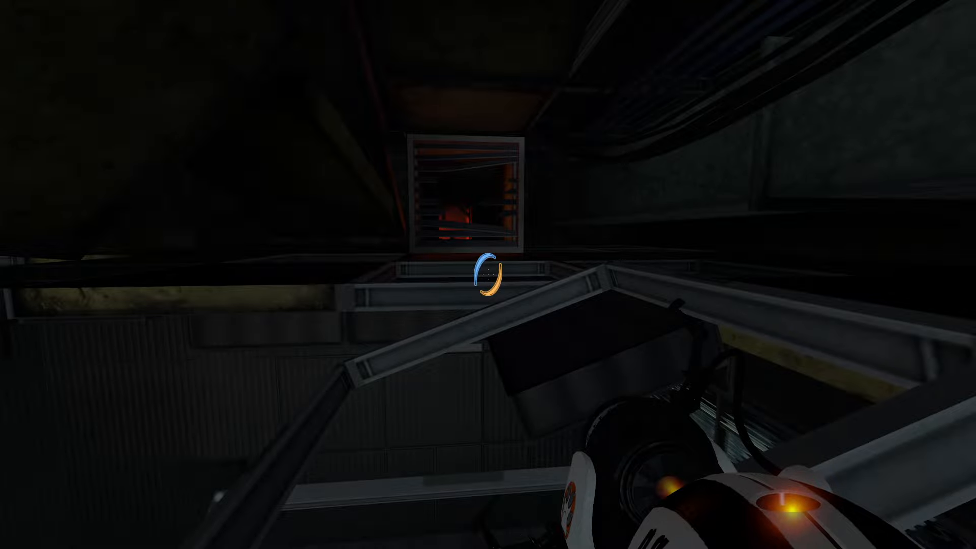
pyautogui.moveTo(489, 275)
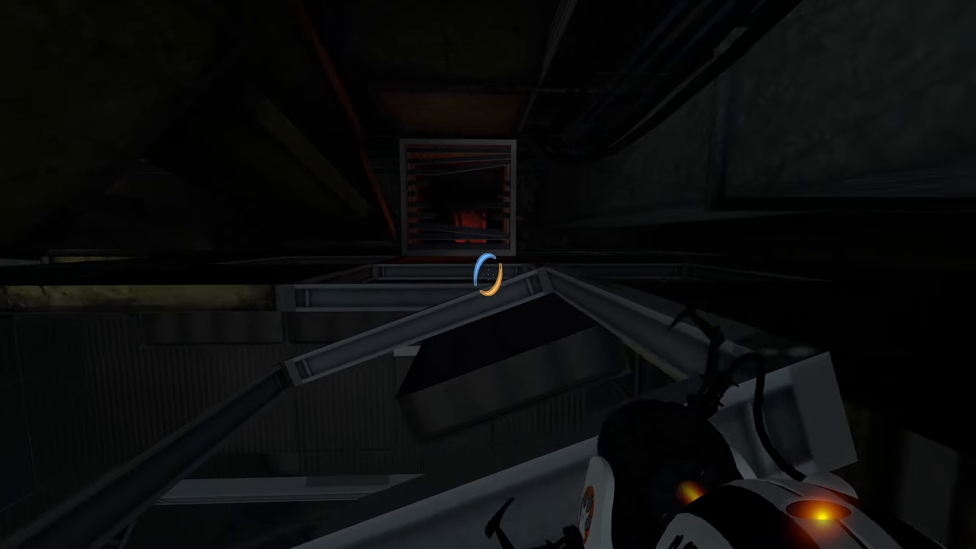
pyautogui.moveTo(489, 274)
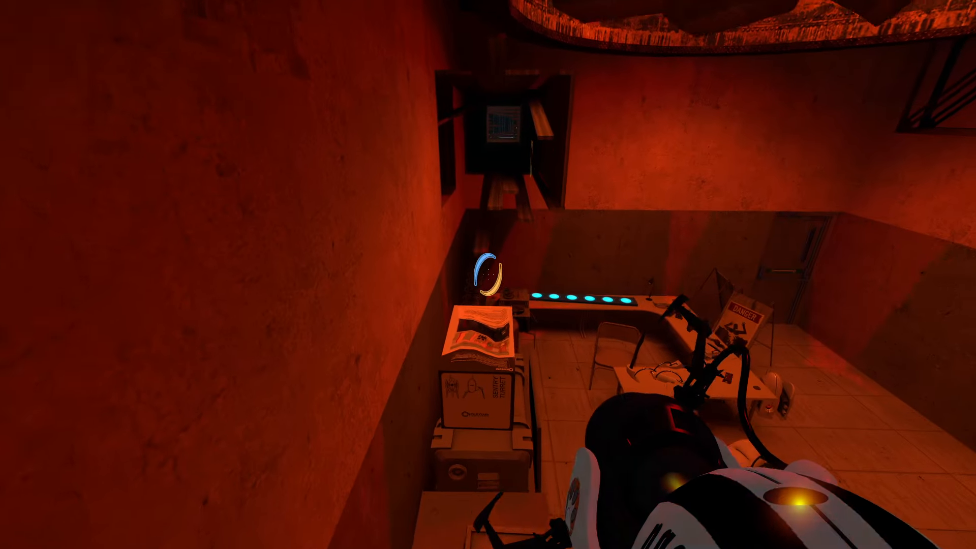
pyautogui.moveTo(488, 274)
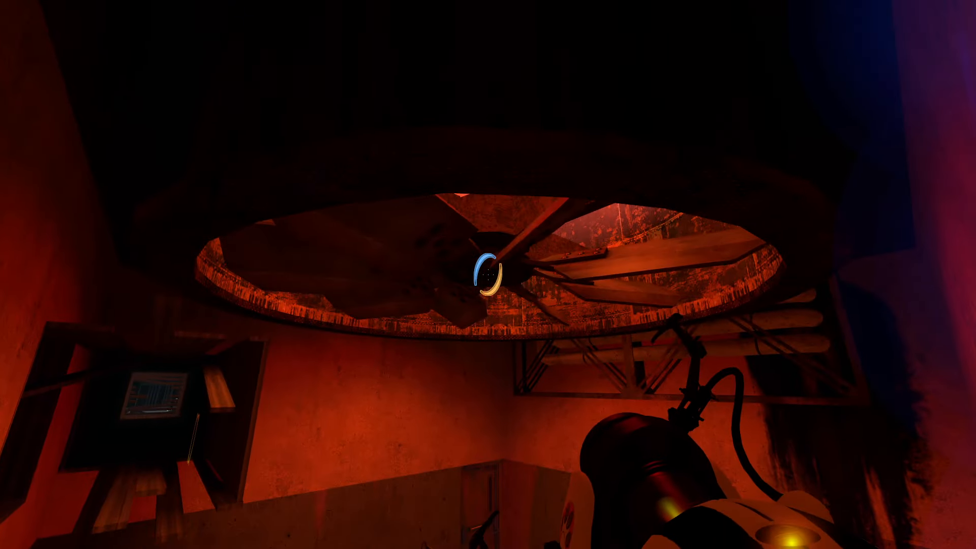
pyautogui.moveTo(488, 275)
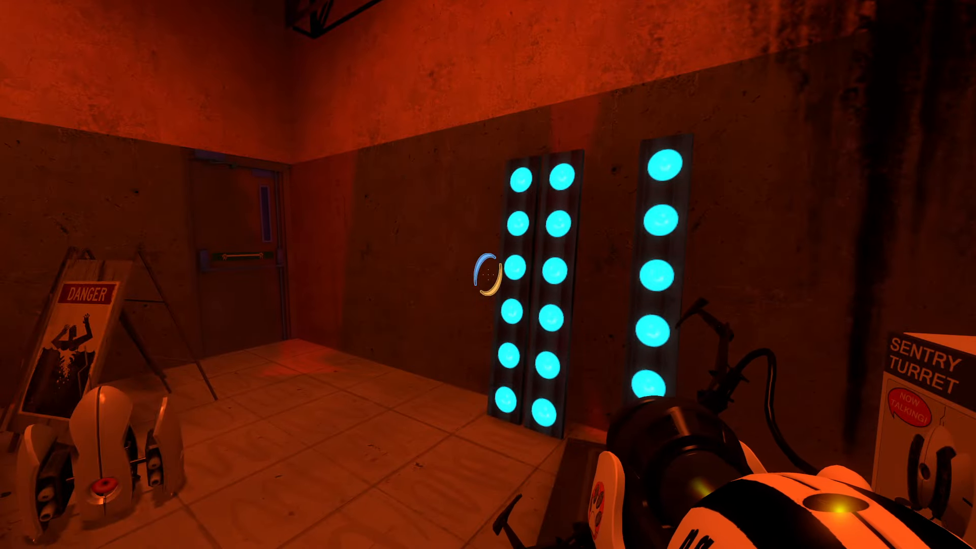
pyautogui.moveTo(488, 275)
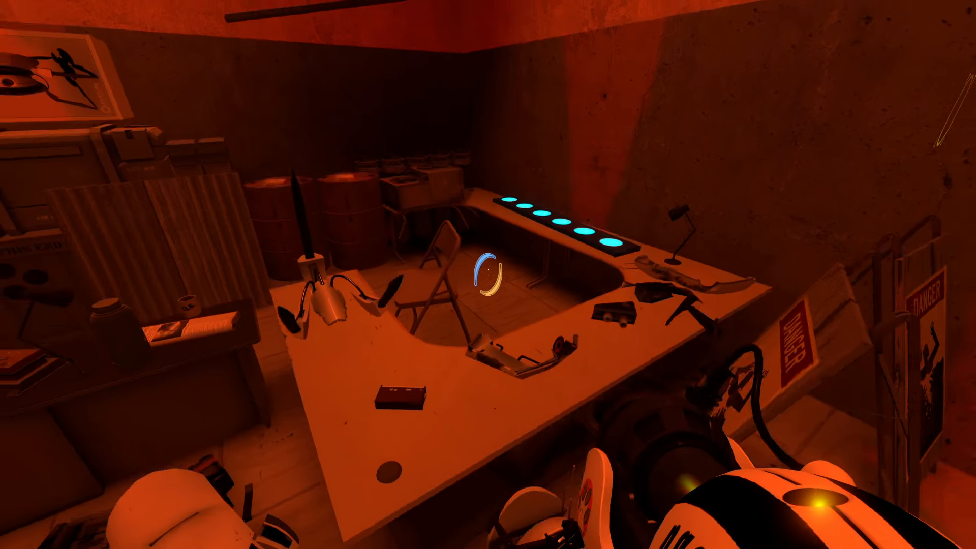
pyautogui.moveTo(488, 275)
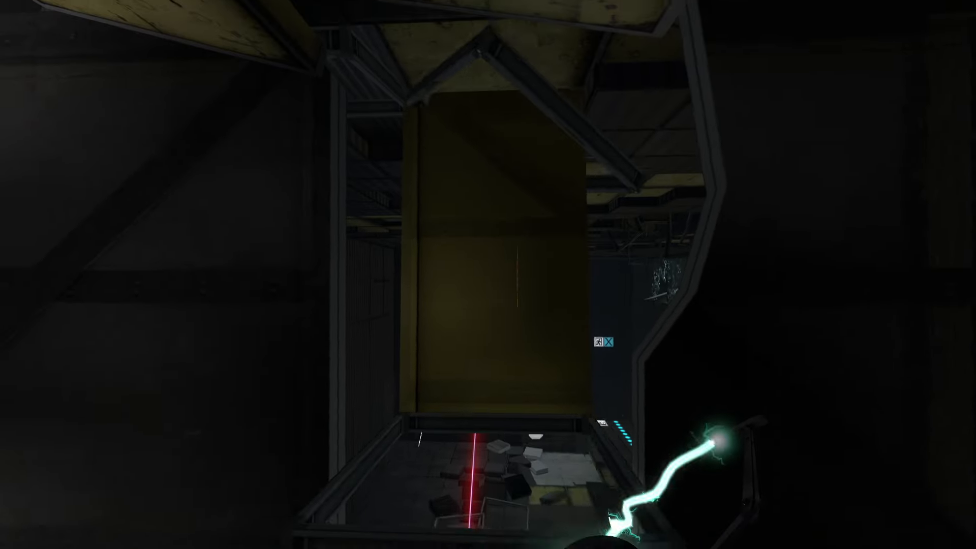
pyautogui.moveTo(488, 275)
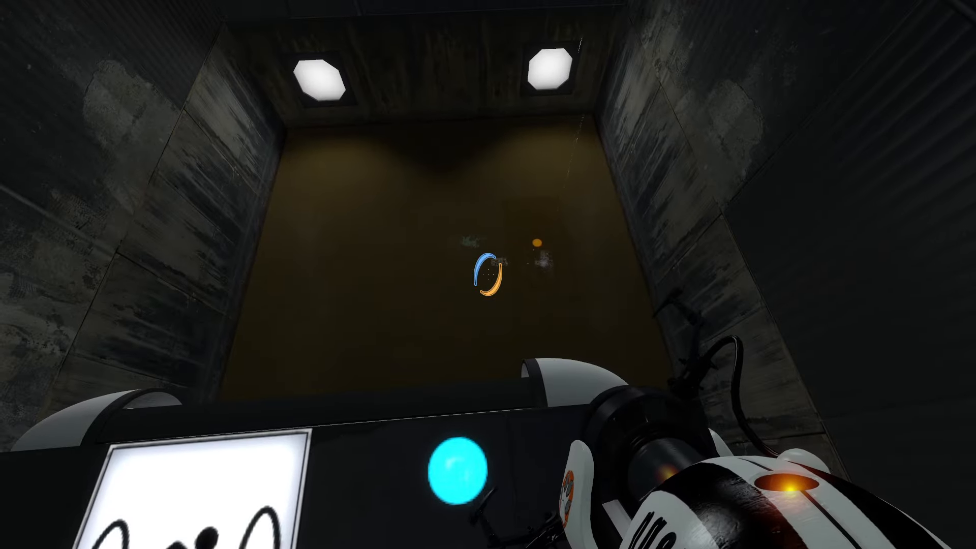
pyautogui.moveTo(488, 275)
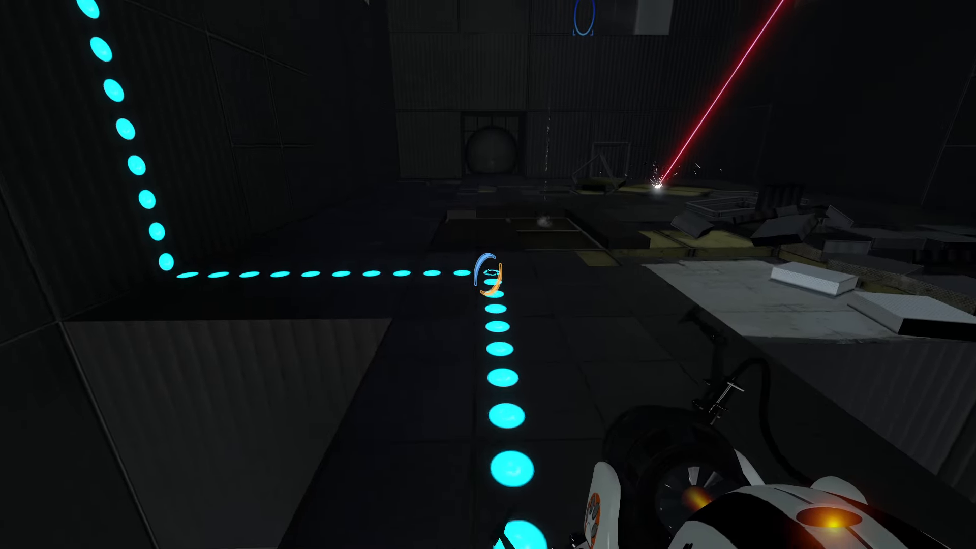
pyautogui.moveTo(488, 275)
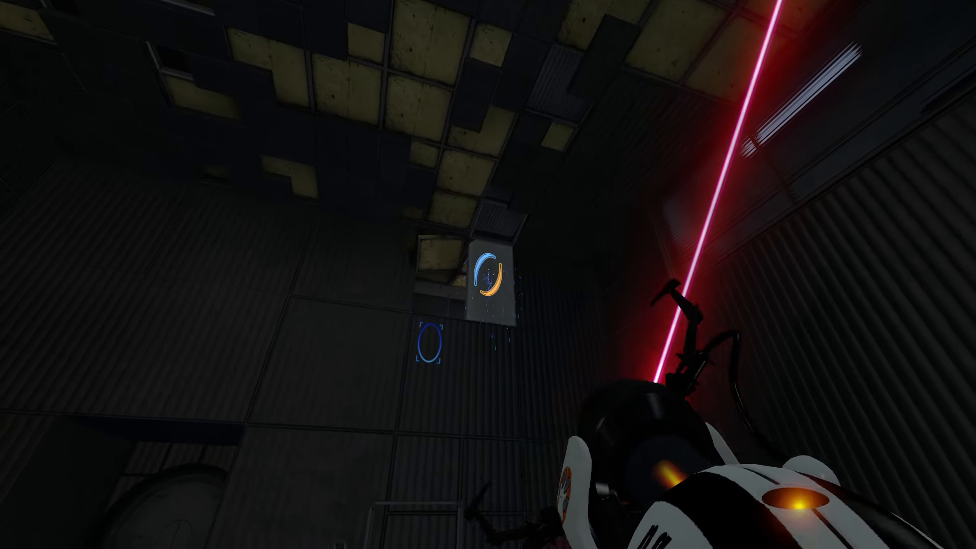
pyautogui.moveTo(488, 274)
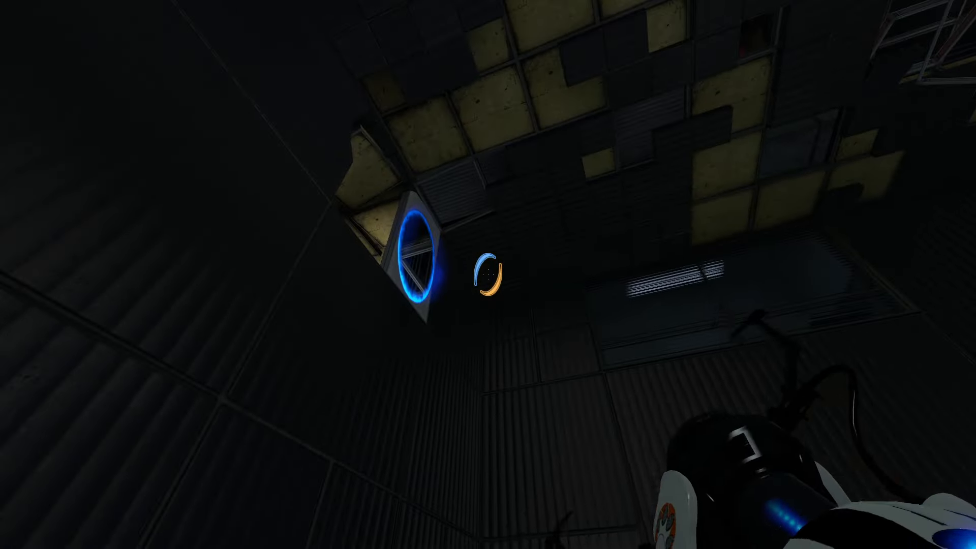
pyautogui.moveTo(488, 274)
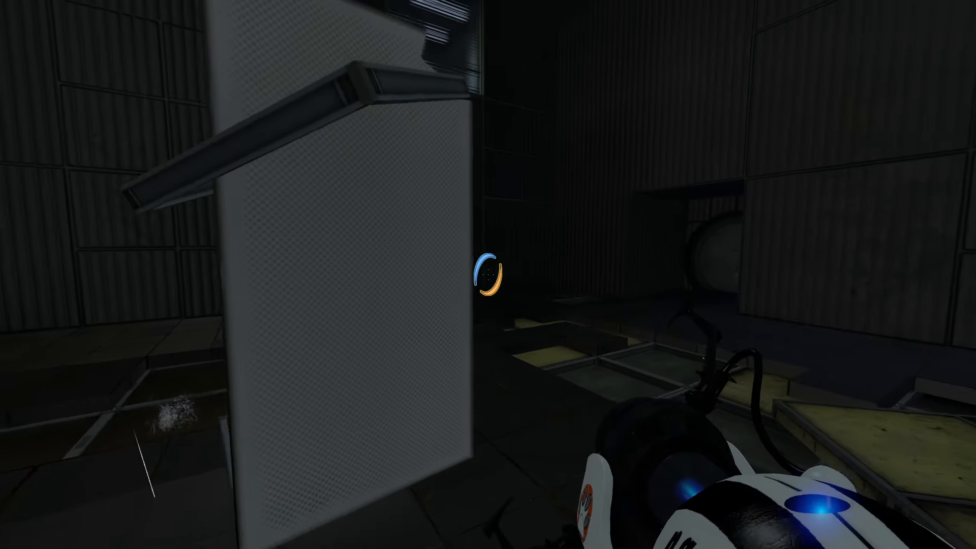
# Fire a portal so the laser beam reaches its receiver and unlocks the exit
pyautogui.click(488, 275)
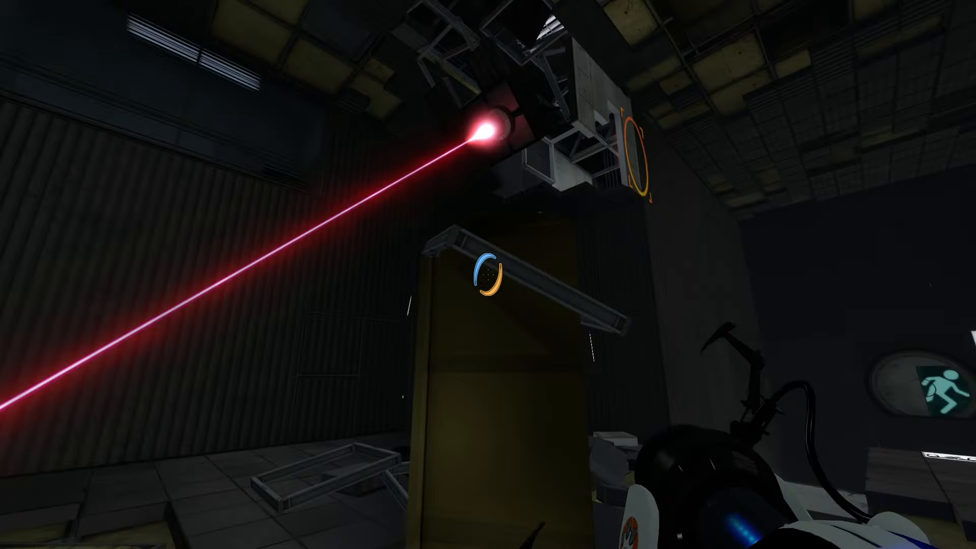
pyautogui.moveTo(488, 275)
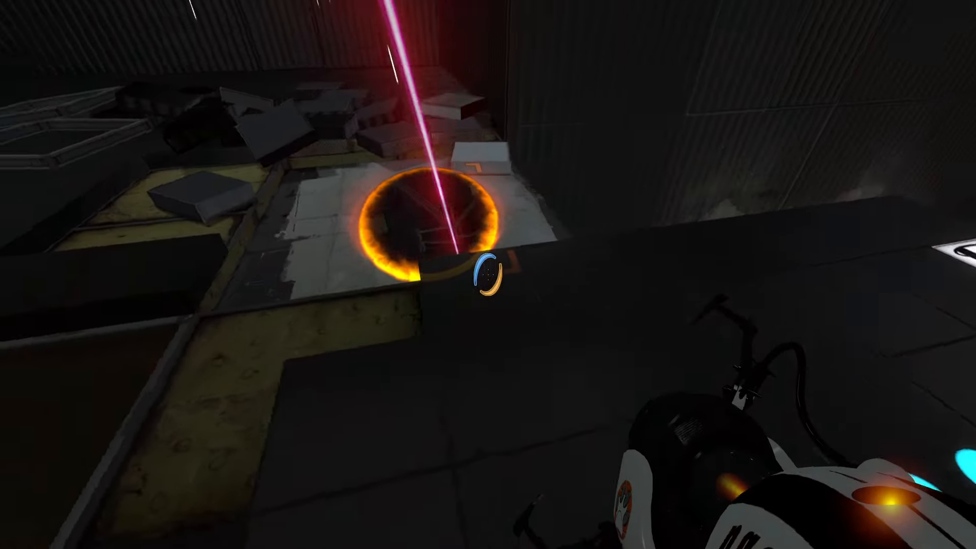
pyautogui.moveTo(489, 274)
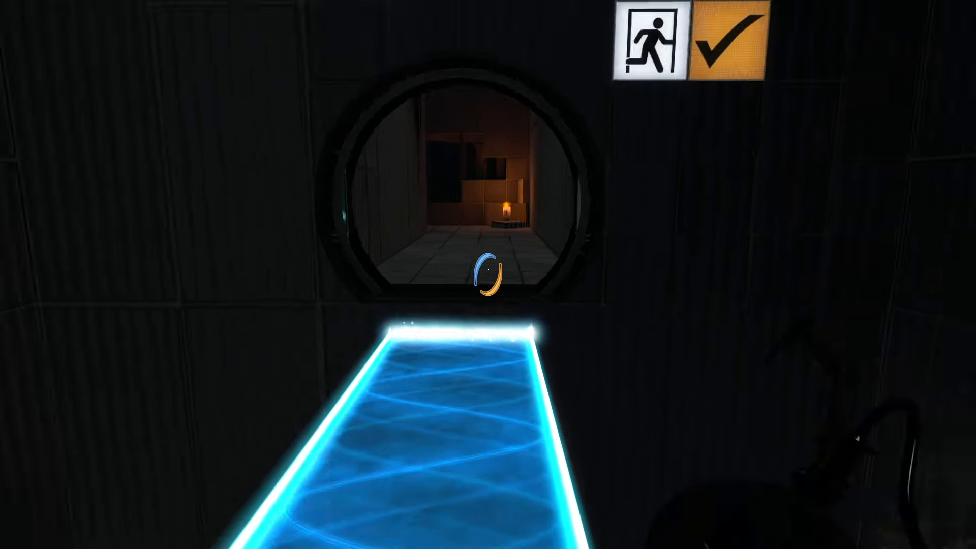
# Walk forward across the light bridge through the exit into the laser-lit chamber
pyautogui.press('w')
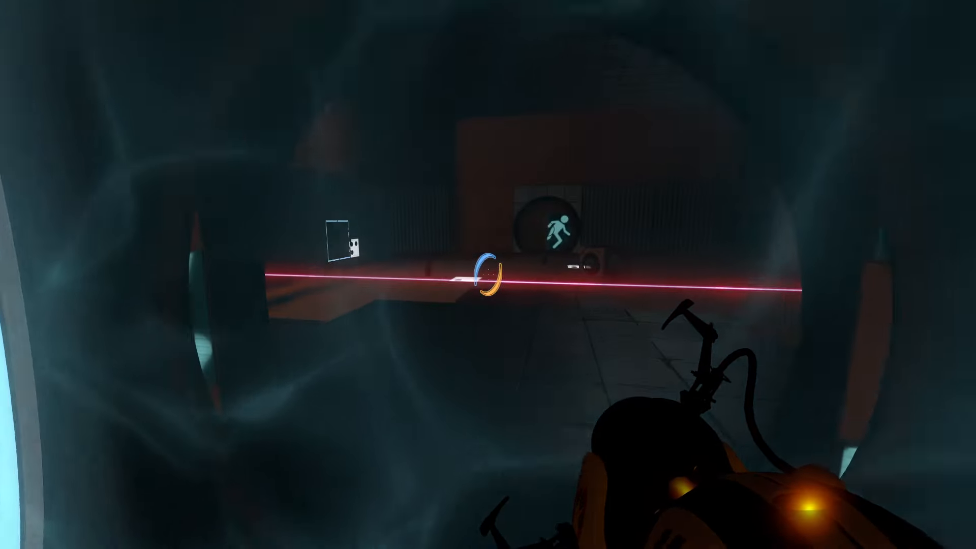
pyautogui.moveTo(488, 274)
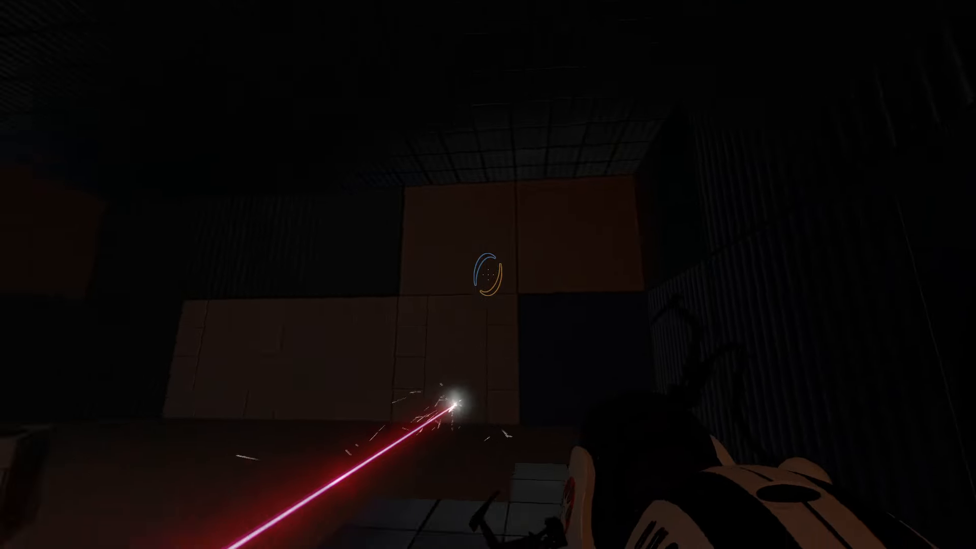
pyautogui.moveTo(488, 274)
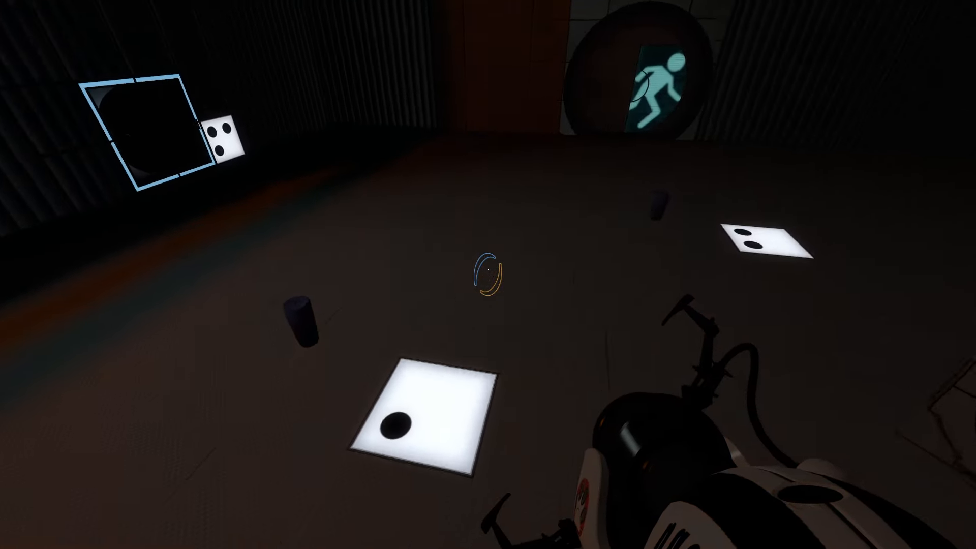
pyautogui.moveTo(488, 274)
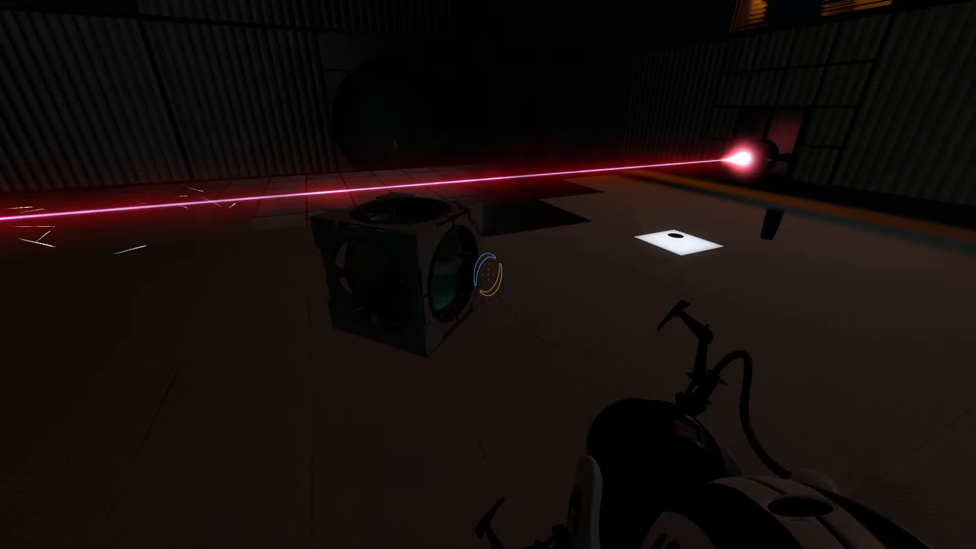
pyautogui.moveTo(489, 274)
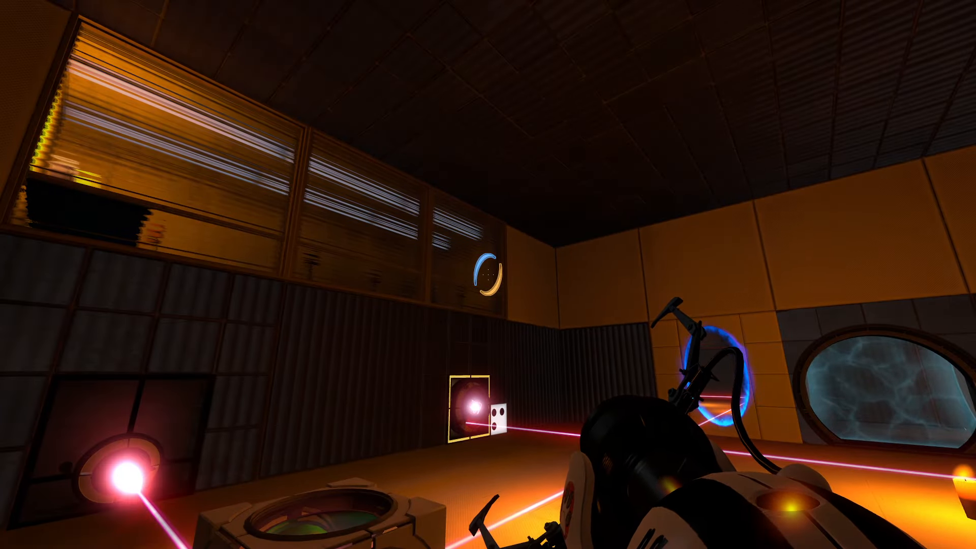
pyautogui.moveTo(488, 275)
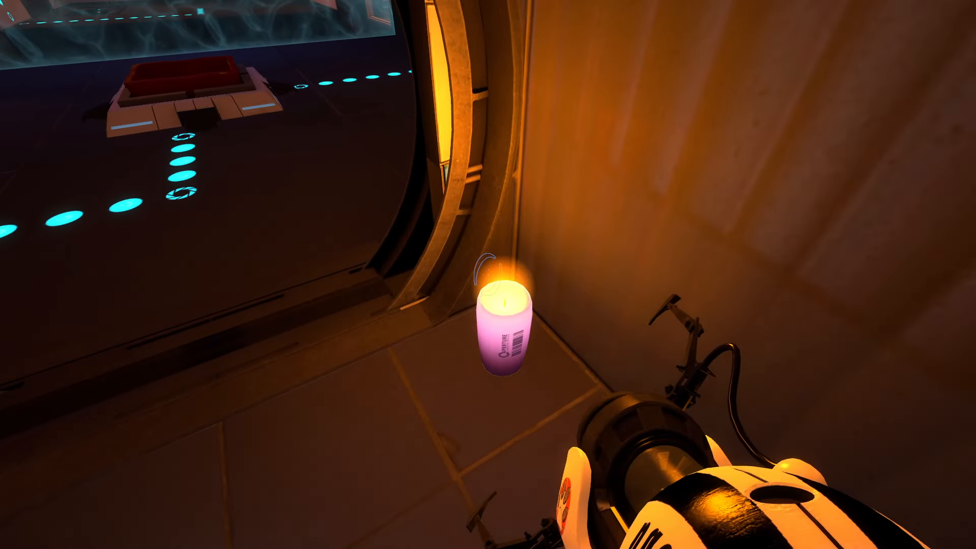
pyautogui.moveTo(489, 274)
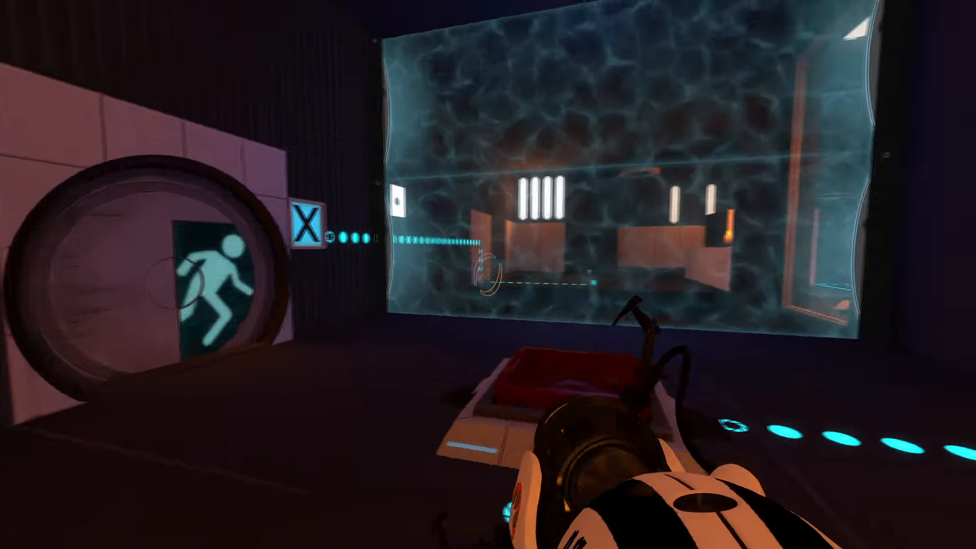
pyautogui.moveTo(488, 275)
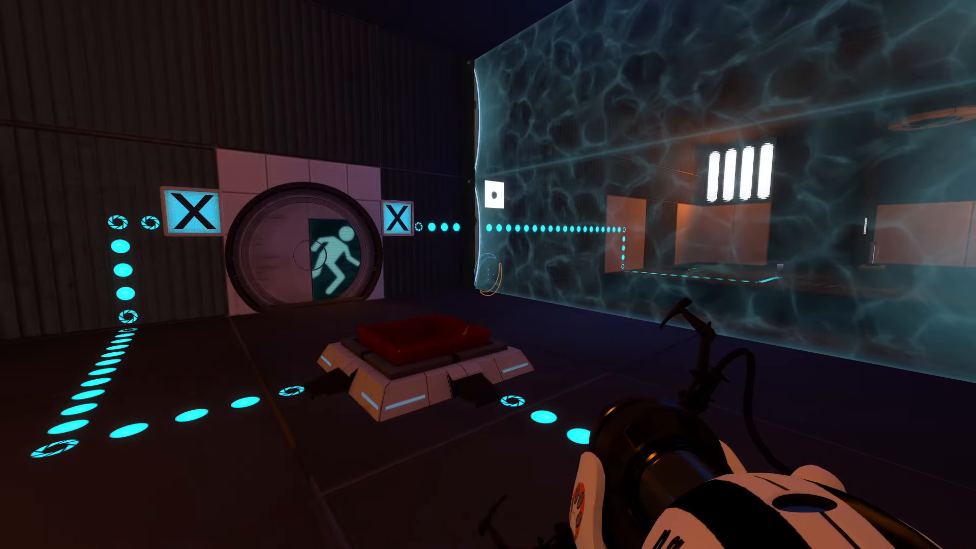
pyautogui.moveTo(489, 274)
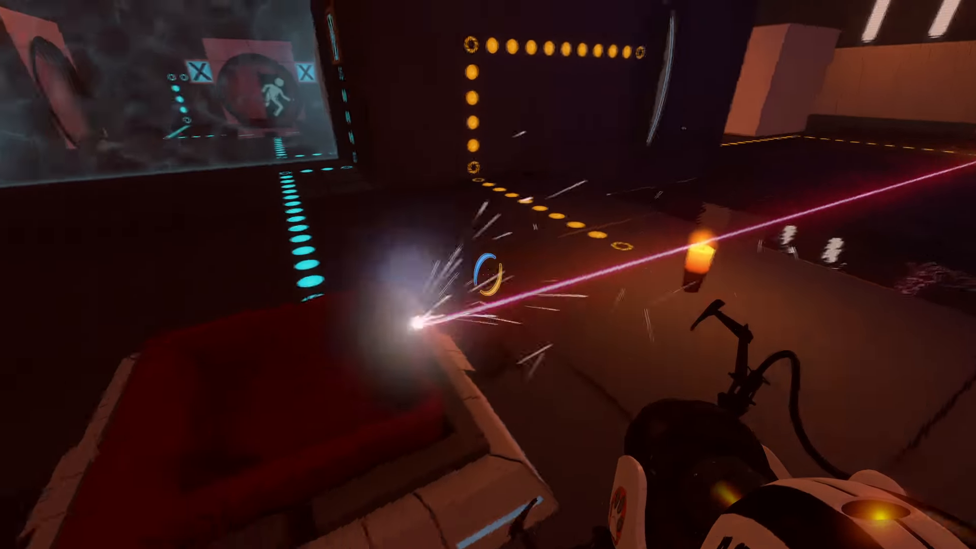
pyautogui.moveTo(488, 275)
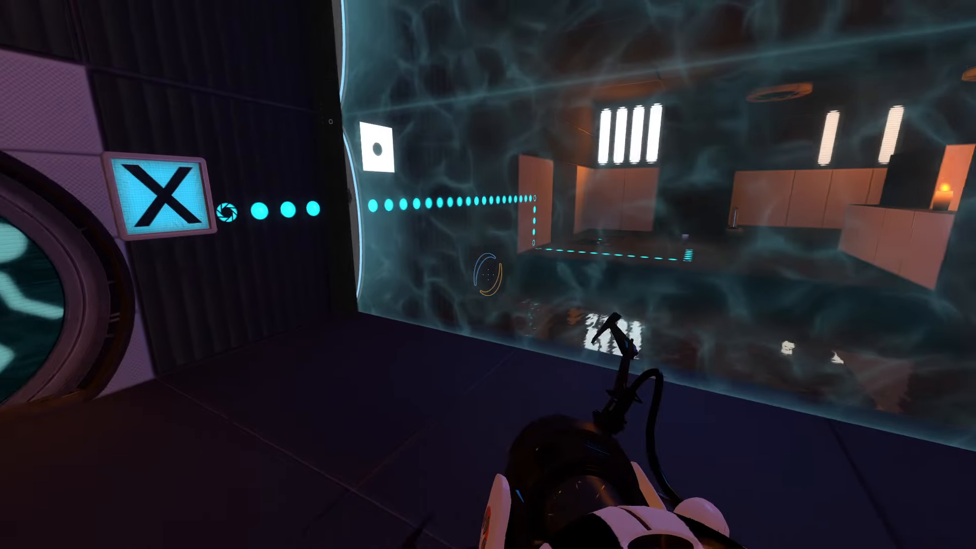
pyautogui.moveTo(489, 274)
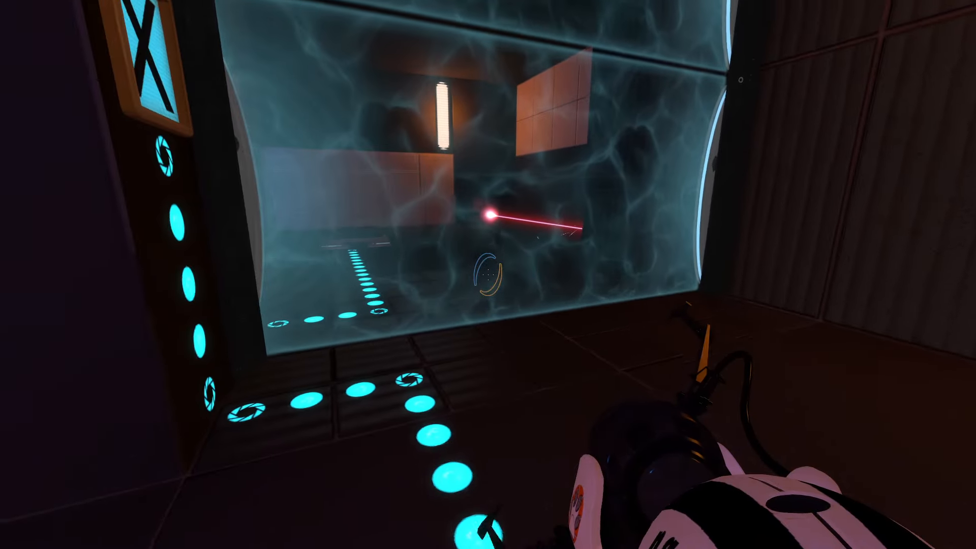
pyautogui.moveTo(488, 275)
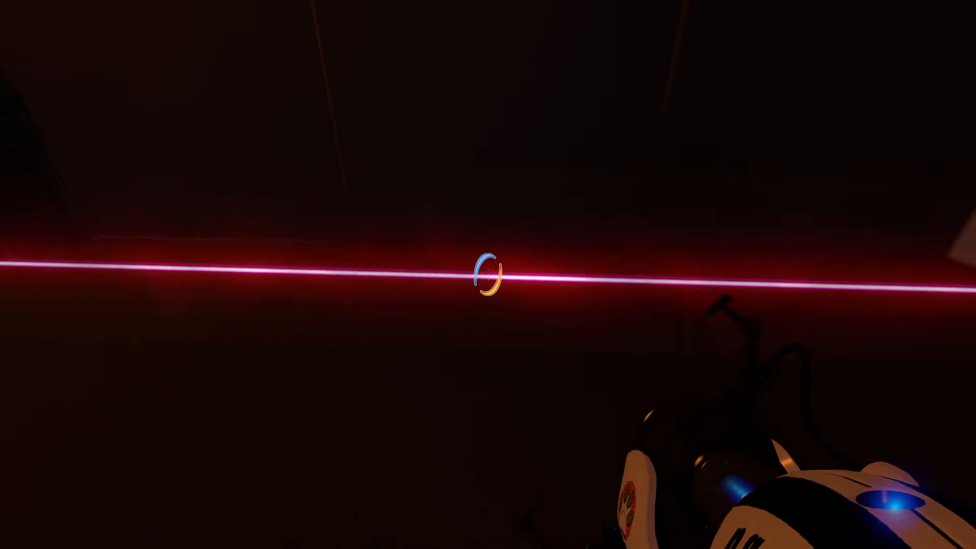
# Fire a portal to reach the orange-lit room with the red floor button
pyautogui.click(488, 274)
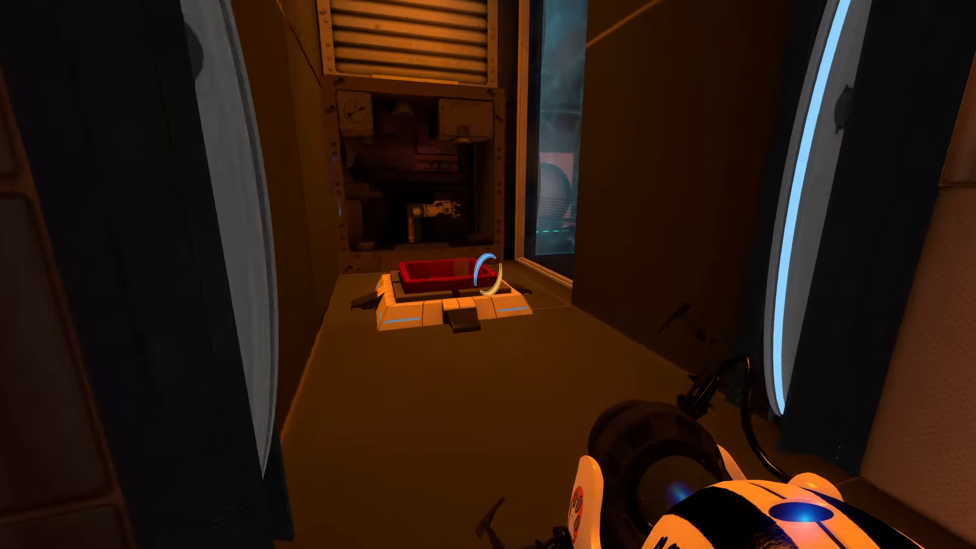
pyautogui.moveTo(488, 275)
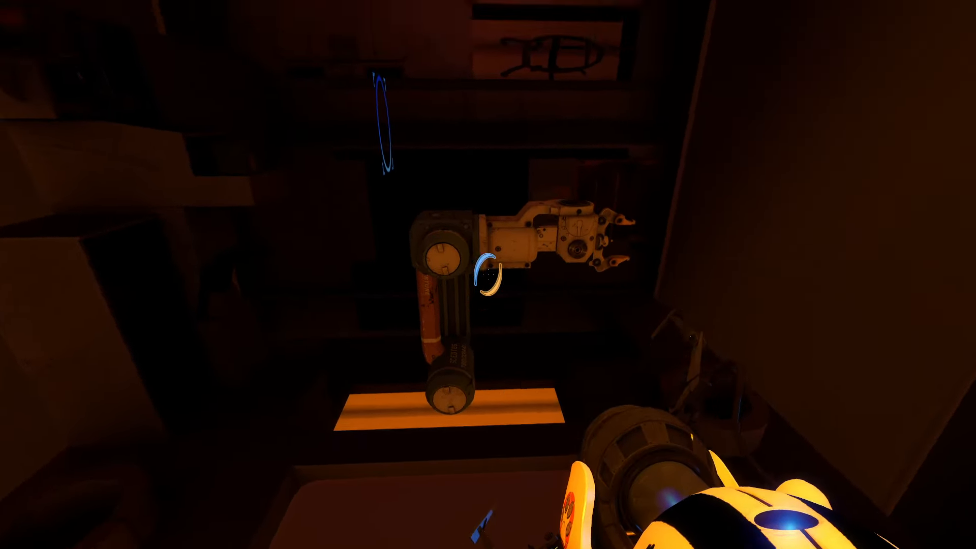
pyautogui.moveTo(488, 274)
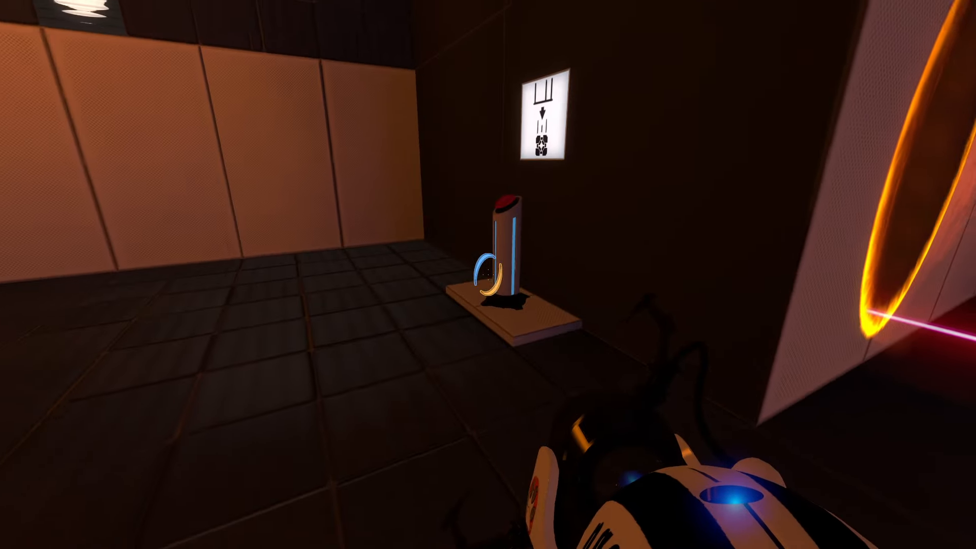
pyautogui.moveTo(488, 275)
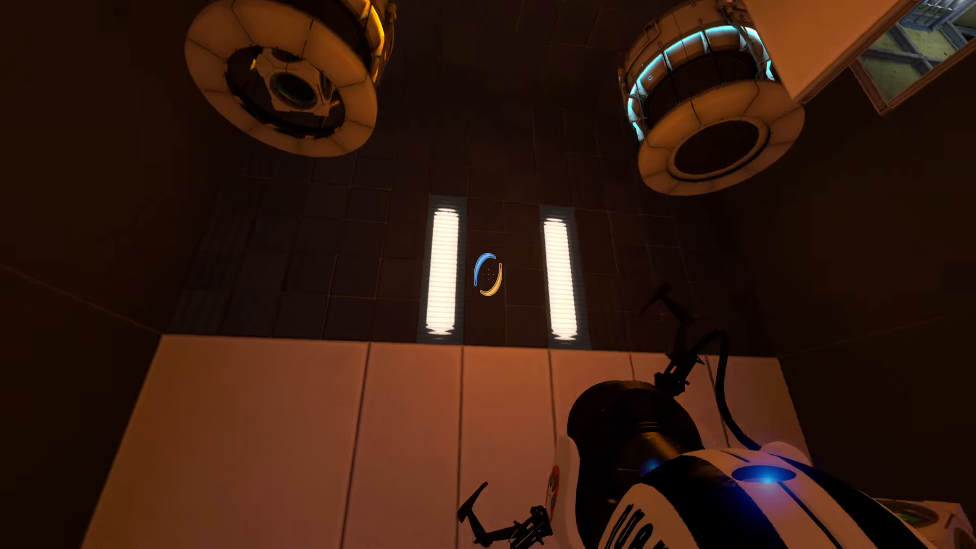
pyautogui.moveTo(488, 275)
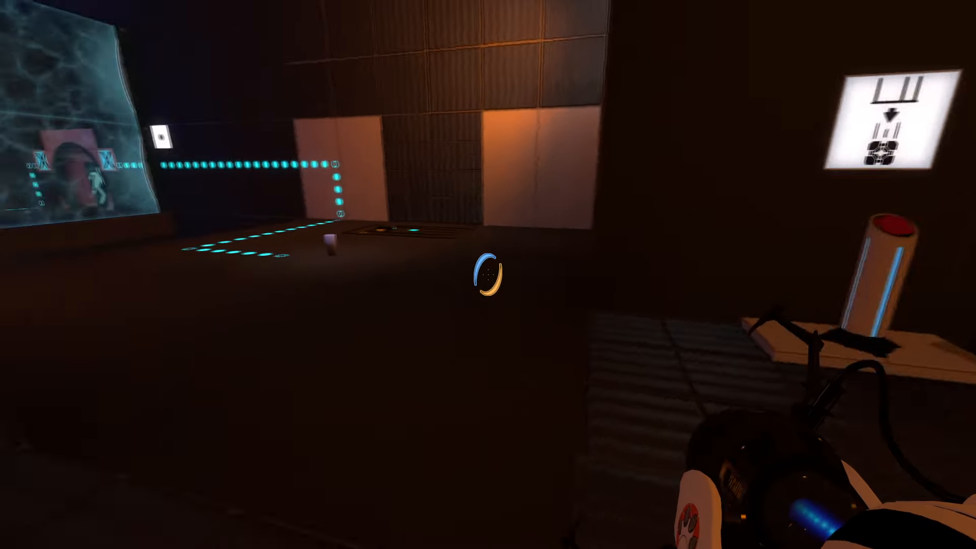
pyautogui.moveTo(488, 274)
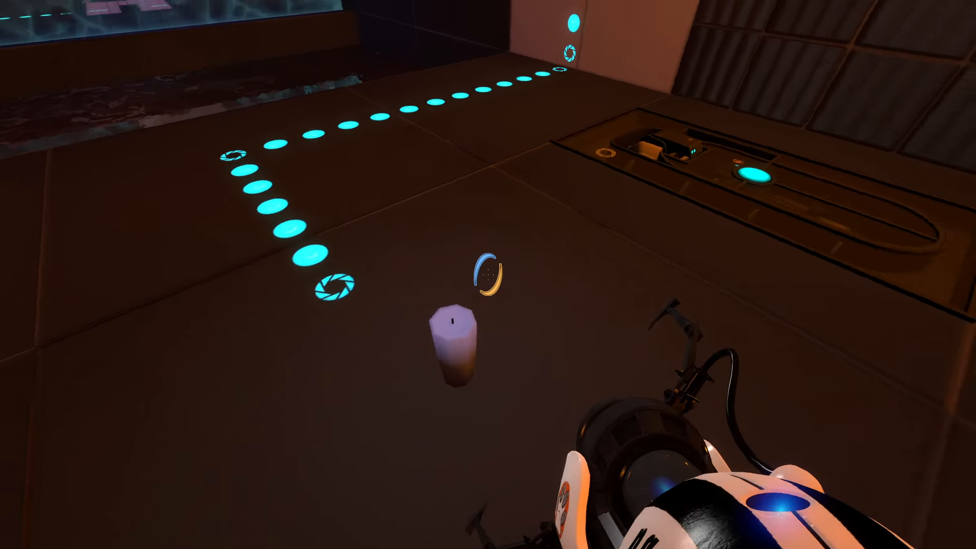
pyautogui.moveTo(488, 275)
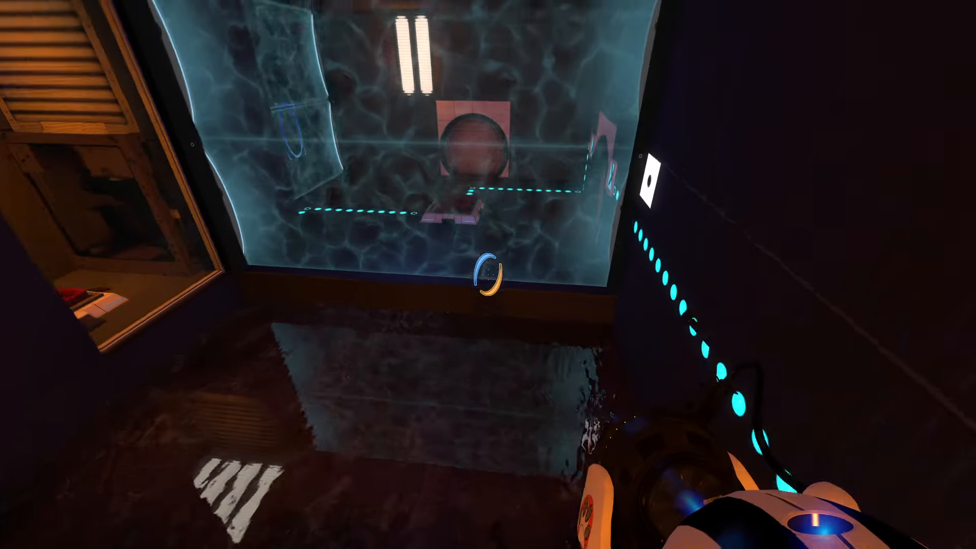
pyautogui.moveTo(488, 275)
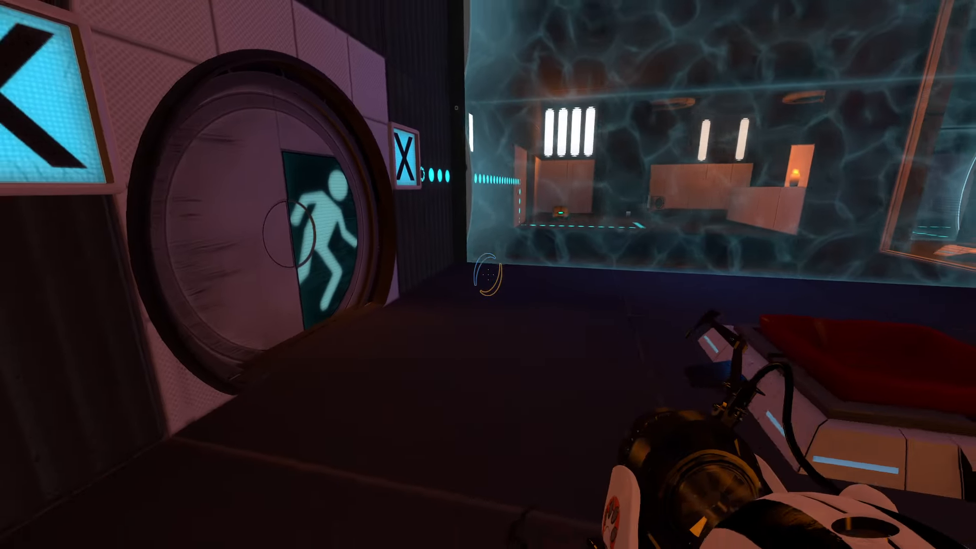
pyautogui.moveTo(488, 274)
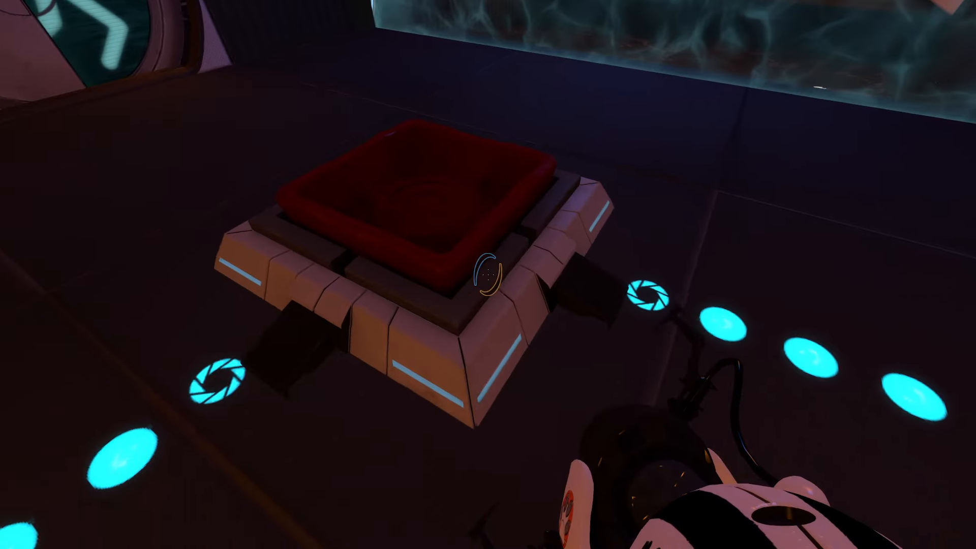
pyautogui.moveTo(488, 275)
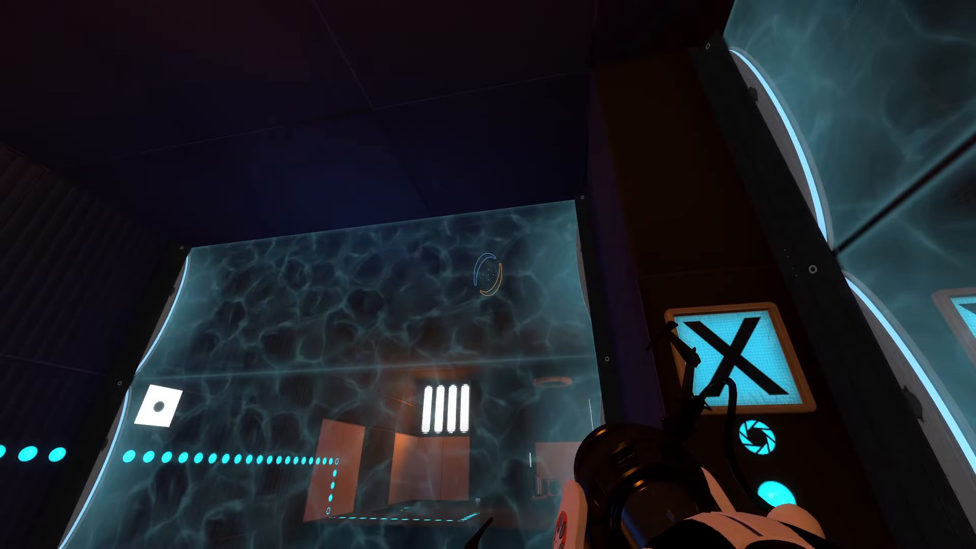
pyautogui.moveTo(488, 274)
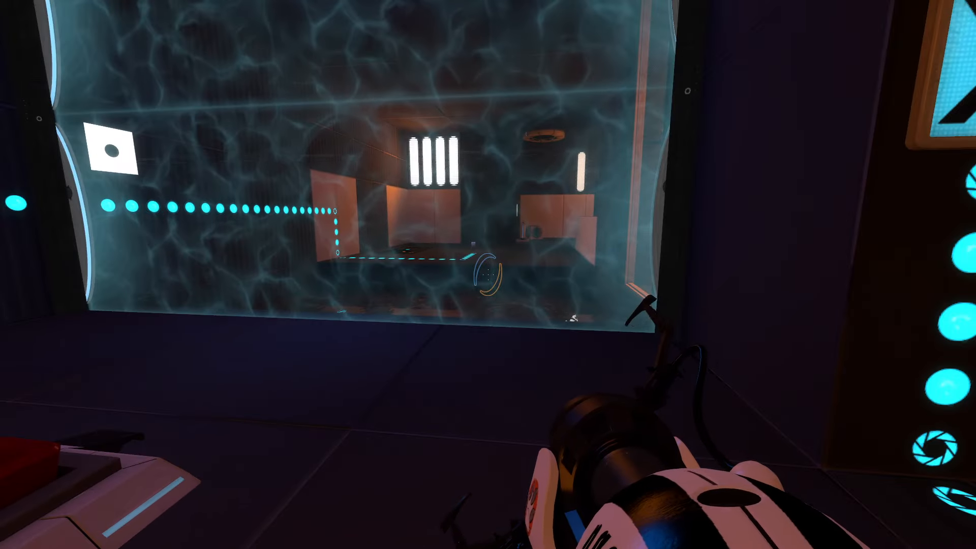
pyautogui.moveTo(488, 275)
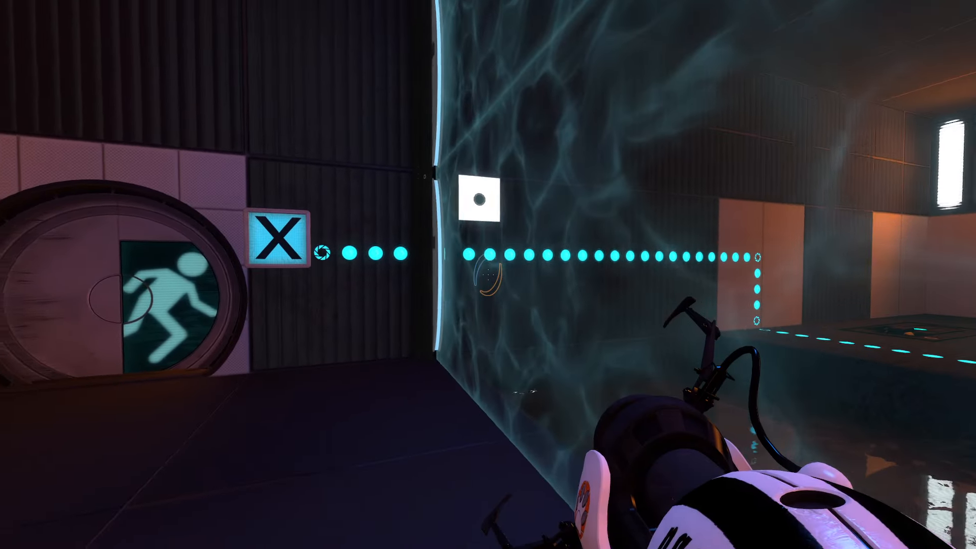
pyautogui.moveTo(488, 275)
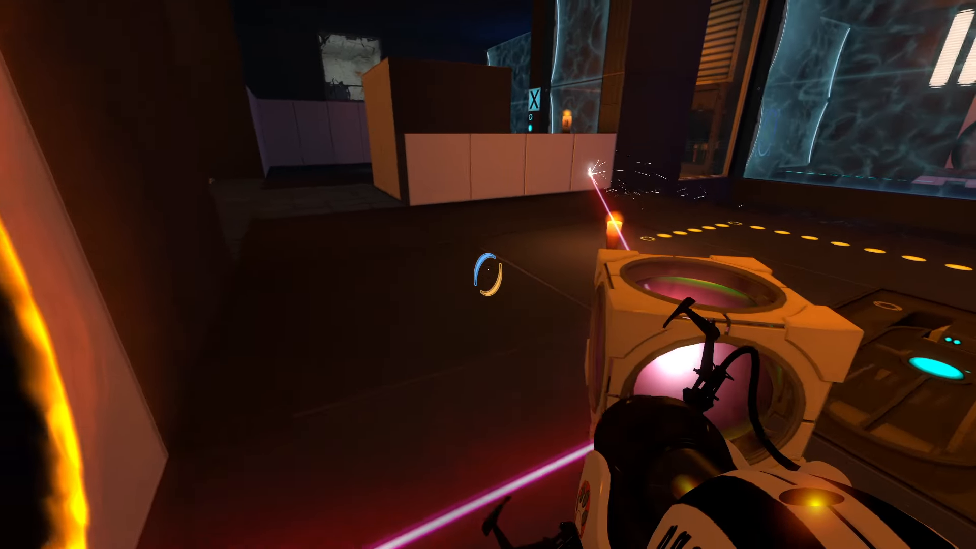
pyautogui.moveTo(488, 274)
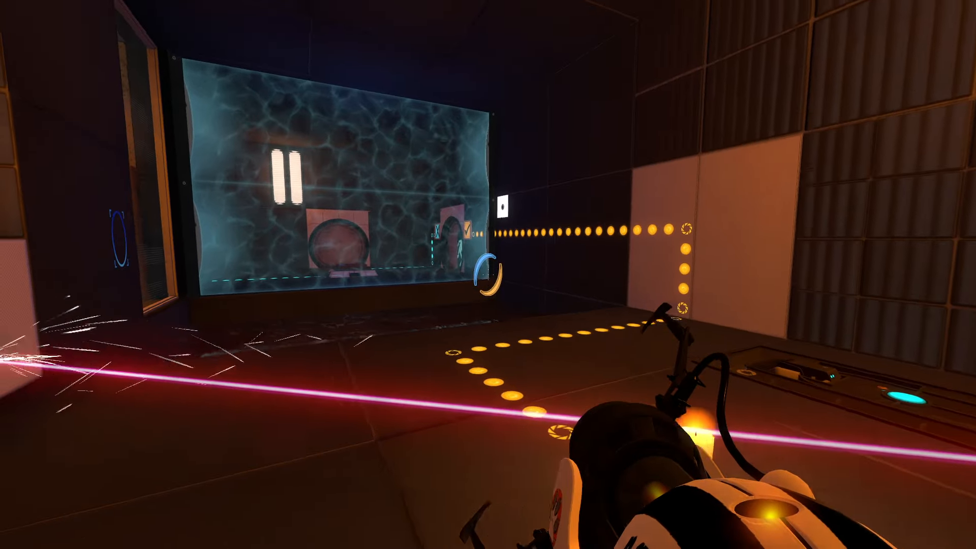
pyautogui.moveTo(488, 275)
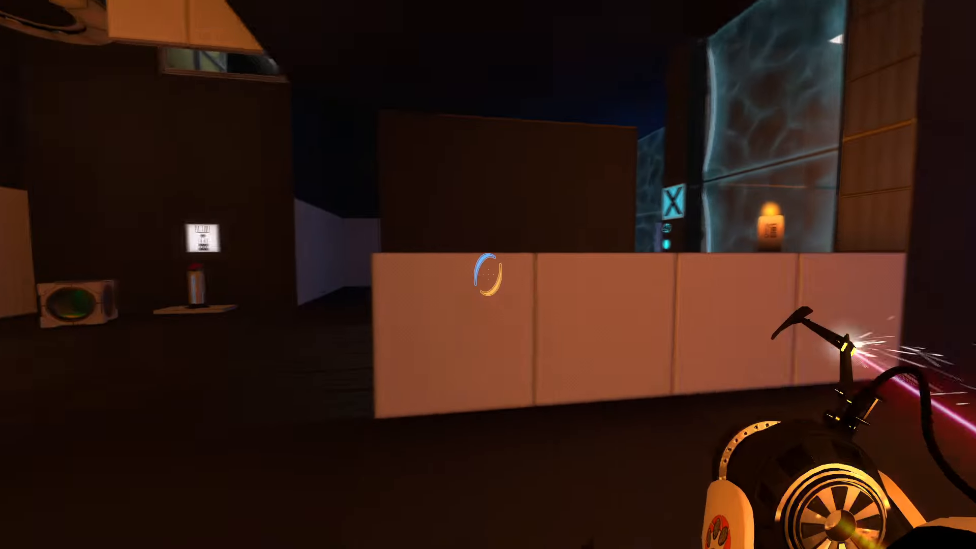
pyautogui.moveTo(488, 274)
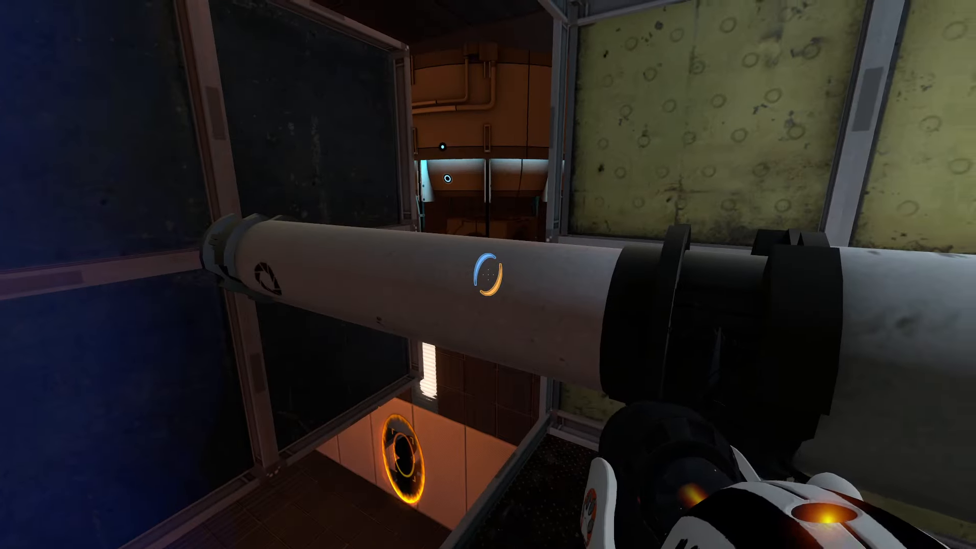
pyautogui.moveTo(488, 275)
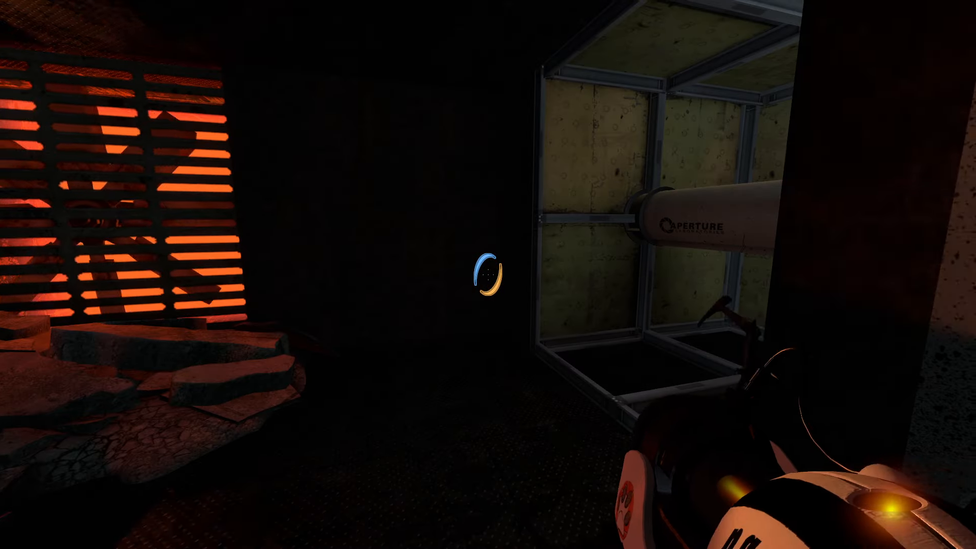
pyautogui.moveTo(489, 274)
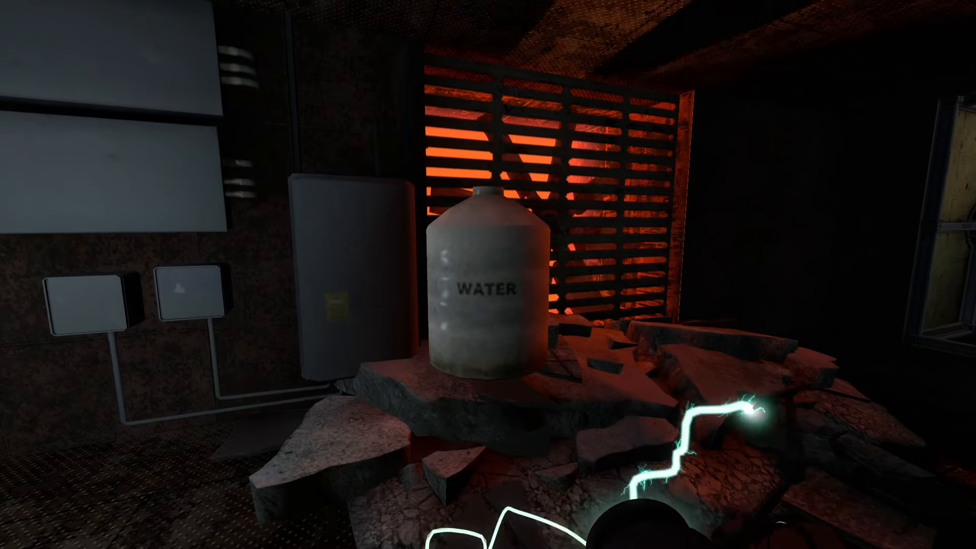
pyautogui.moveTo(488, 274)
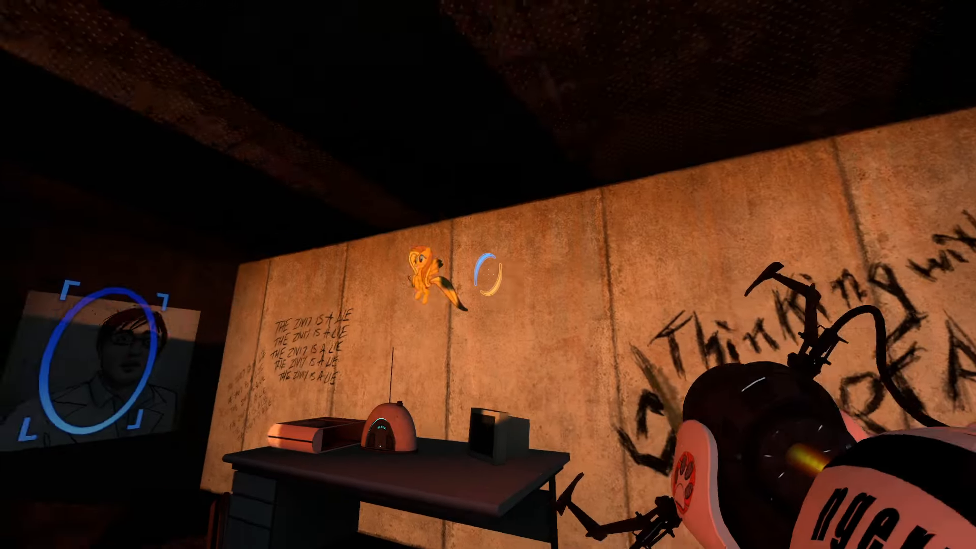
pyautogui.moveTo(488, 275)
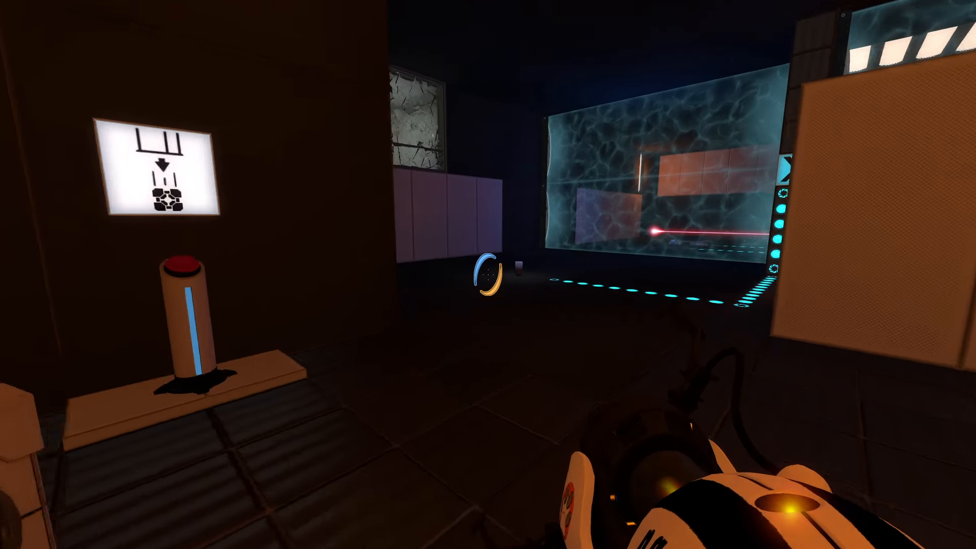
pyautogui.moveTo(488, 275)
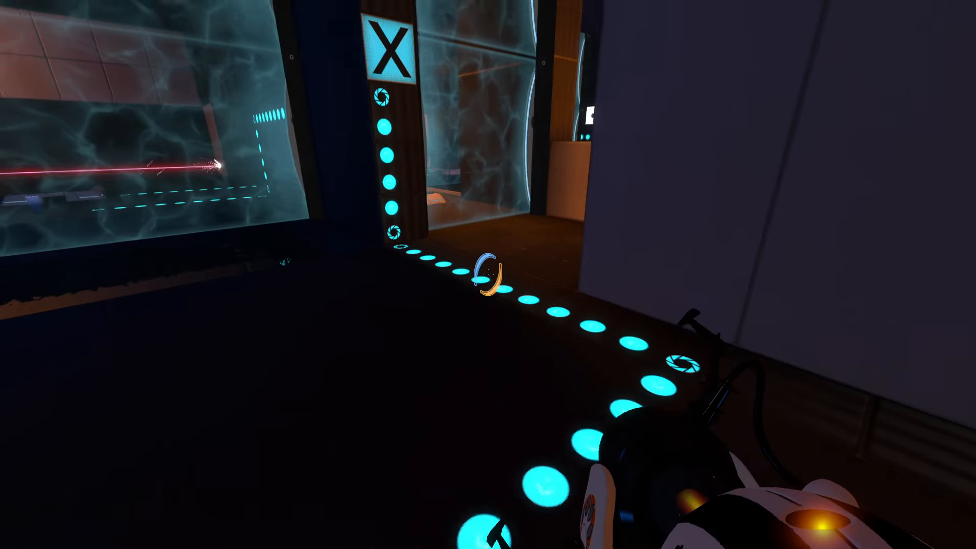
pyautogui.moveTo(488, 275)
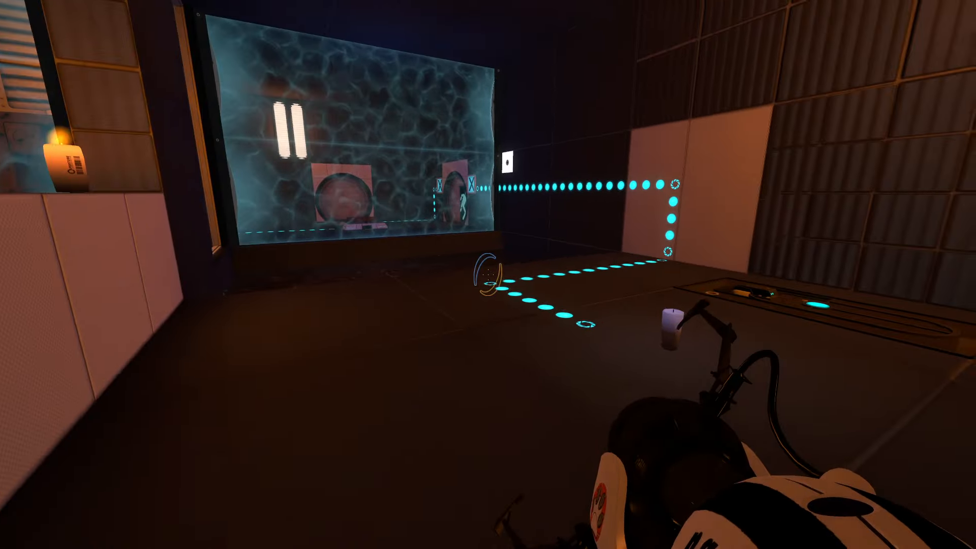
pyautogui.moveTo(488, 274)
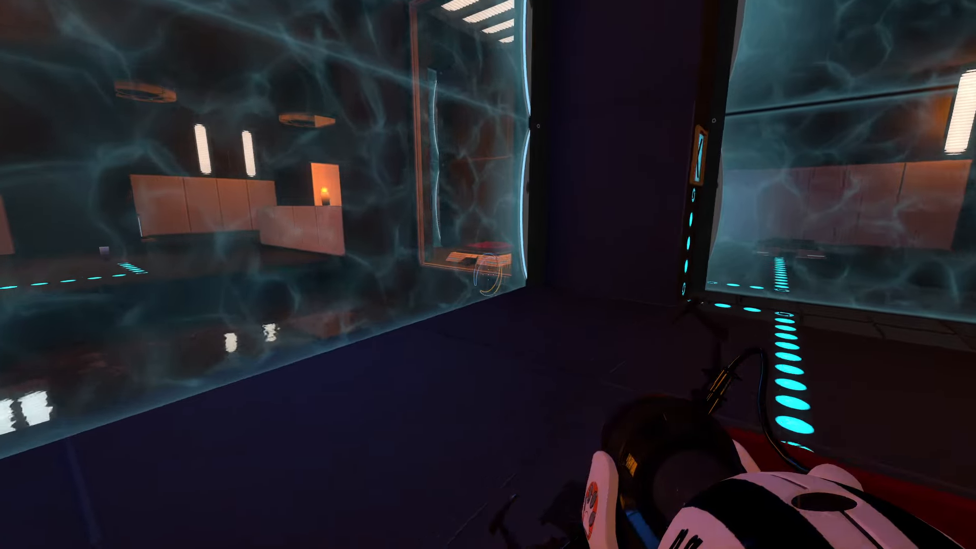
pyautogui.moveTo(489, 275)
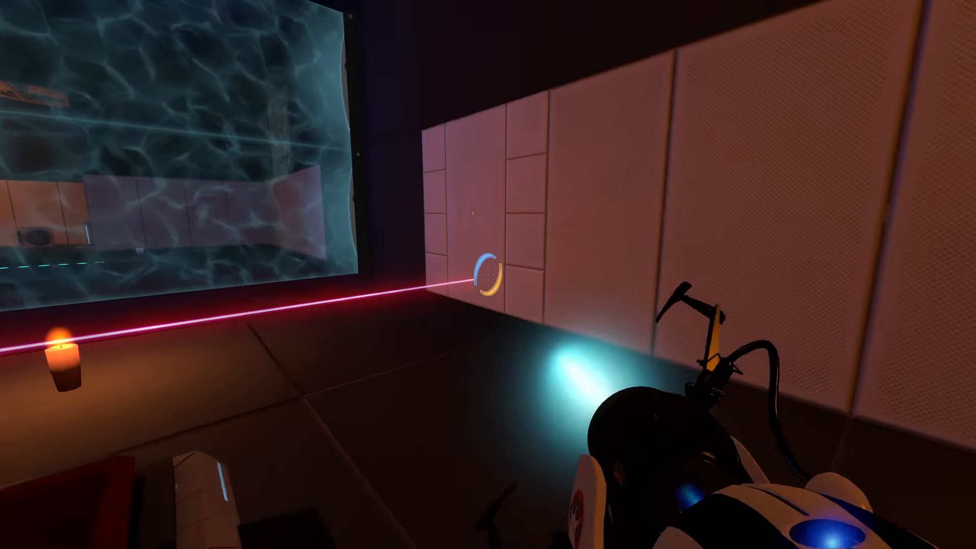
pyautogui.moveTo(489, 275)
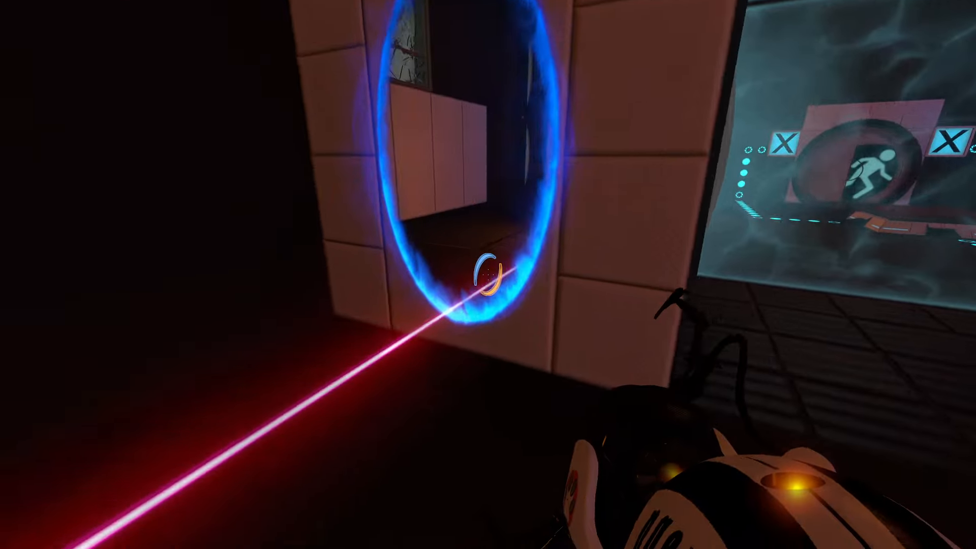
pyautogui.moveTo(489, 275)
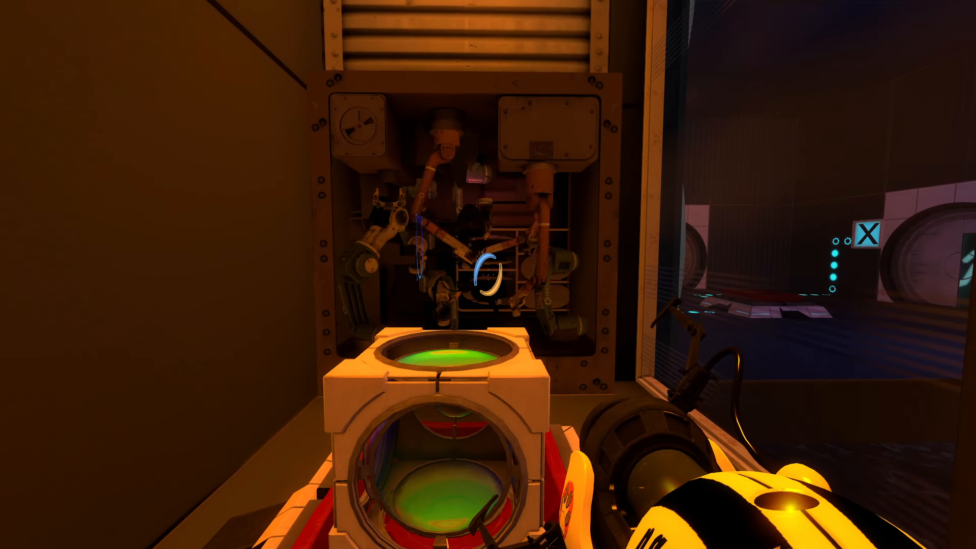
pyautogui.moveTo(489, 275)
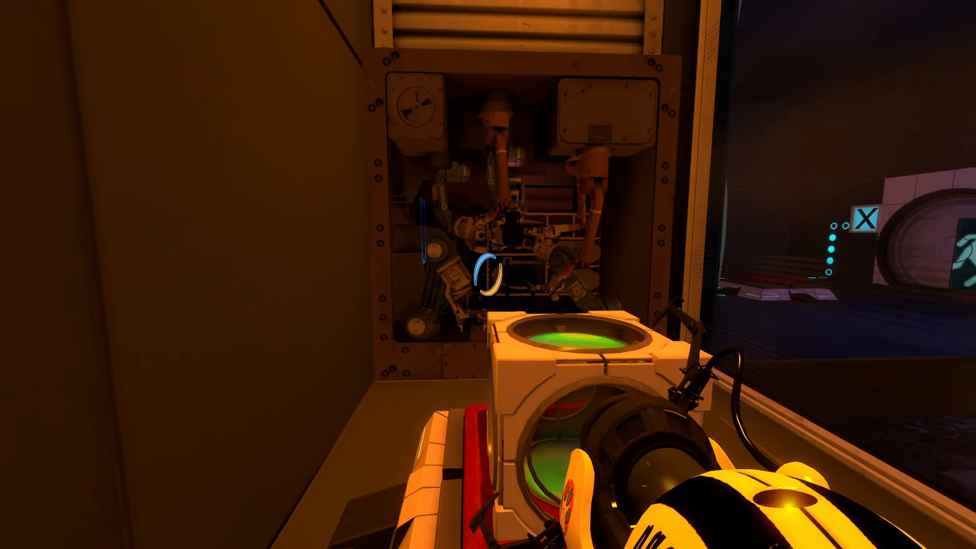
pyautogui.moveTo(488, 274)
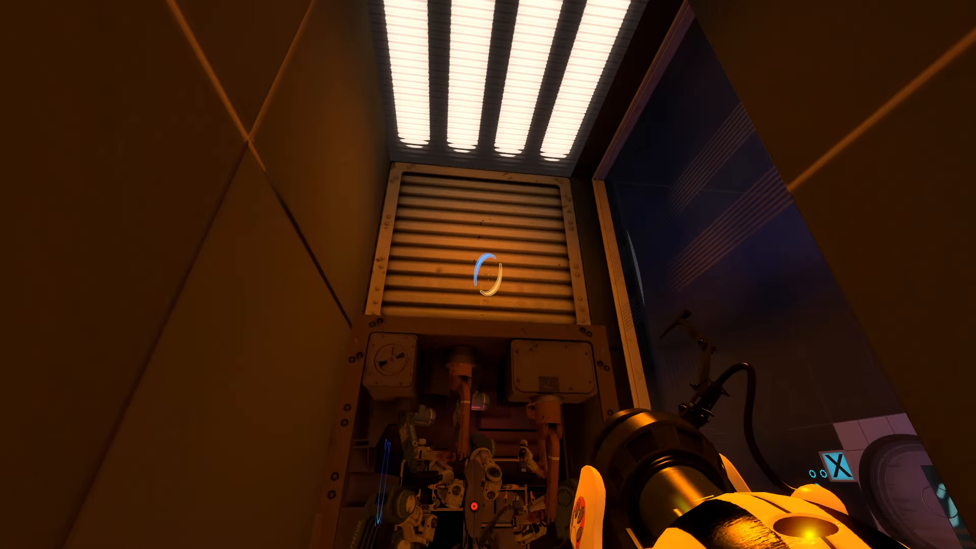
pyautogui.moveTo(489, 275)
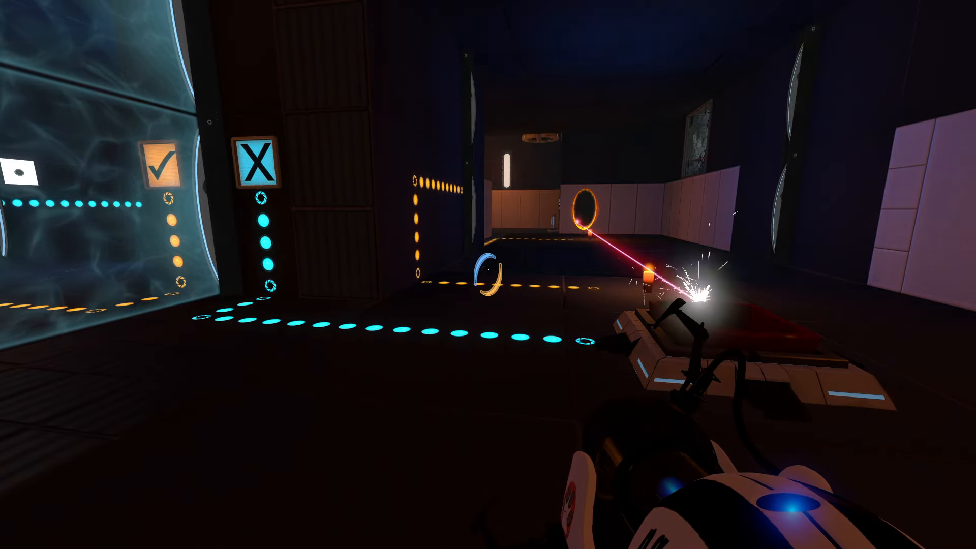
pyautogui.moveTo(488, 275)
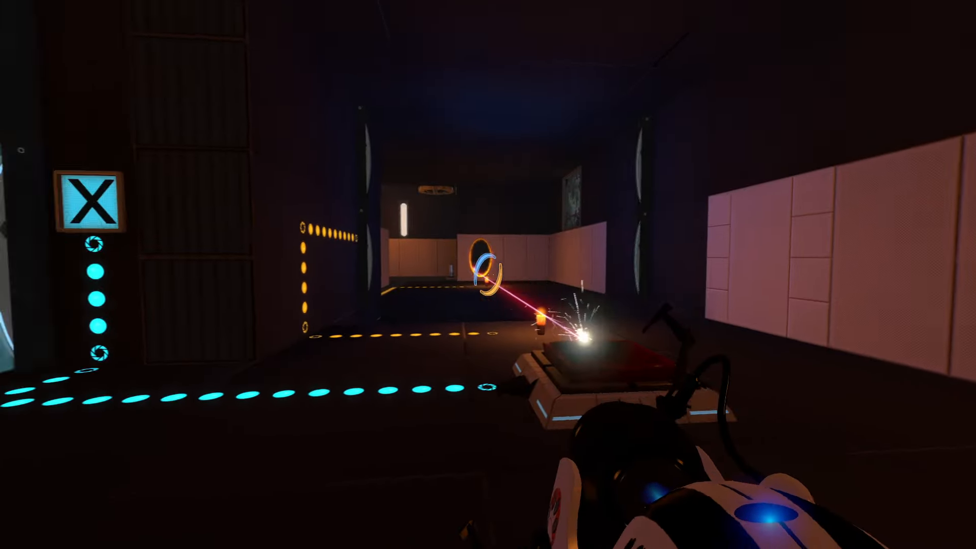
pyautogui.moveTo(488, 275)
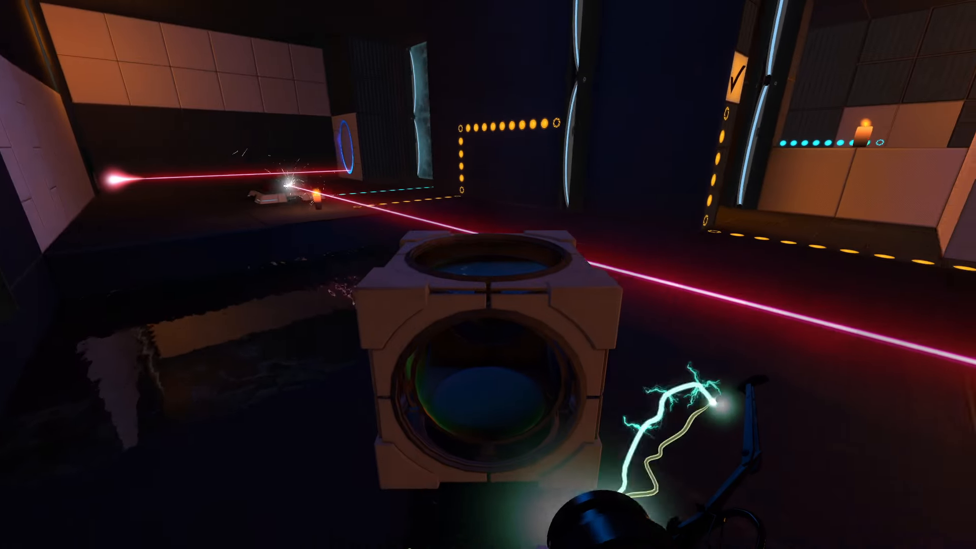
pyautogui.moveTo(488, 275)
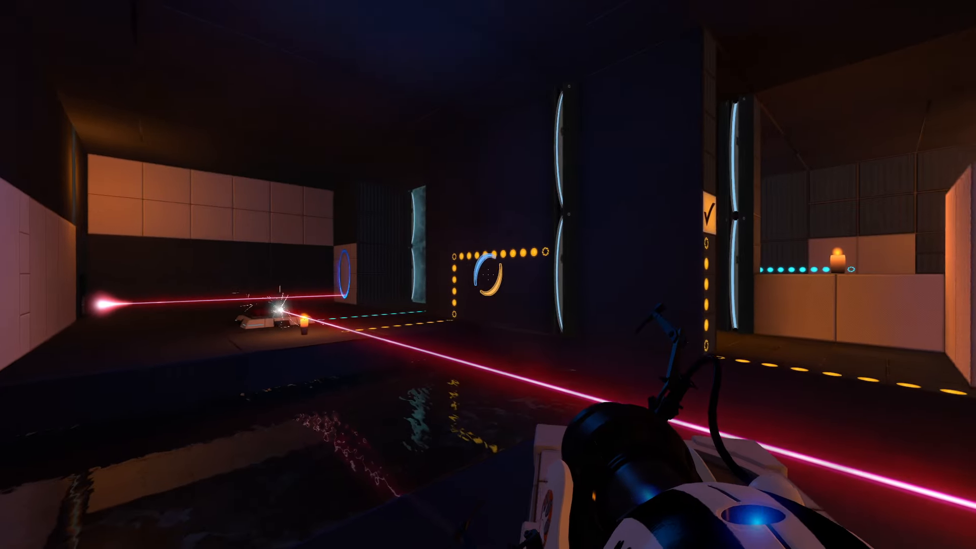
pyautogui.moveTo(488, 275)
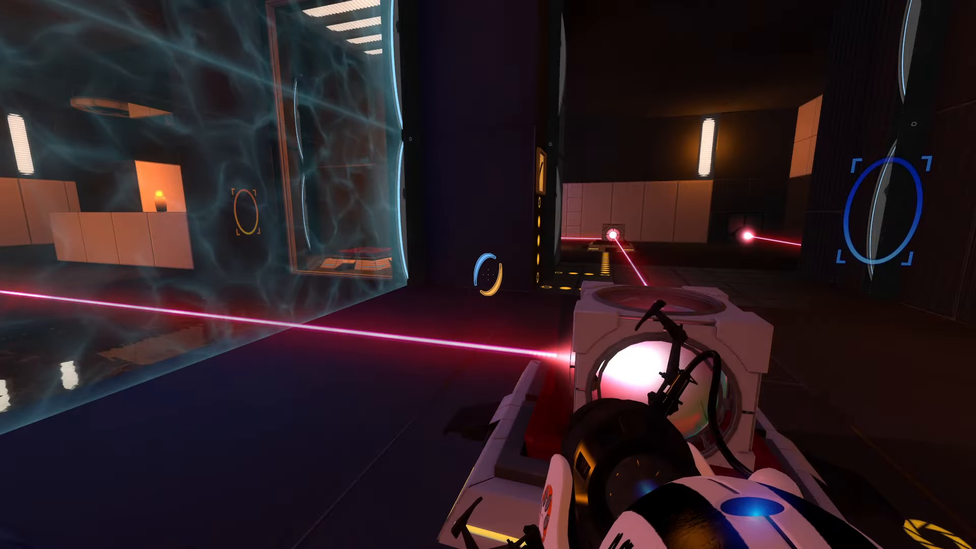
pyautogui.moveTo(488, 275)
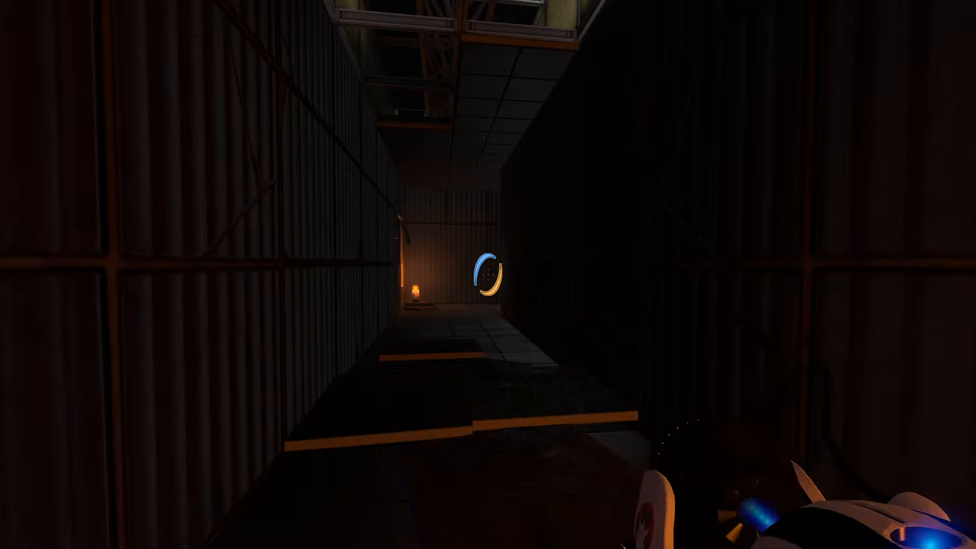
pyautogui.moveTo(488, 274)
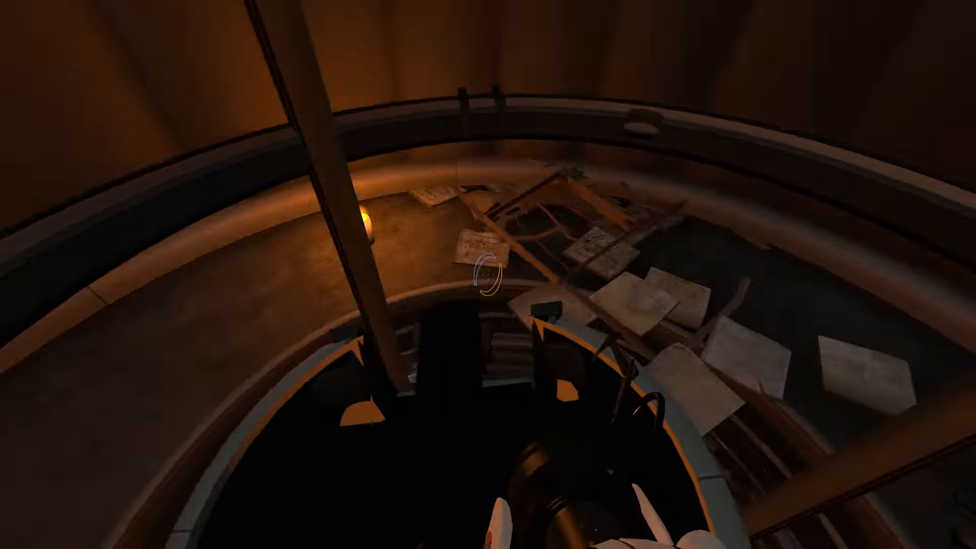
pyautogui.moveTo(488, 274)
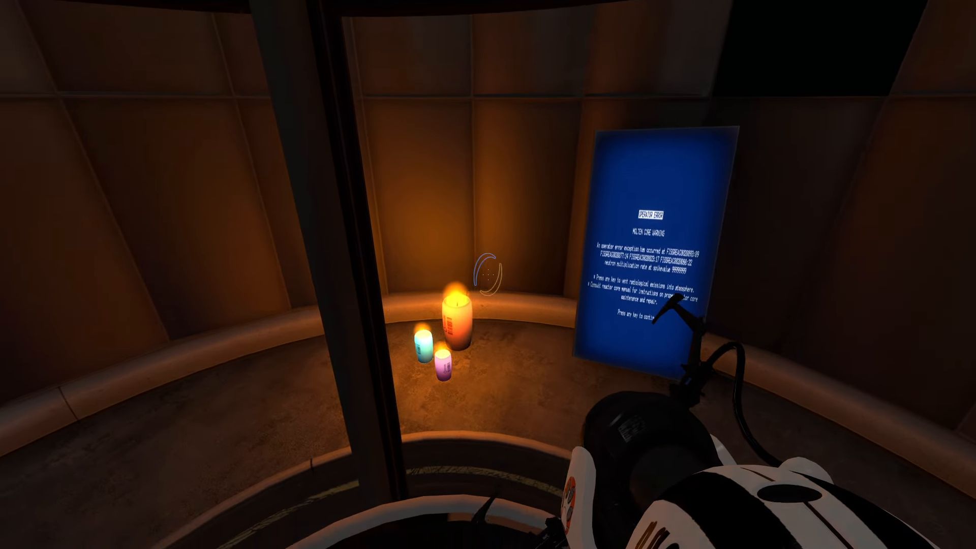
pyautogui.moveTo(489, 274)
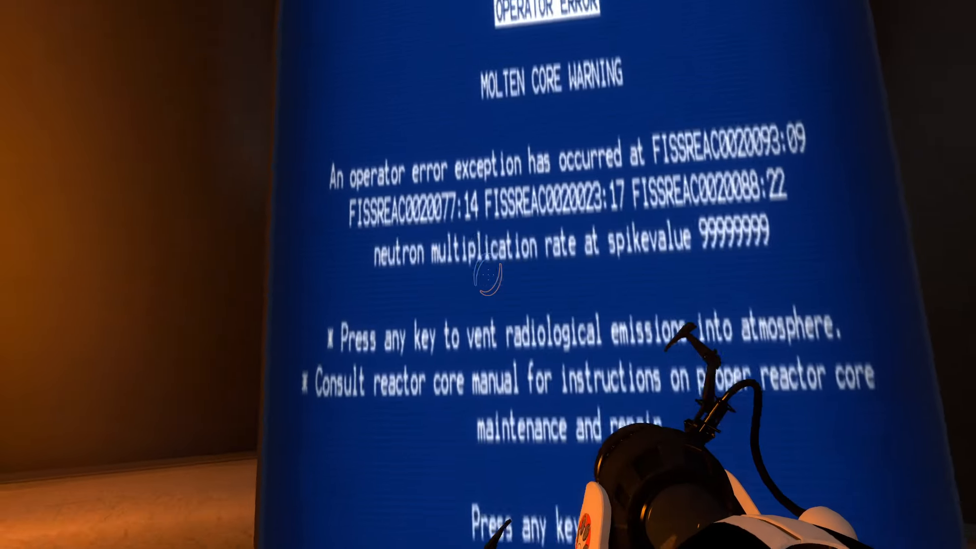
# Jump down into the round candle-lit room with the operator error screen
pyautogui.press('space')
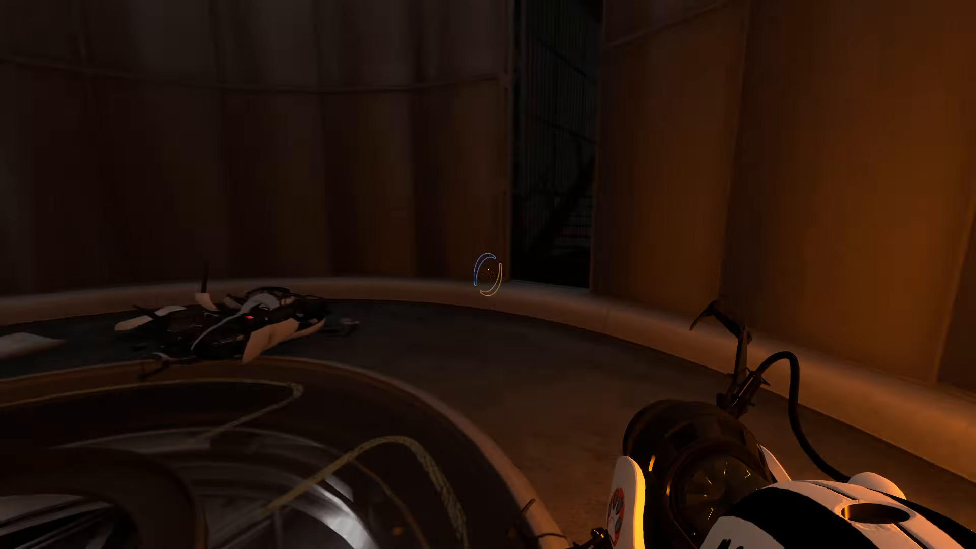
pyautogui.moveTo(488, 274)
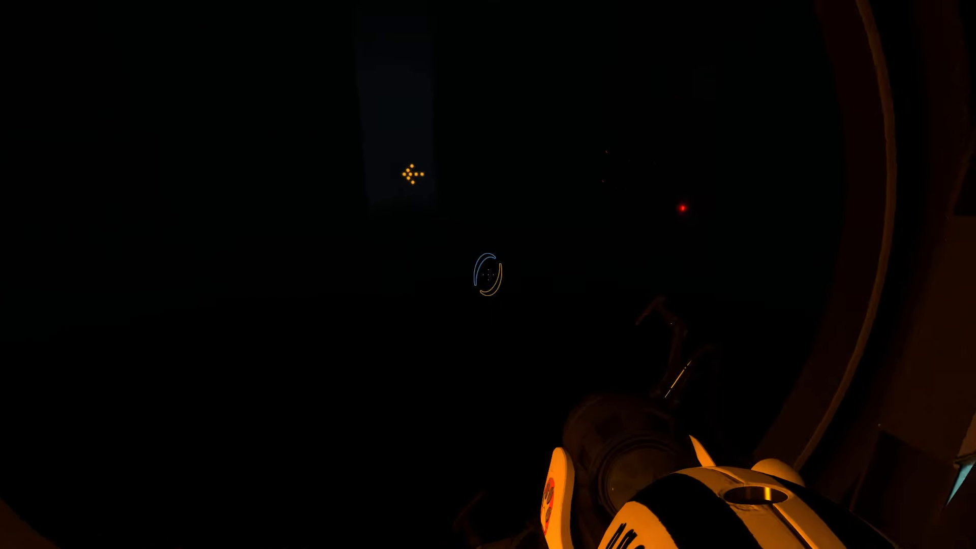
pyautogui.moveTo(488, 274)
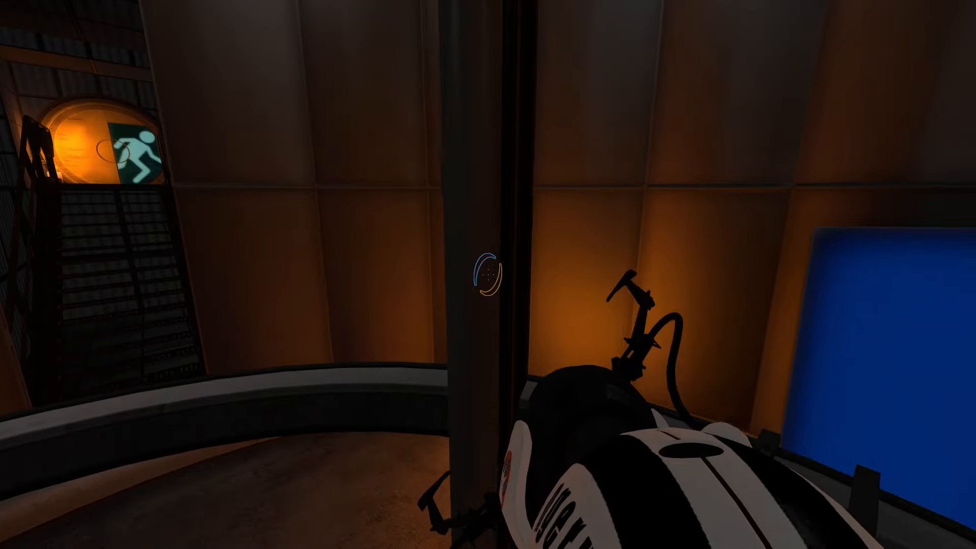
pyautogui.moveTo(488, 275)
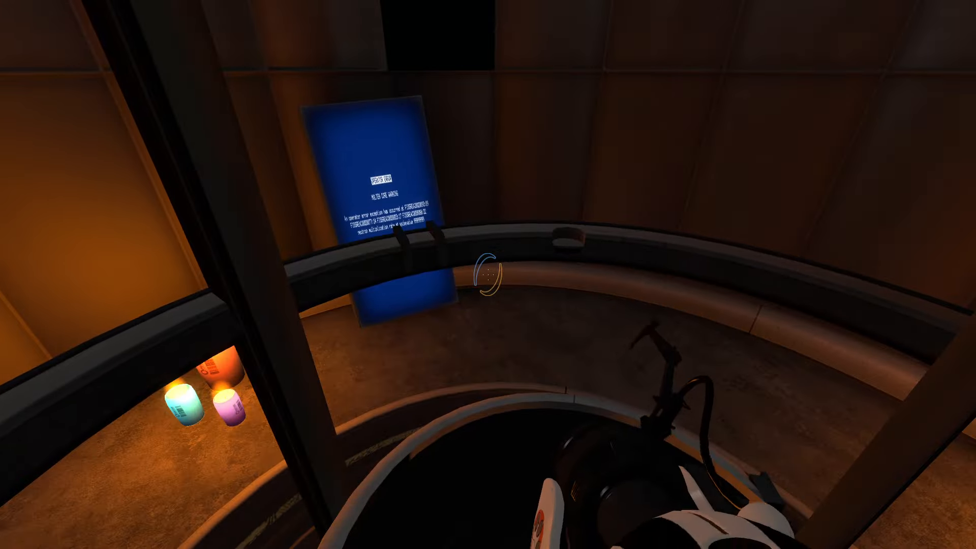
pyautogui.moveTo(488, 274)
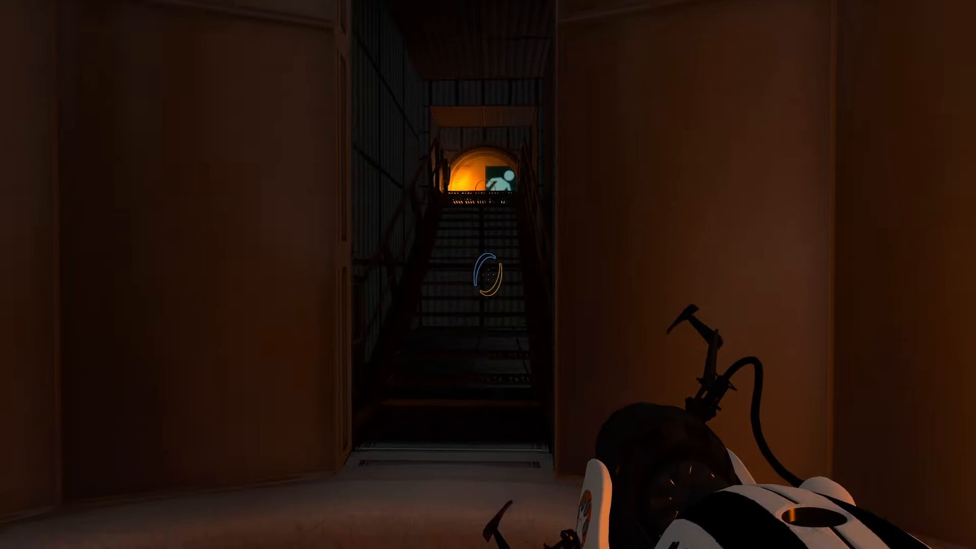
# Walk forward up the stairs toward the light bridge in the industrial shaft
pyautogui.press('w')
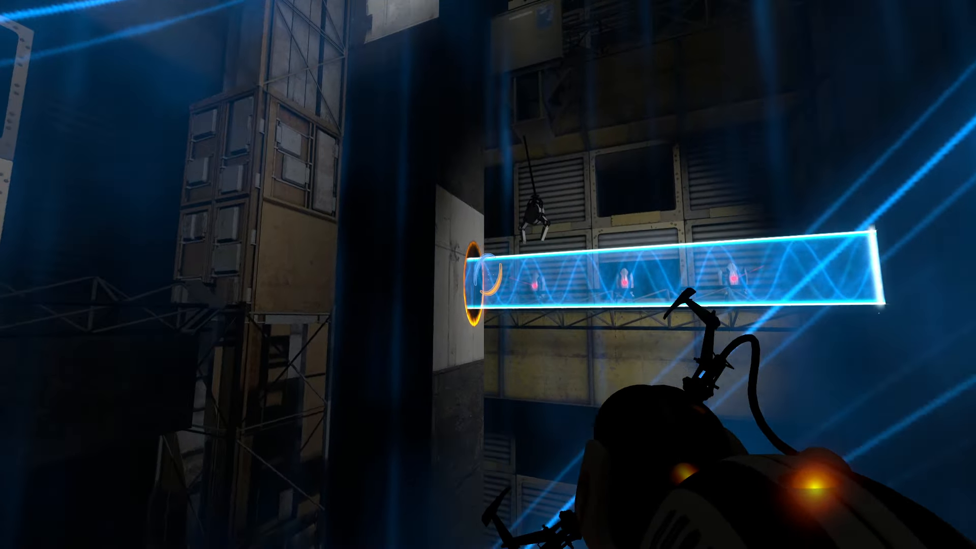
pyautogui.moveTo(488, 274)
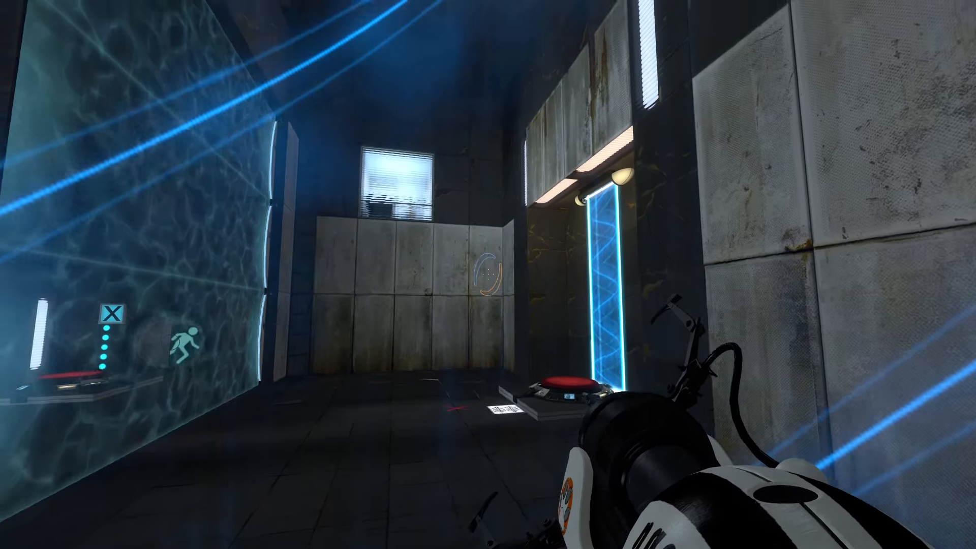
pyautogui.moveTo(488, 275)
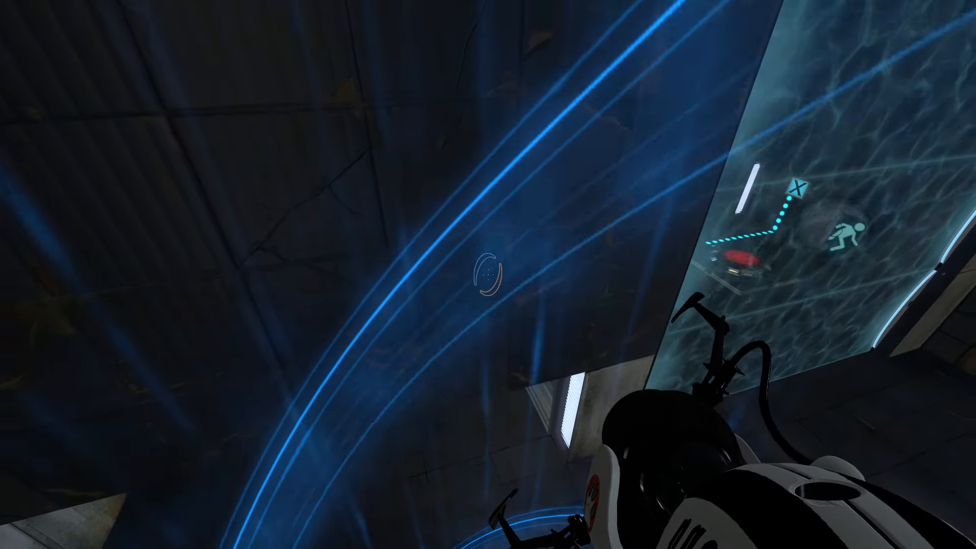
pyautogui.moveTo(488, 274)
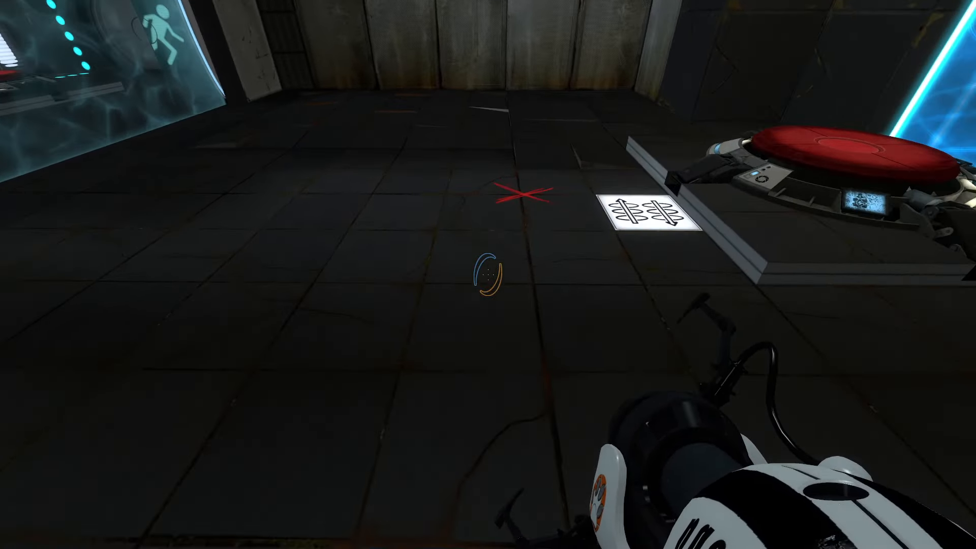
pyautogui.moveTo(488, 275)
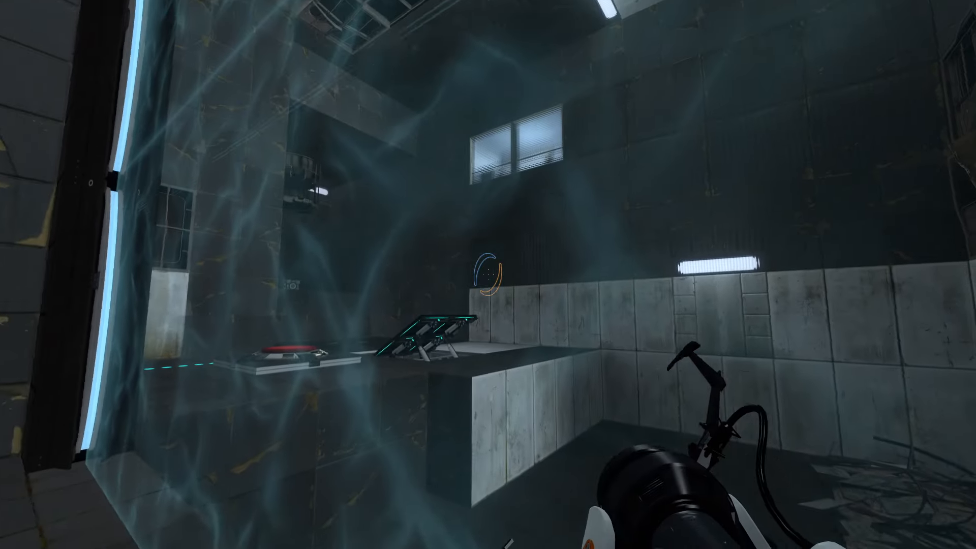
pyautogui.moveTo(488, 274)
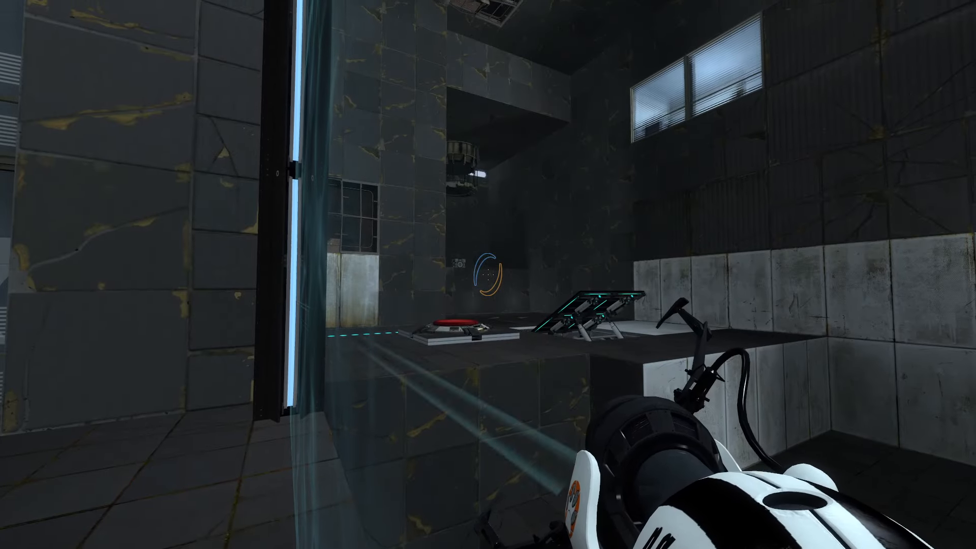
pyautogui.moveTo(488, 275)
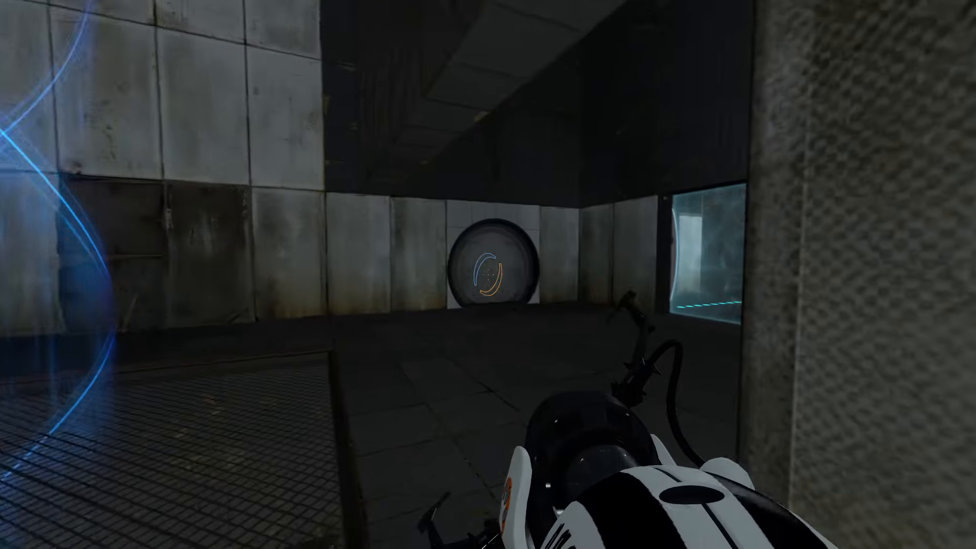
pyautogui.moveTo(488, 275)
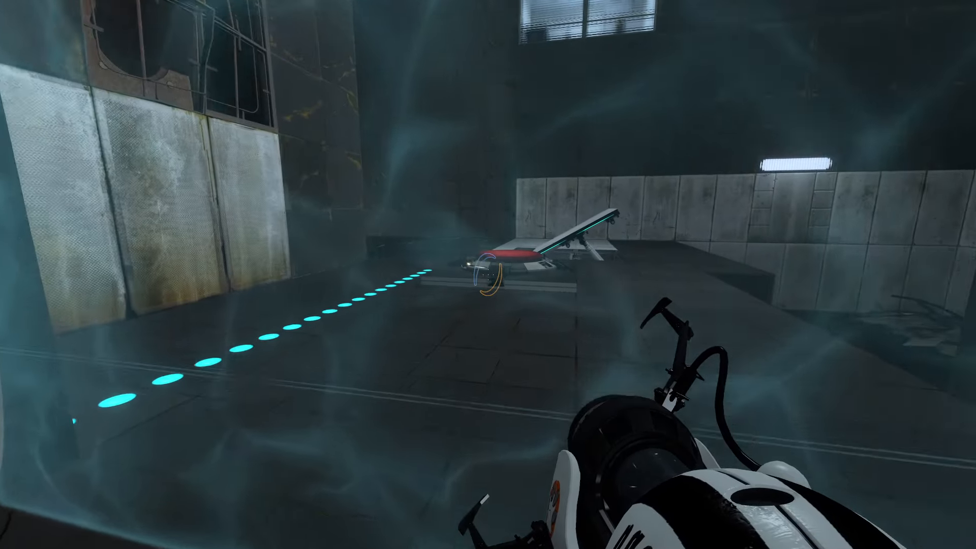
pyautogui.moveTo(488, 275)
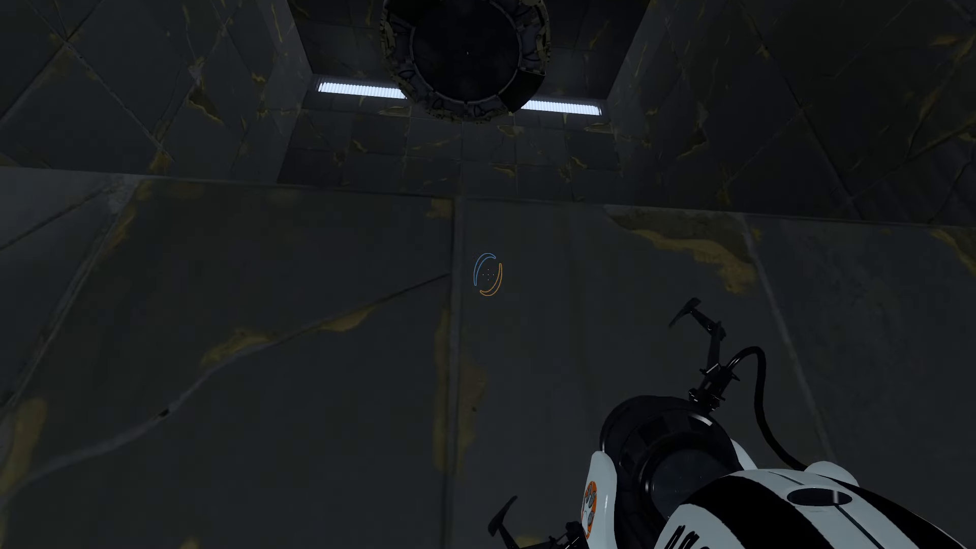
pyautogui.moveTo(488, 275)
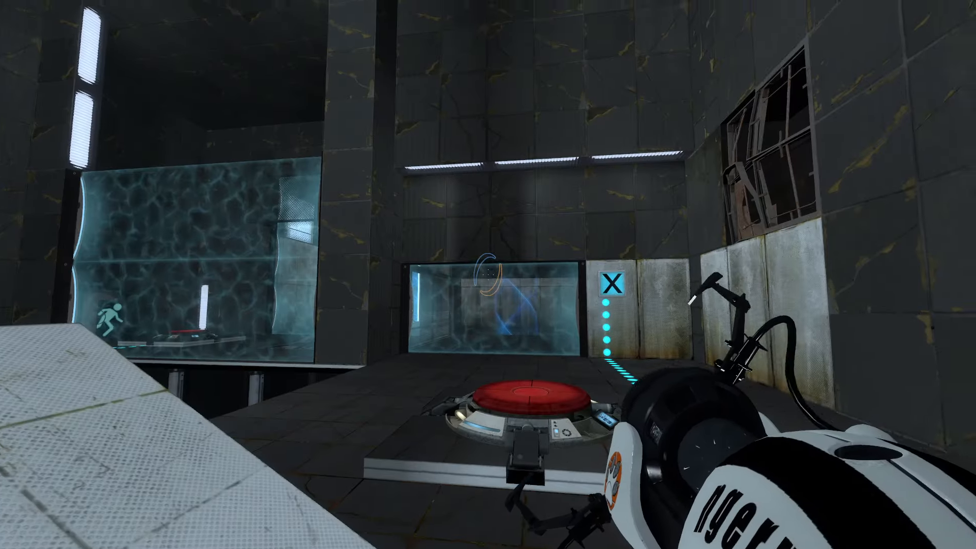
pyautogui.moveTo(488, 274)
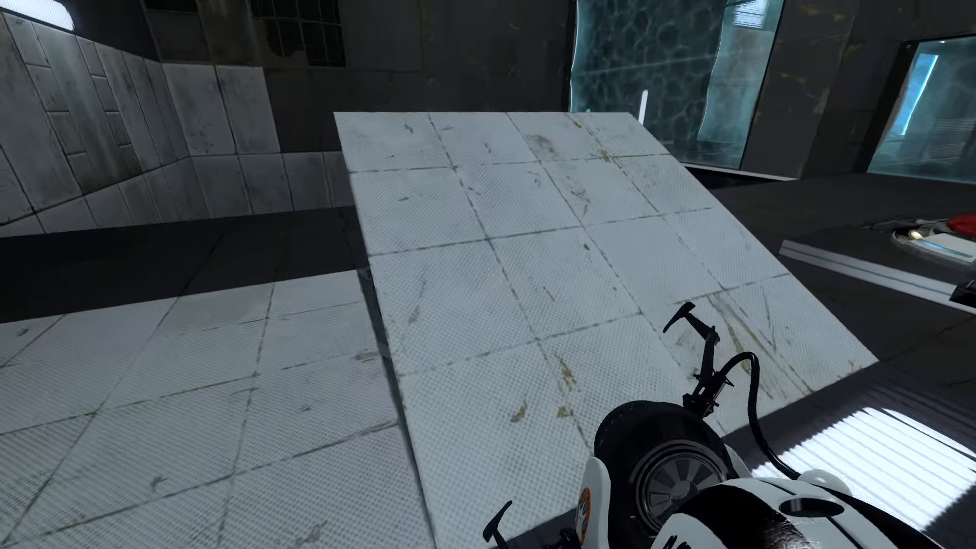
pyautogui.moveTo(488, 275)
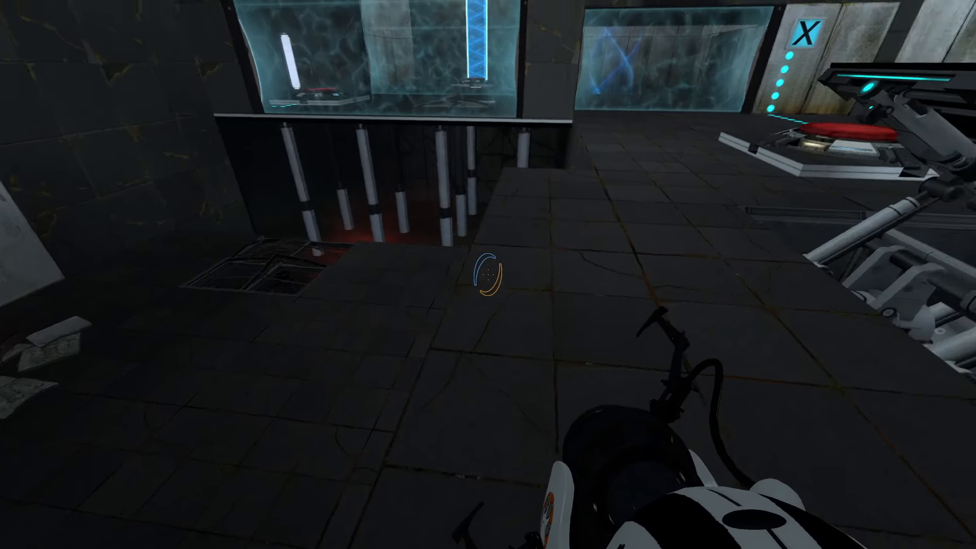
pyautogui.moveTo(488, 275)
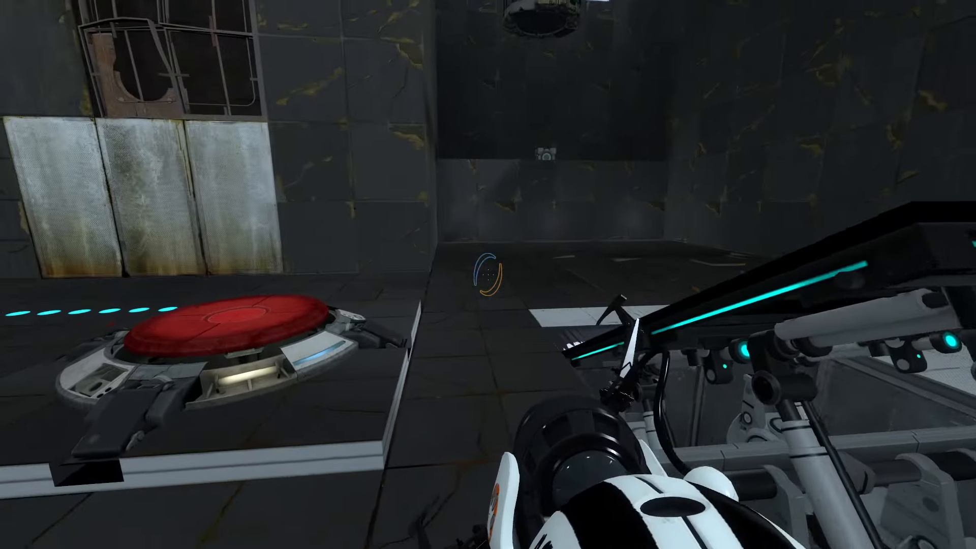
pyautogui.moveTo(488, 275)
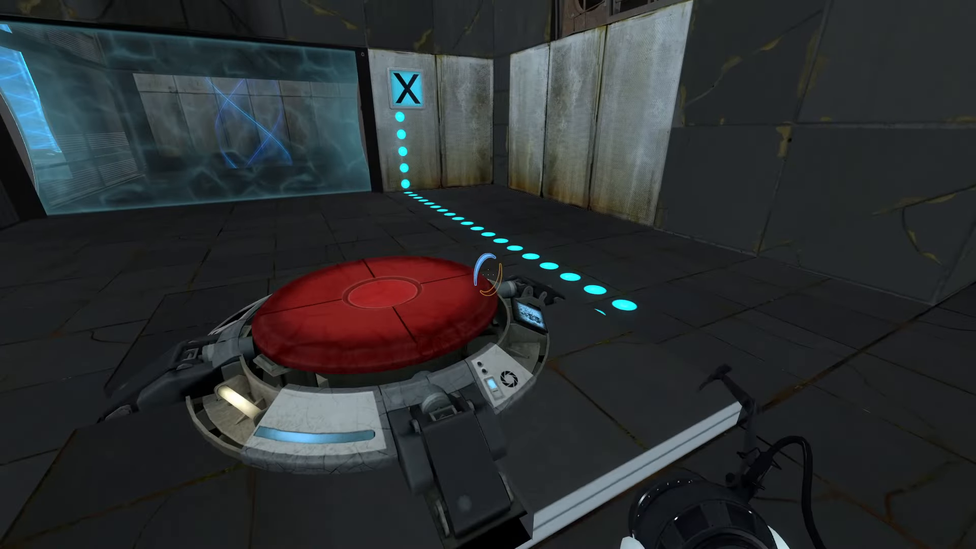
pyautogui.moveTo(488, 274)
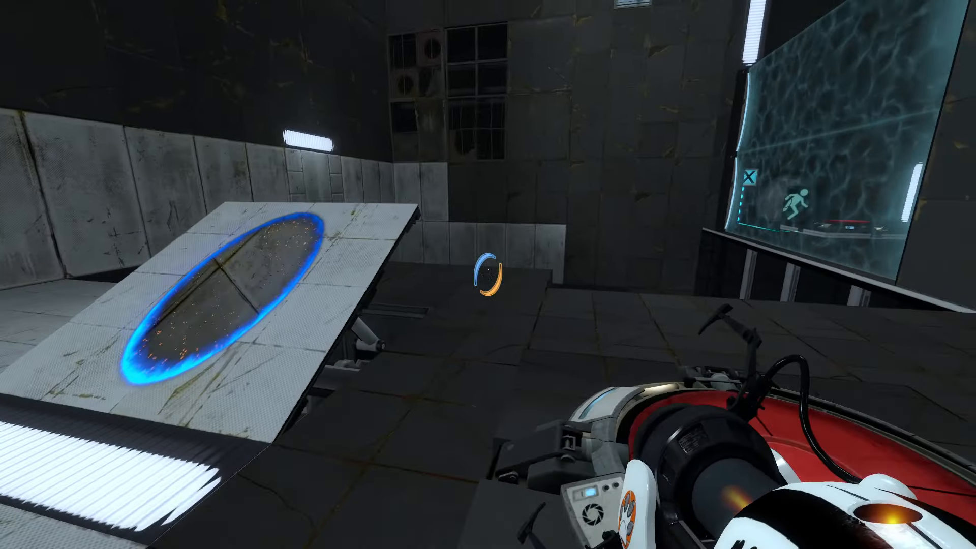
pyautogui.moveTo(488, 274)
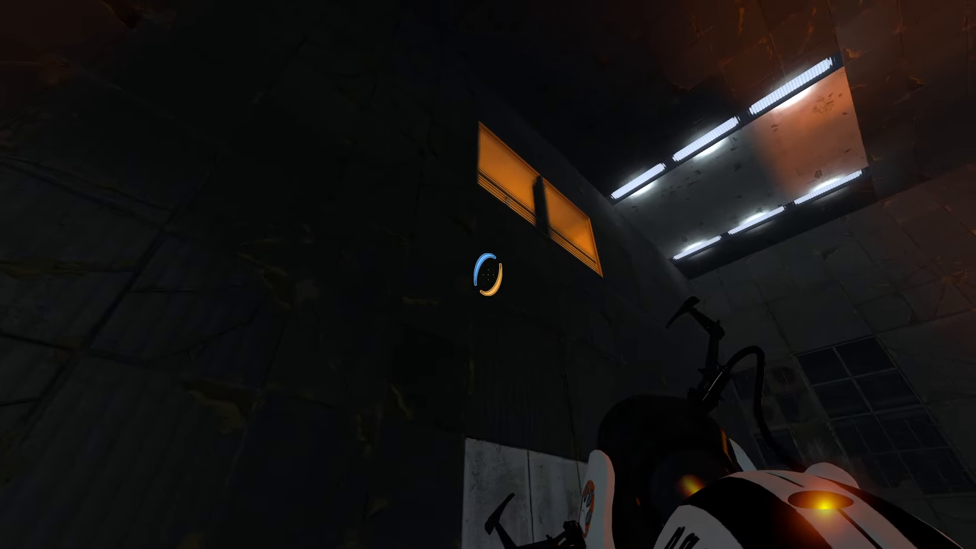
pyautogui.moveTo(489, 274)
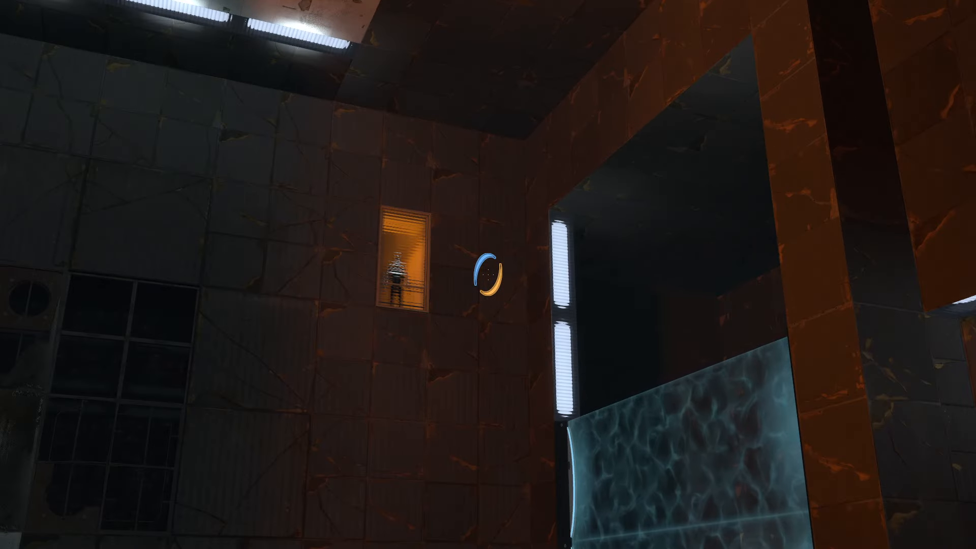
pyautogui.moveTo(489, 275)
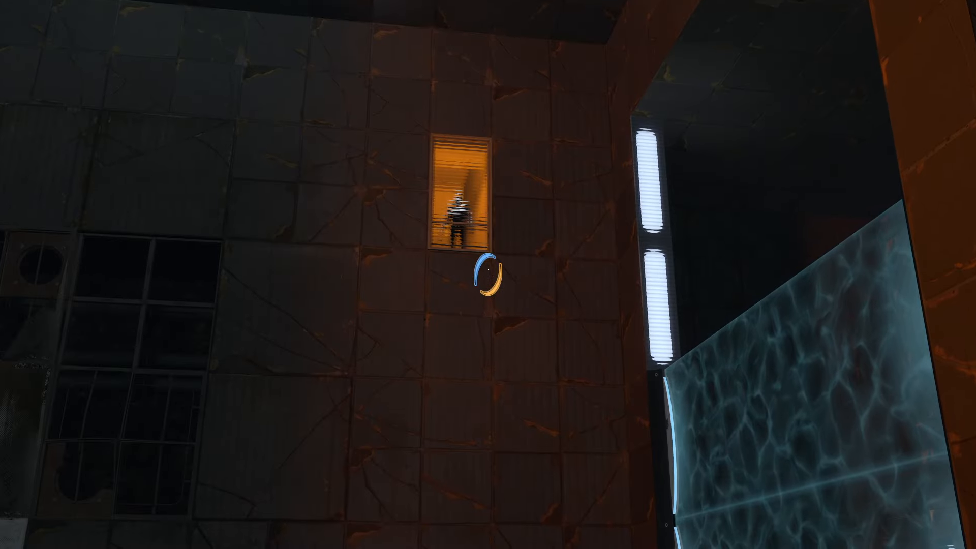
pyautogui.moveTo(488, 274)
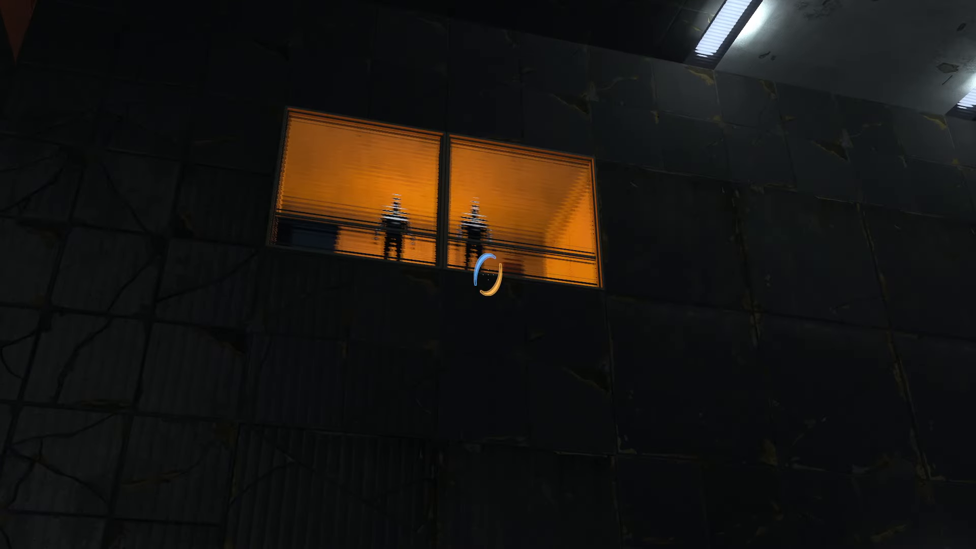
pyautogui.moveTo(488, 275)
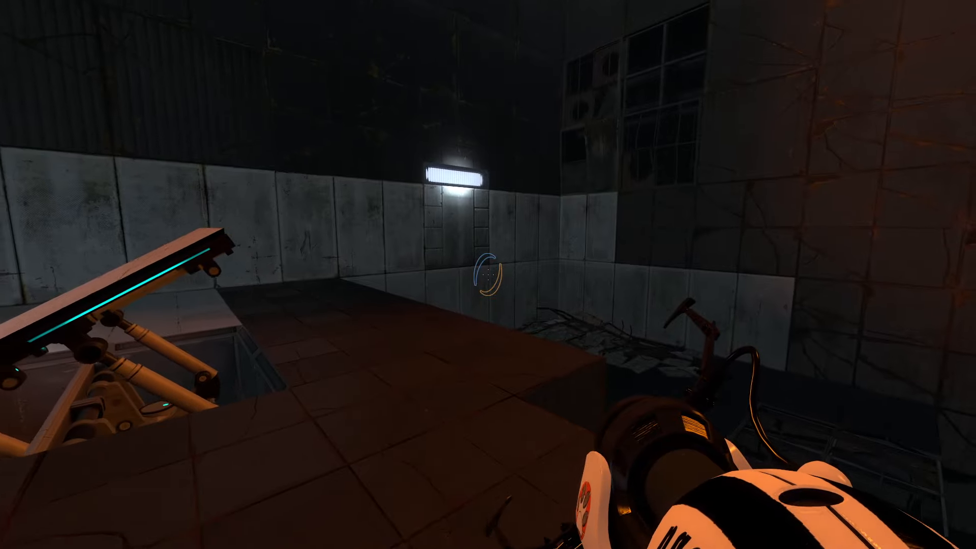
pyautogui.moveTo(488, 275)
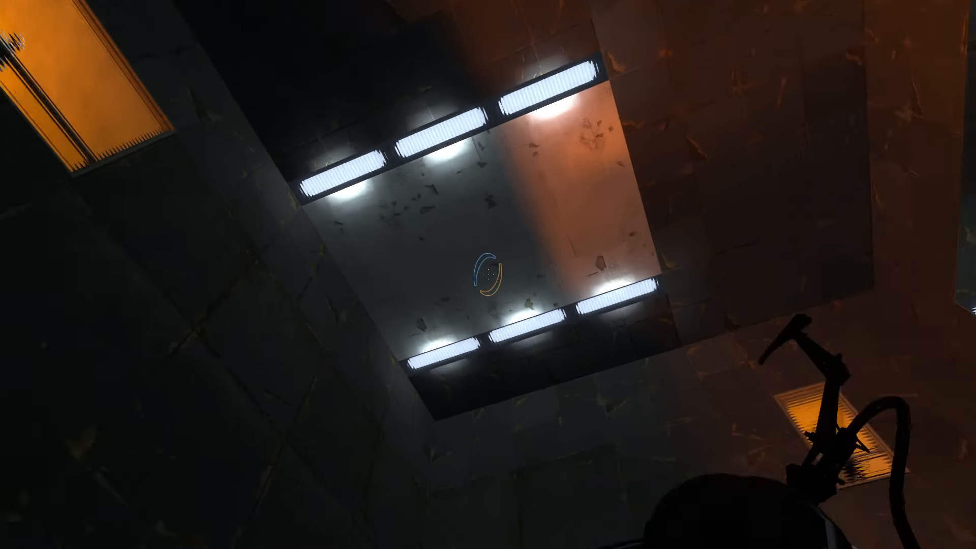
pyautogui.moveTo(488, 275)
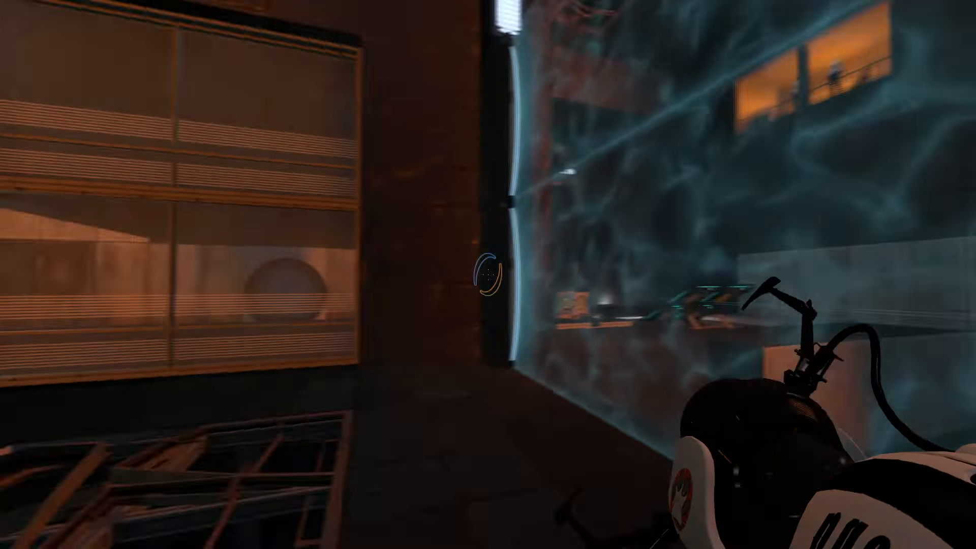
pyautogui.moveTo(488, 275)
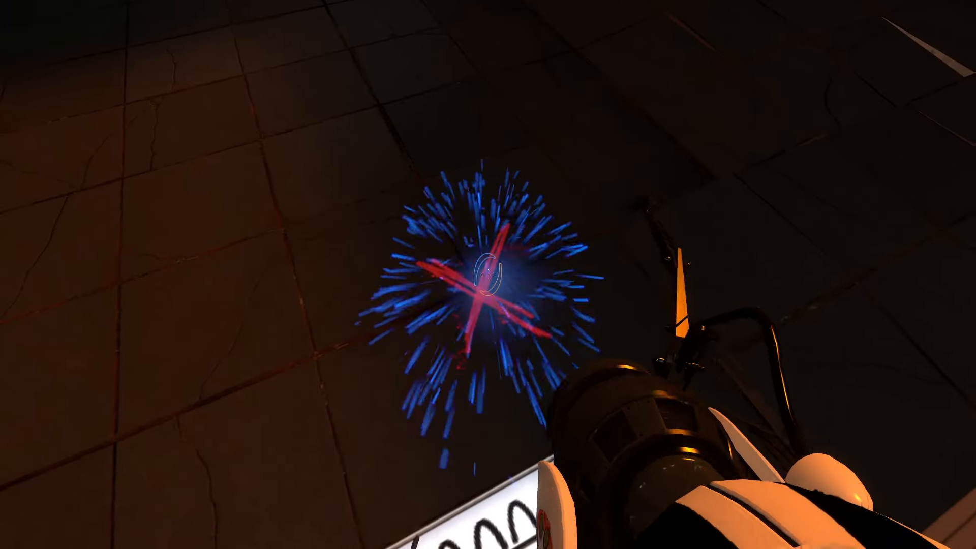
pyautogui.moveTo(488, 274)
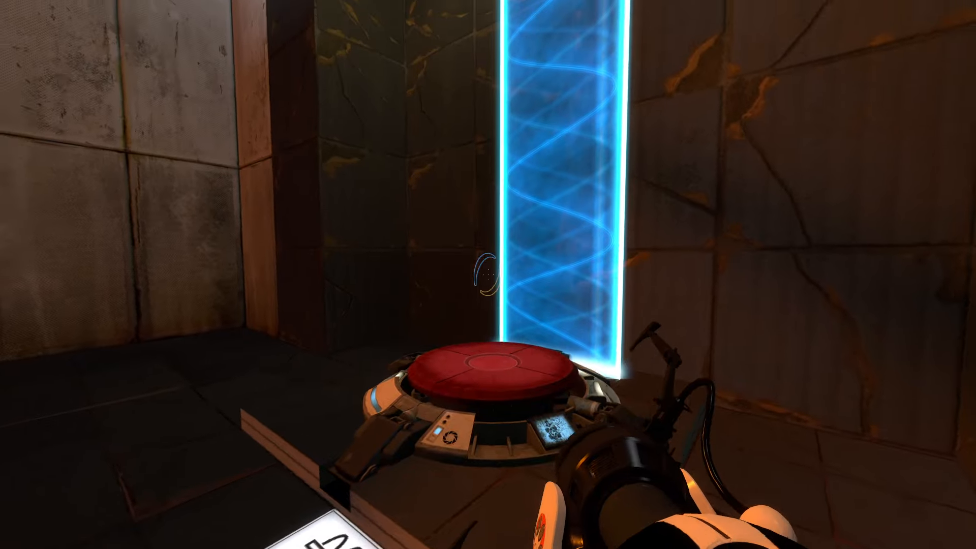
pyautogui.moveTo(488, 274)
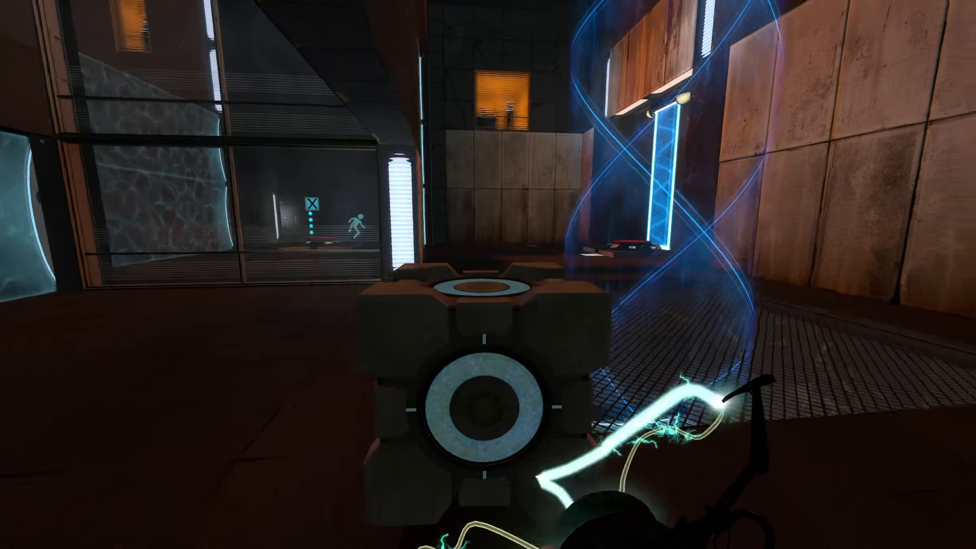
pyautogui.moveTo(488, 275)
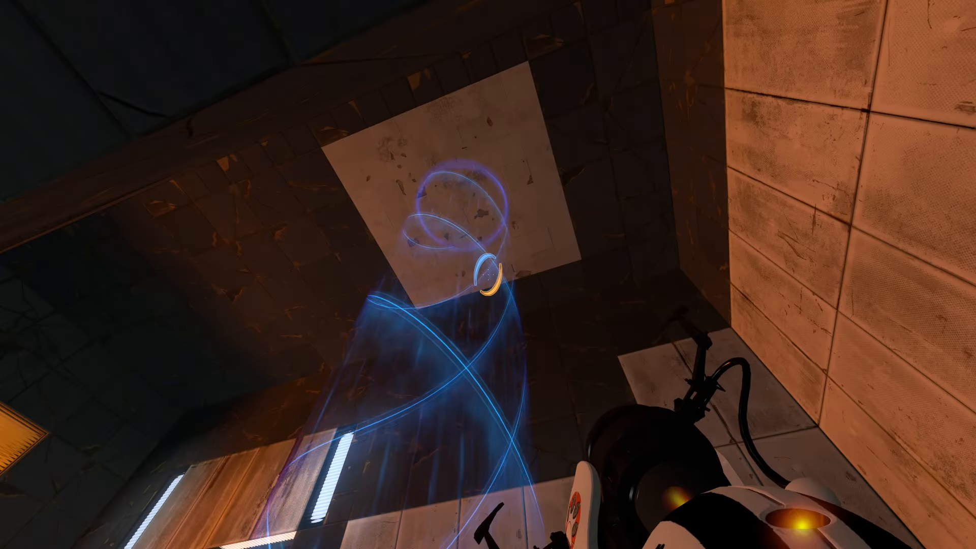
pyautogui.moveTo(488, 275)
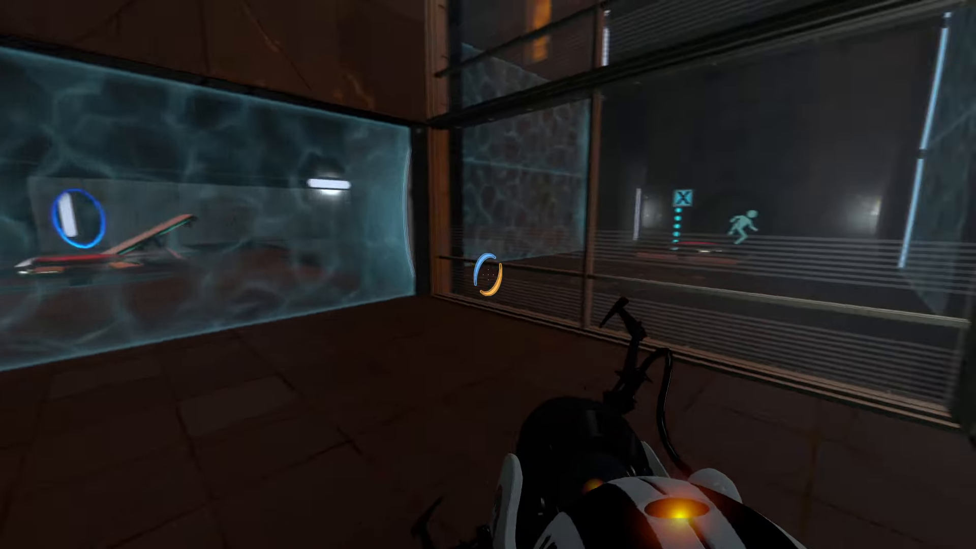
pyautogui.moveTo(489, 275)
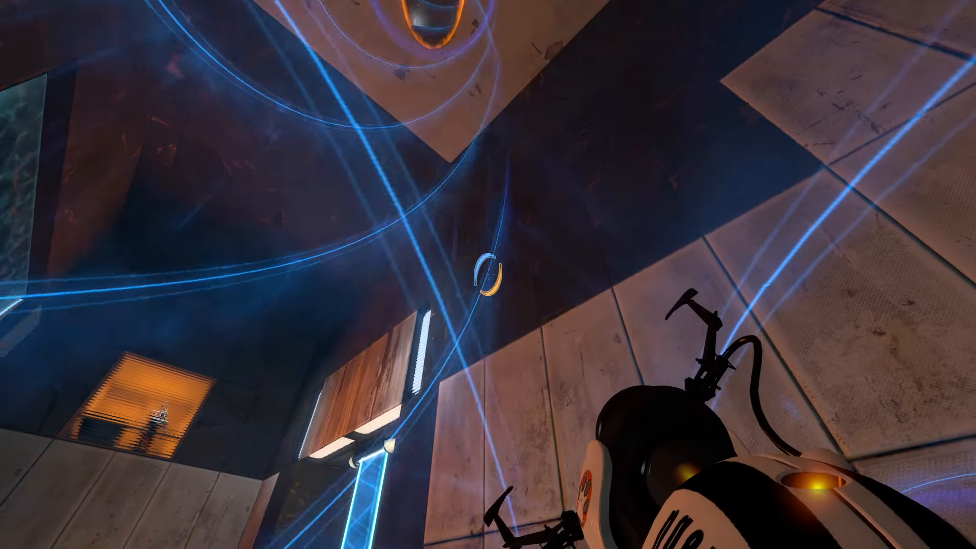
pyautogui.moveTo(488, 275)
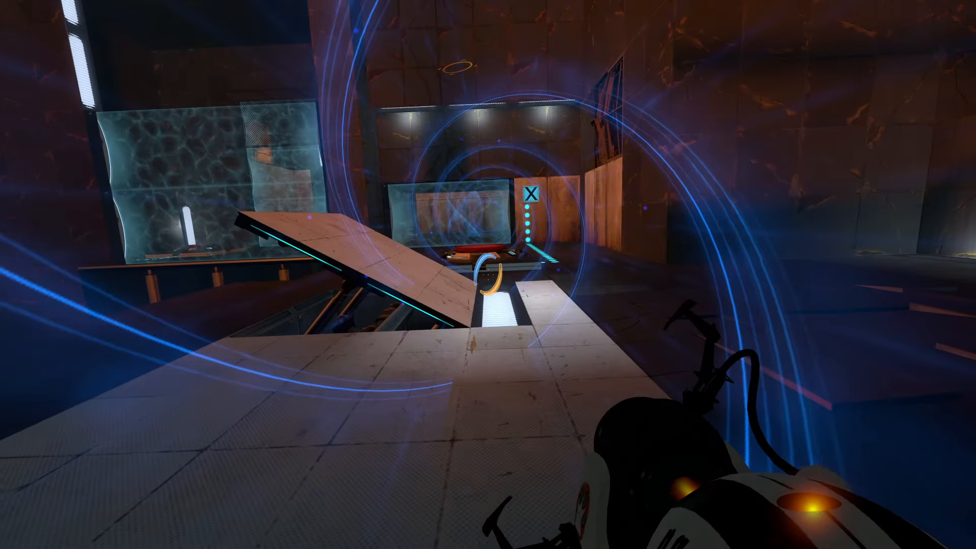
pyautogui.moveTo(489, 275)
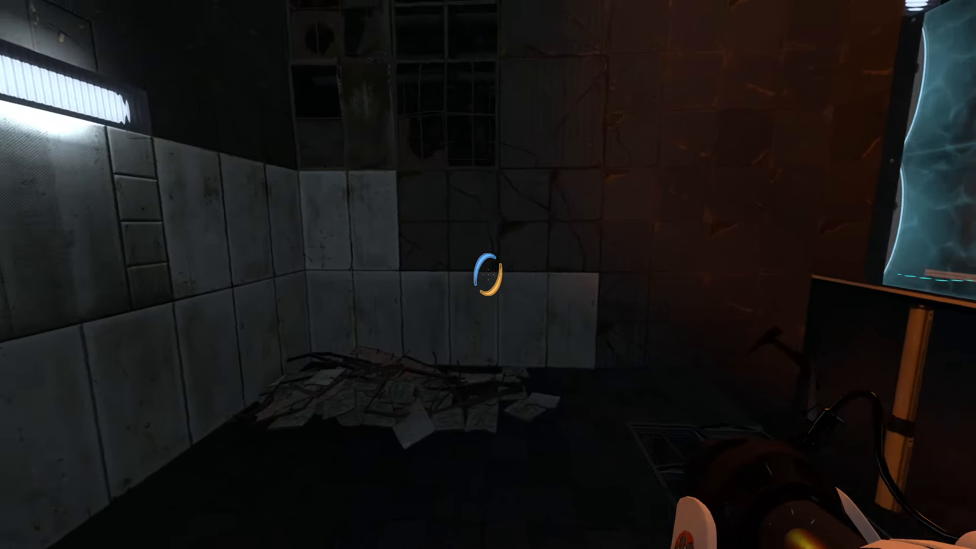
pyautogui.moveTo(488, 275)
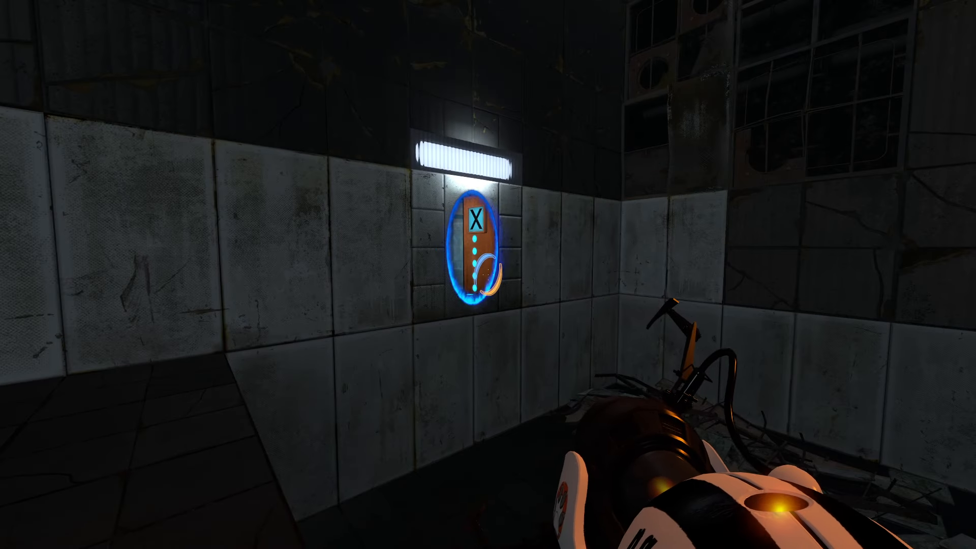
pyautogui.moveTo(488, 275)
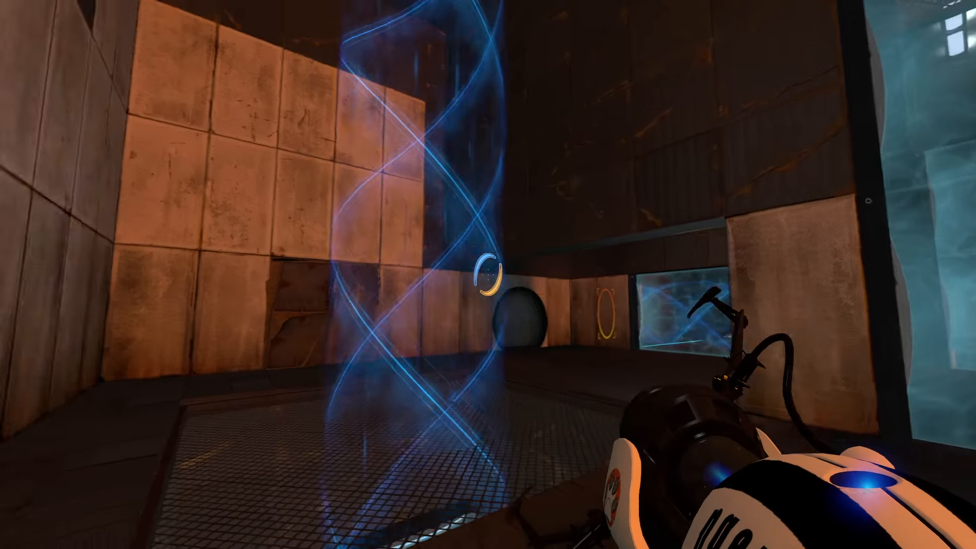
pyautogui.moveTo(488, 275)
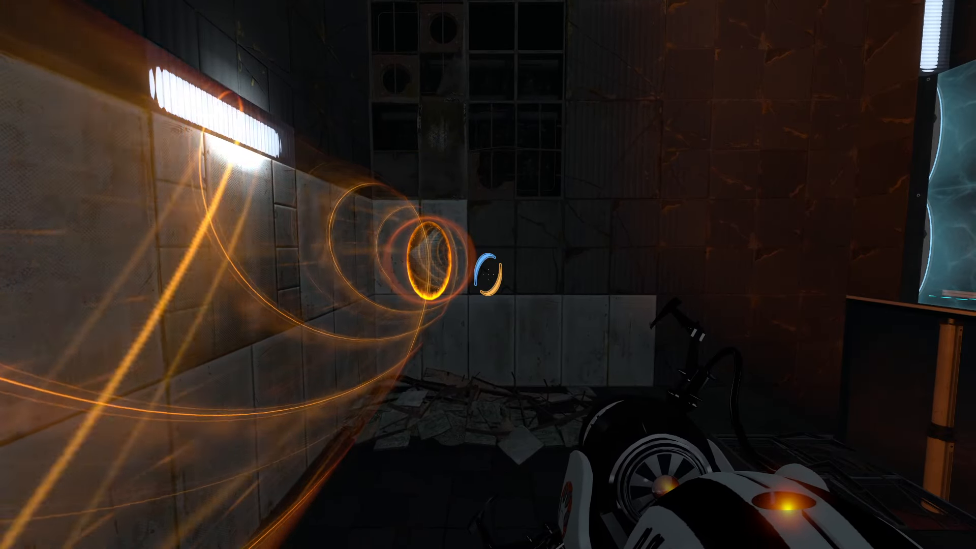
pyautogui.moveTo(488, 275)
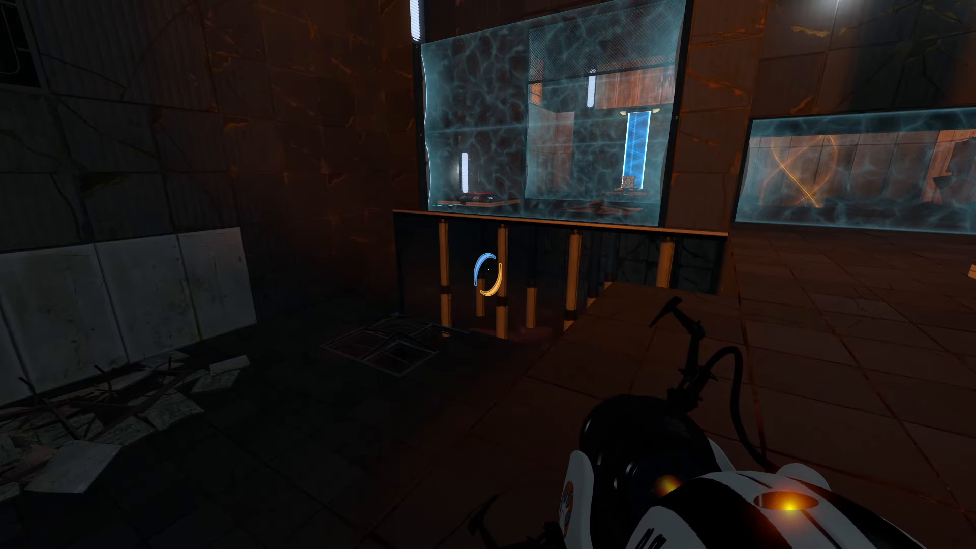
# Place an orange portal on the lit ceiling panel to send the funnel upward
pyautogui.click(488, 274)
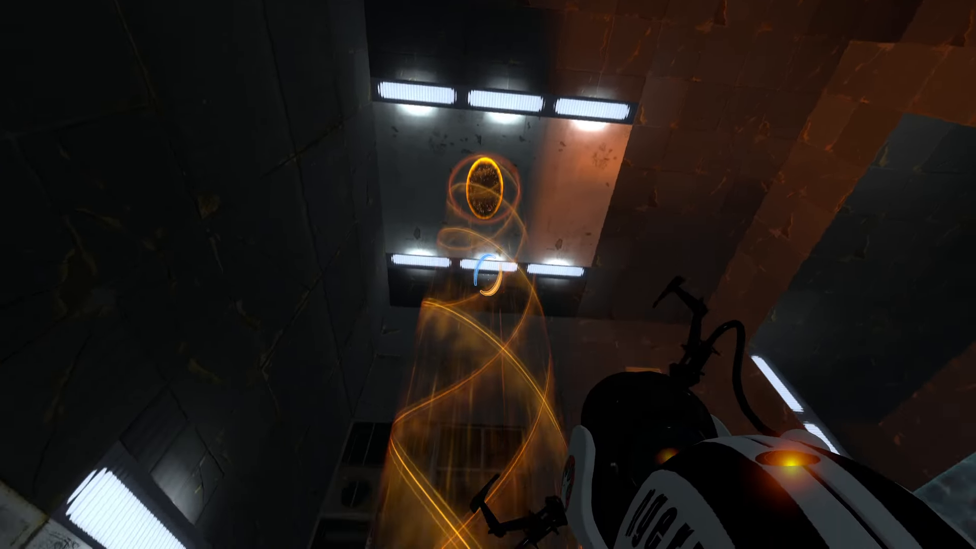
pyautogui.moveTo(488, 275)
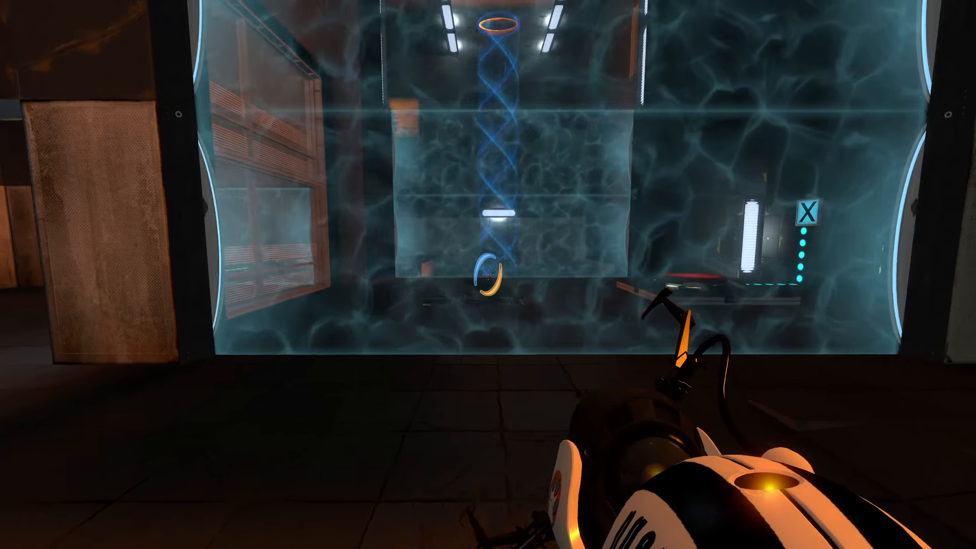
pyautogui.moveTo(488, 188)
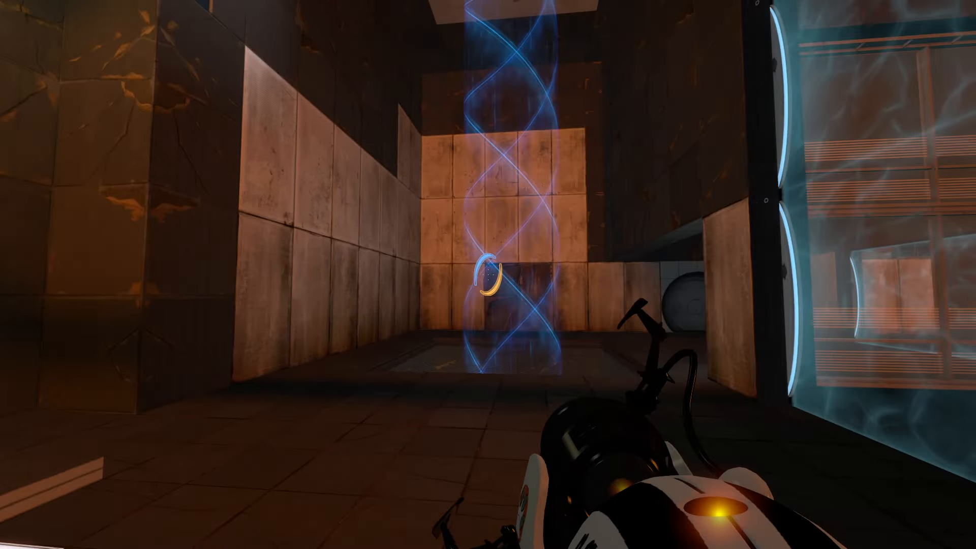
pyautogui.moveTo(488, 275)
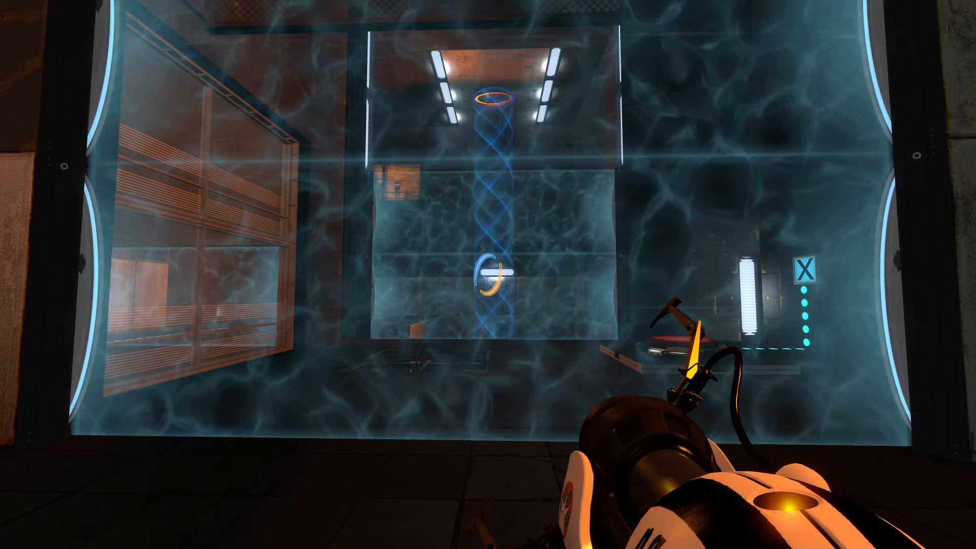
pyautogui.moveTo(488, 275)
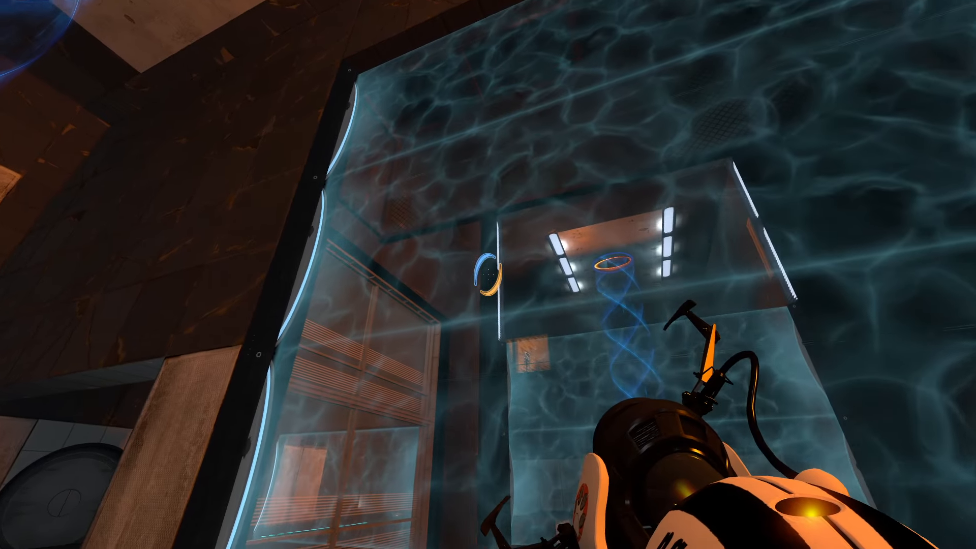
pyautogui.moveTo(488, 275)
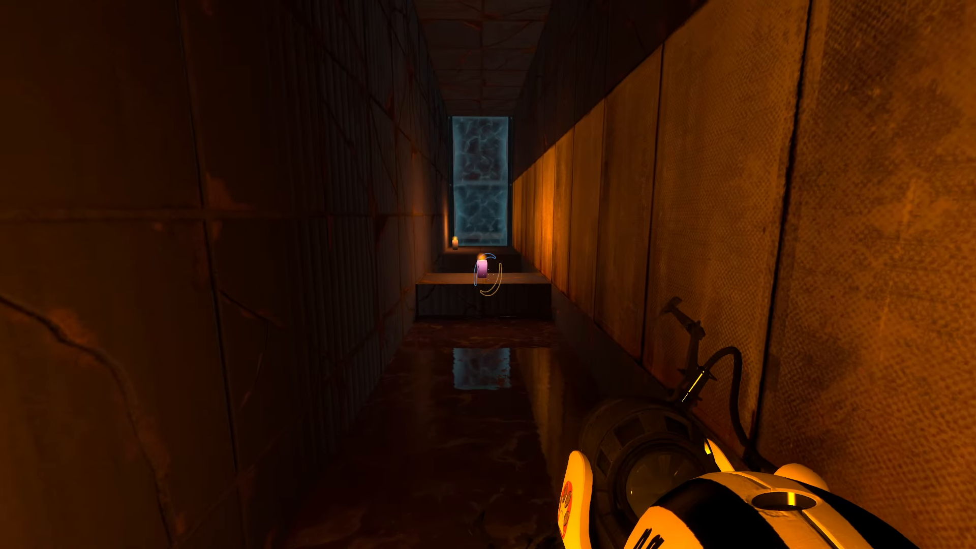
# Walk forward down the narrow rust-walled corridor to the tiled ledge
pyautogui.press('w')
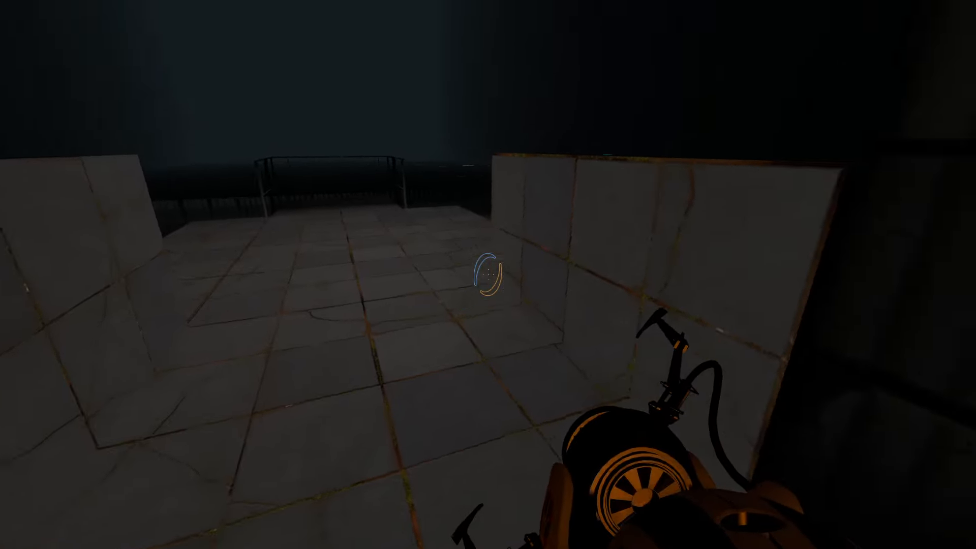
pyautogui.moveTo(488, 275)
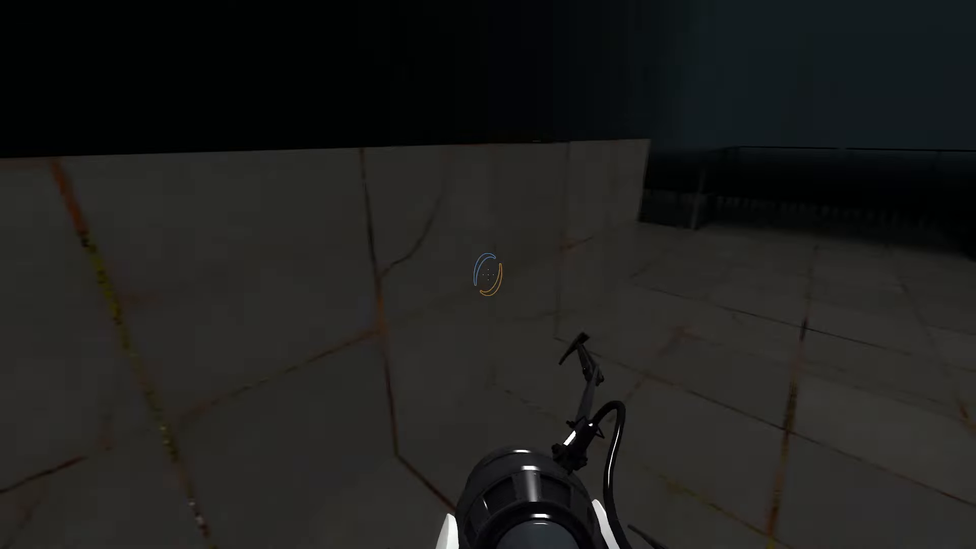
pyautogui.moveTo(489, 275)
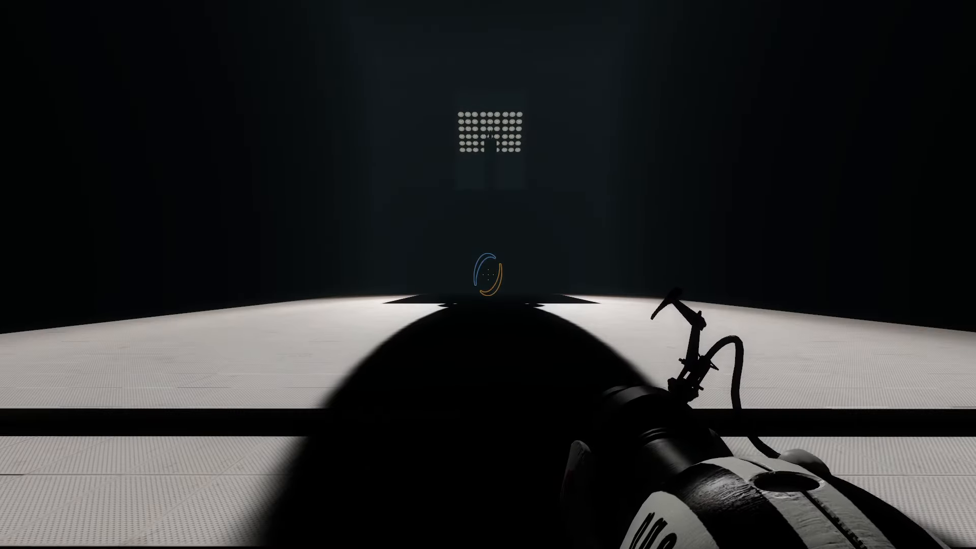
pyautogui.moveTo(489, 274)
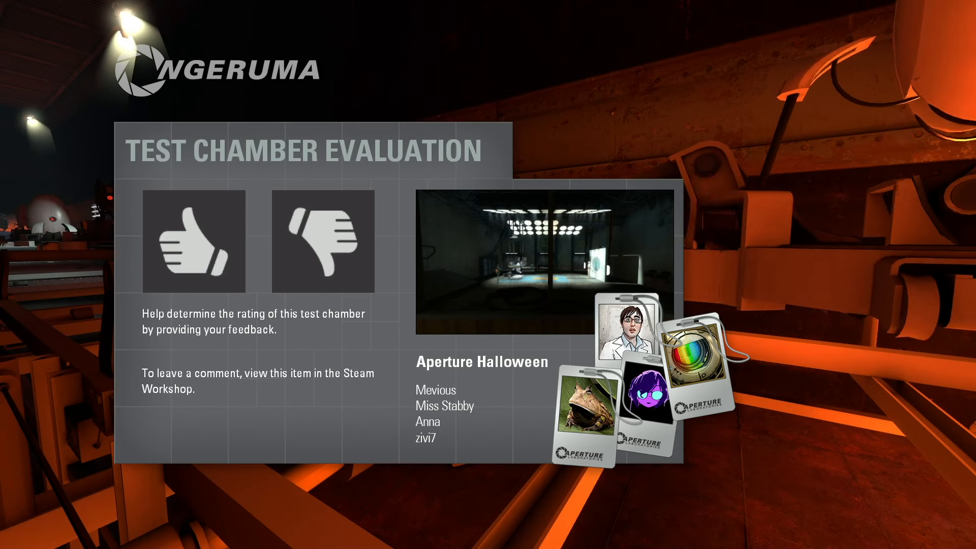
# Give the 'Aperture Halloween' test chamber a thumbs-up rating
pyautogui.click(192, 242)
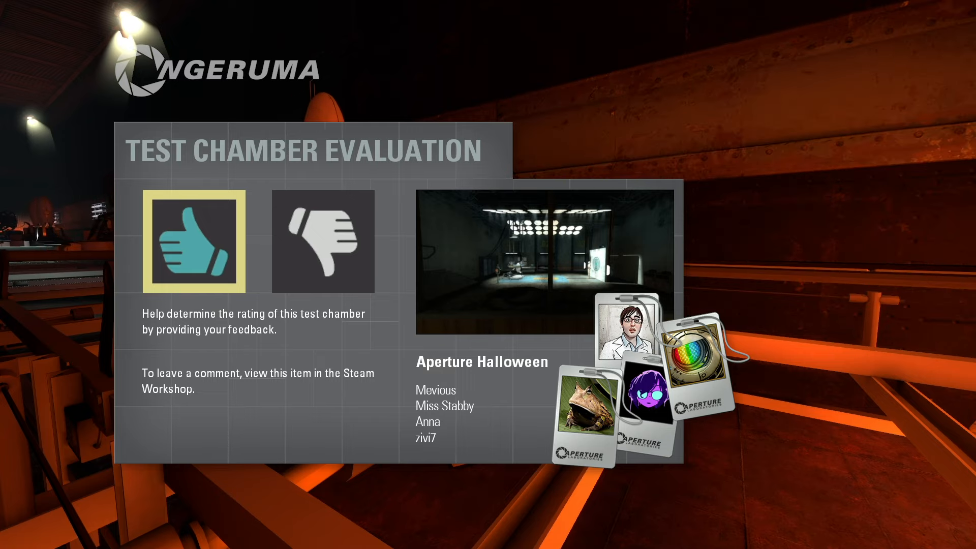
pyautogui.moveTo(488, 274)
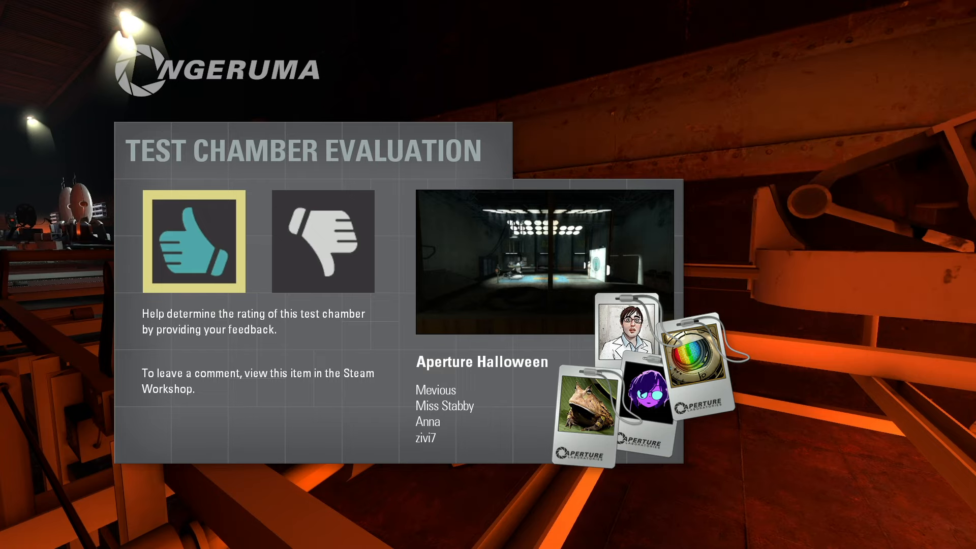